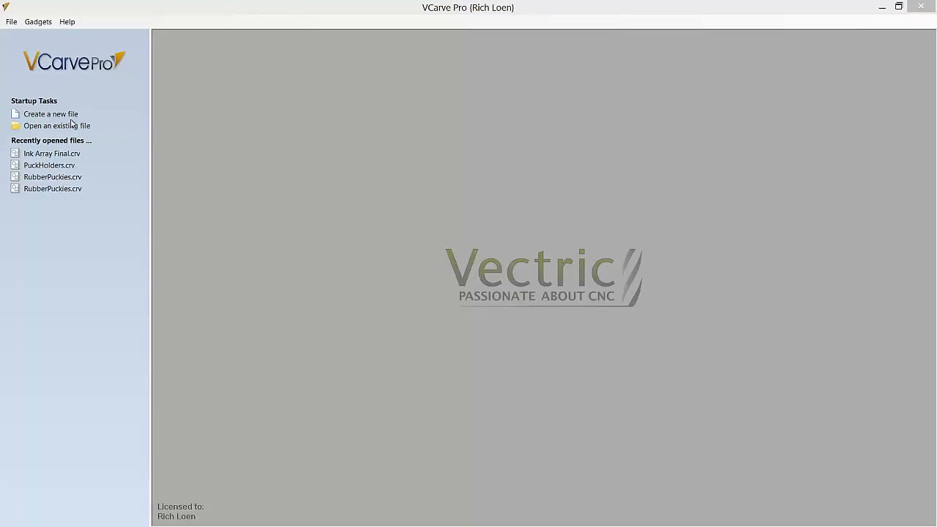
pyautogui.moveTo(44, 117)
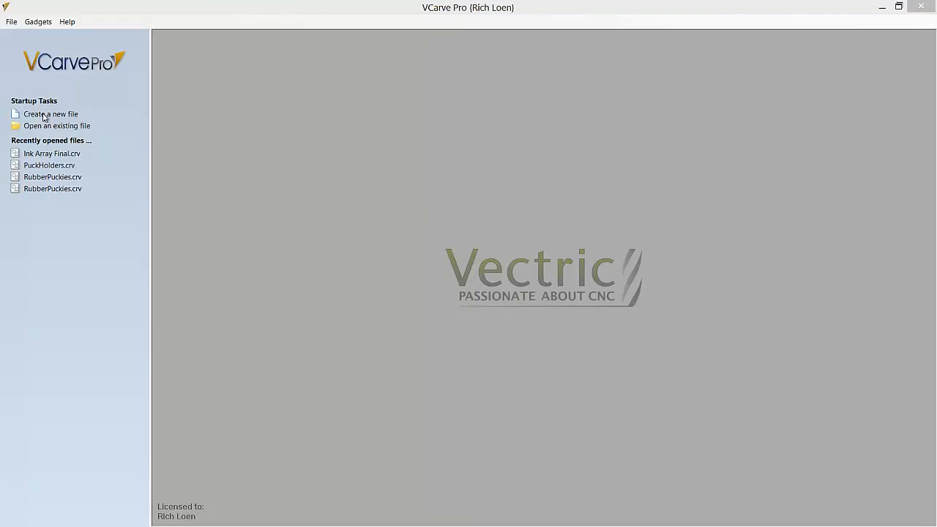
pyautogui.moveTo(55, 126)
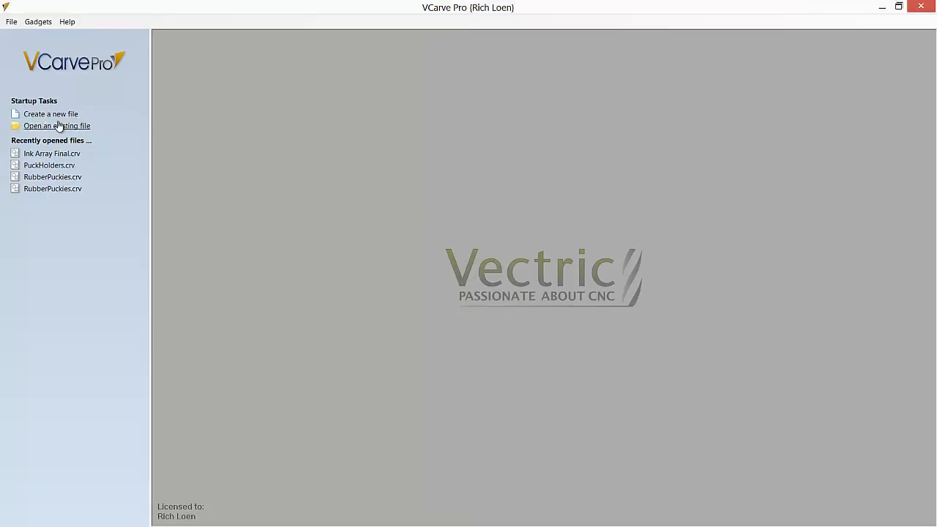
# Begin a new file to reach Job Setup for the 18 × 36 in, 0.75 in thick sheet.
pyautogui.click(50, 114)
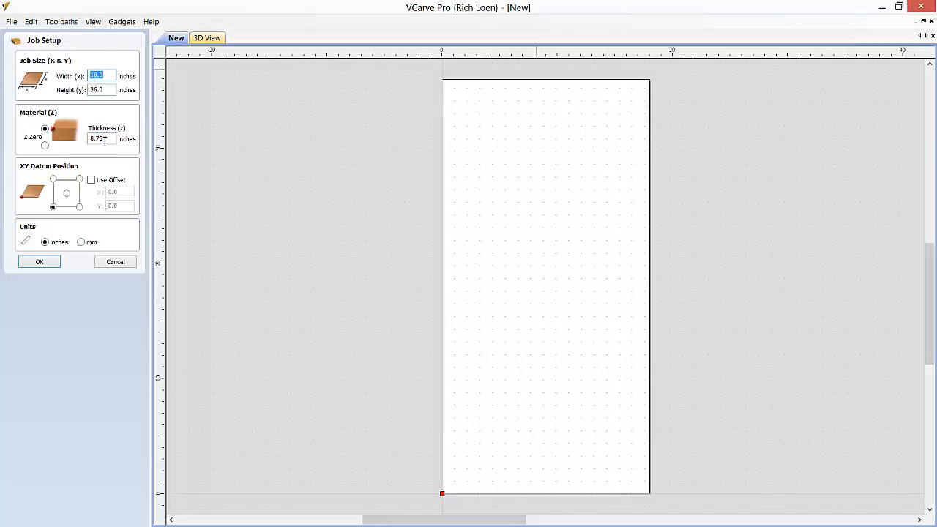
pyautogui.moveTo(102, 168)
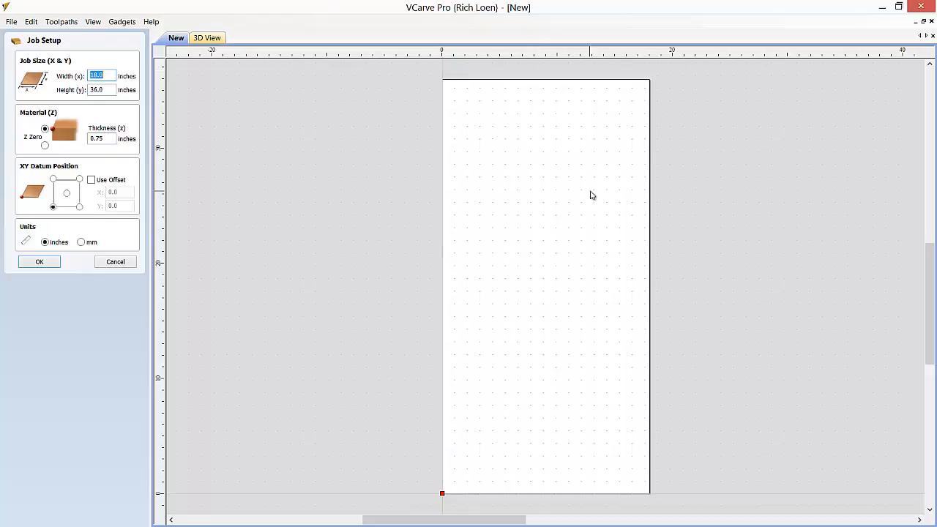
# Accept the job settings and create a 0.875 in circle centred at X 2, Y 2.
pyautogui.click(39, 261)
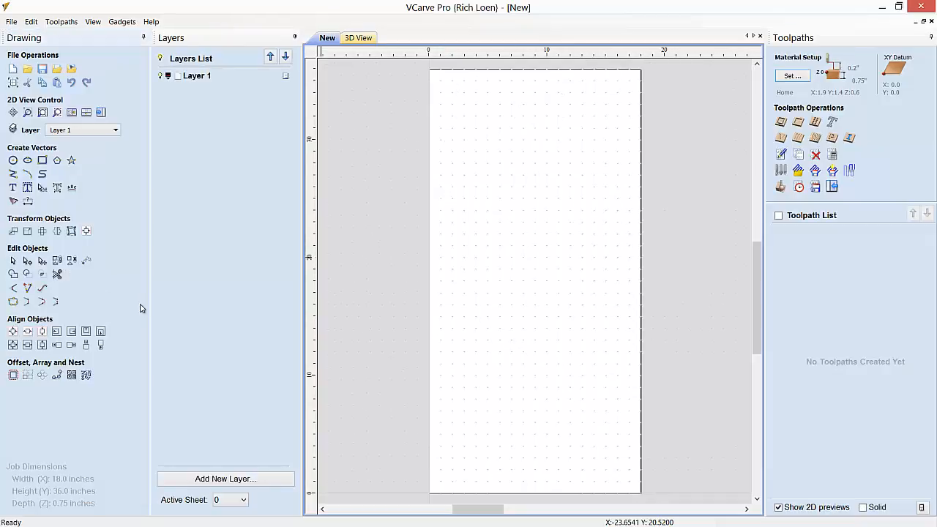
pyautogui.moveTo(552, 225)
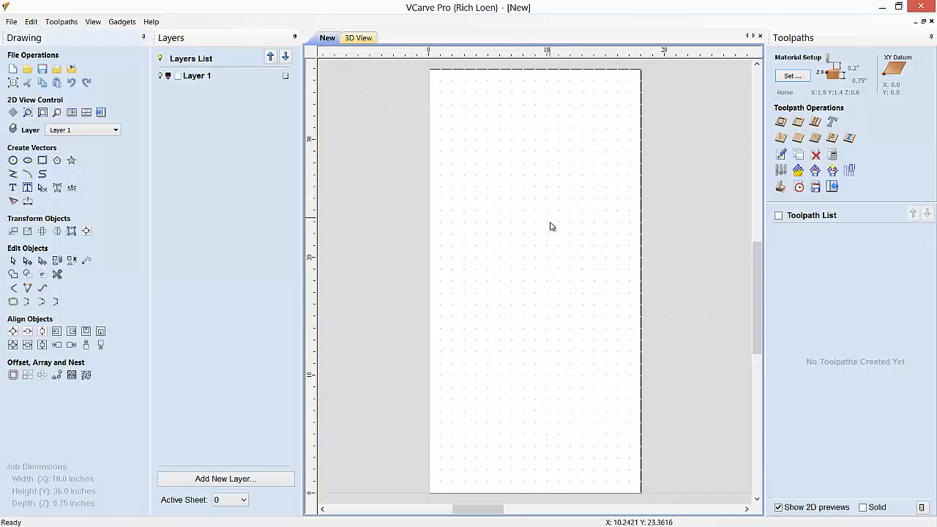
pyautogui.moveTo(43, 188)
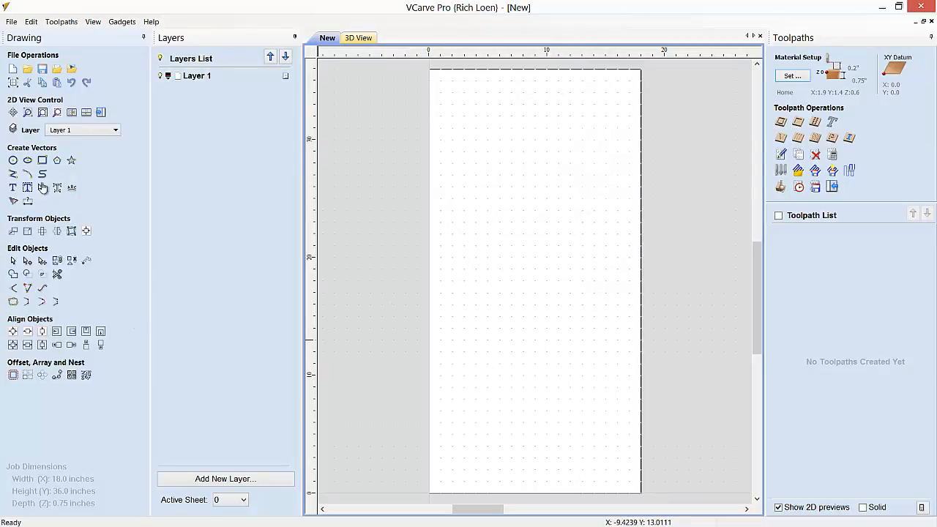
pyautogui.moveTo(12, 160)
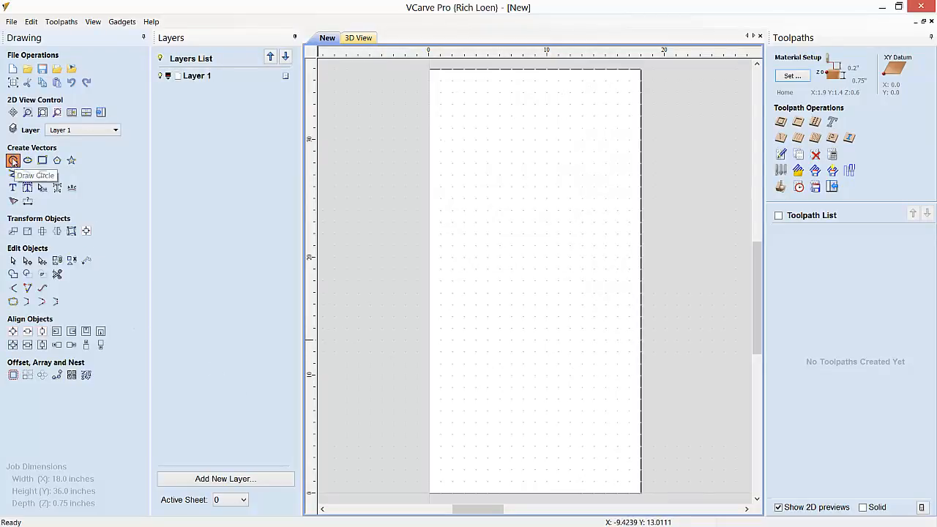
pyautogui.click(12, 159)
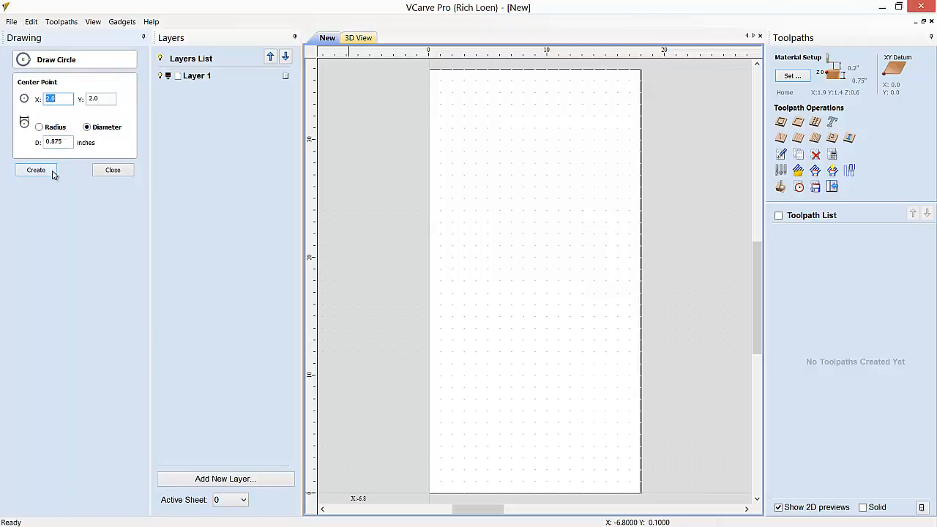
pyautogui.click(36, 170)
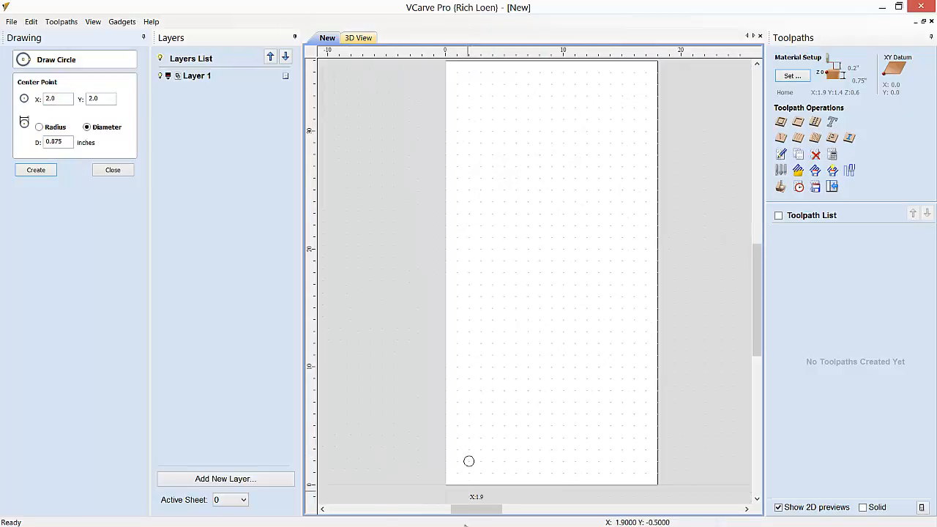
pyautogui.moveTo(482, 472)
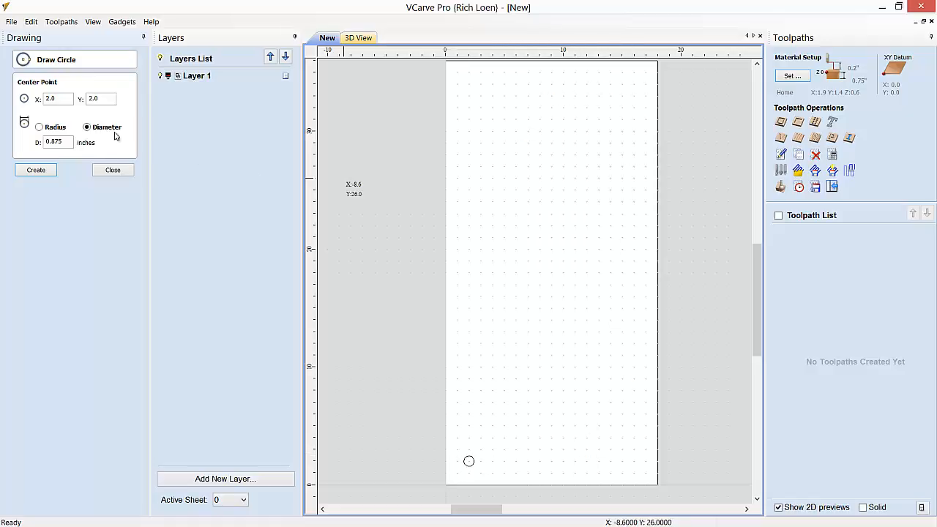
pyautogui.click(113, 170)
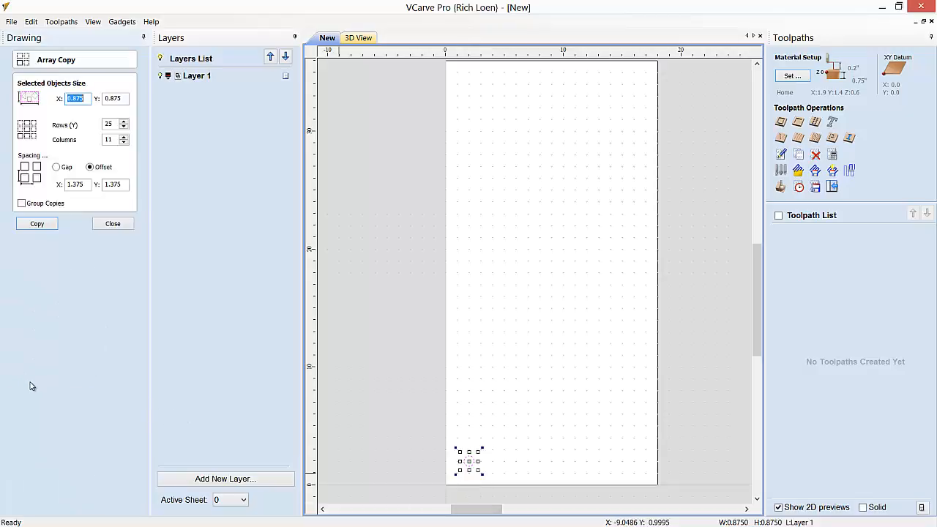
pyautogui.moveTo(42, 393)
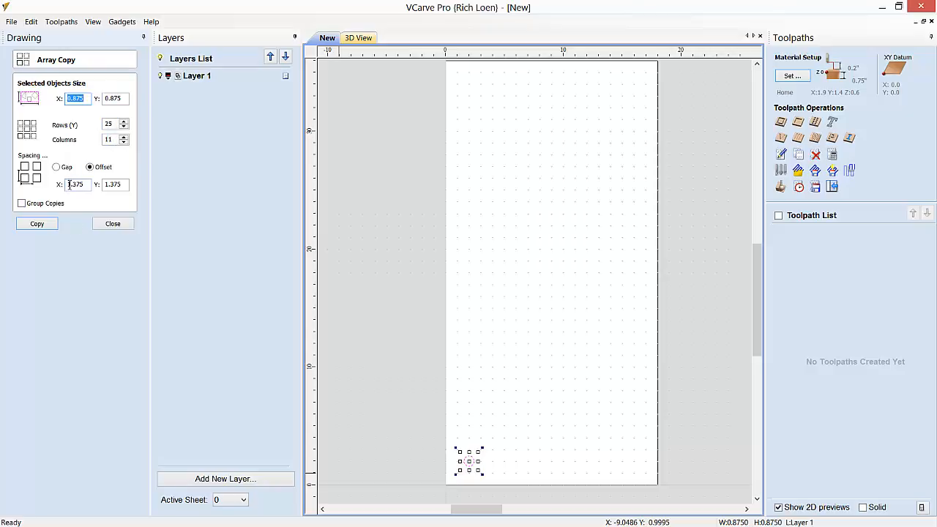
pyautogui.moveTo(106, 182)
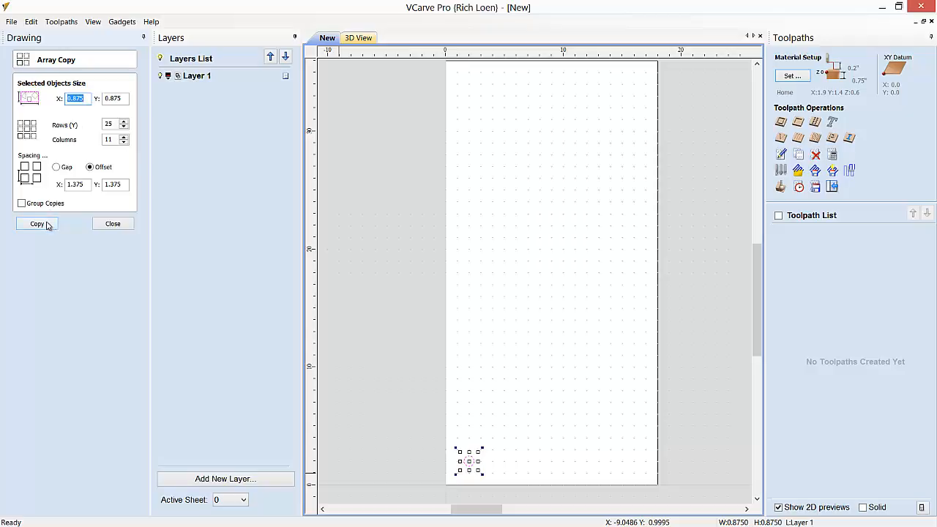
# Copy the circle into a 25-row by 11-column array at 1.375 in spacing.
pyautogui.click(38, 224)
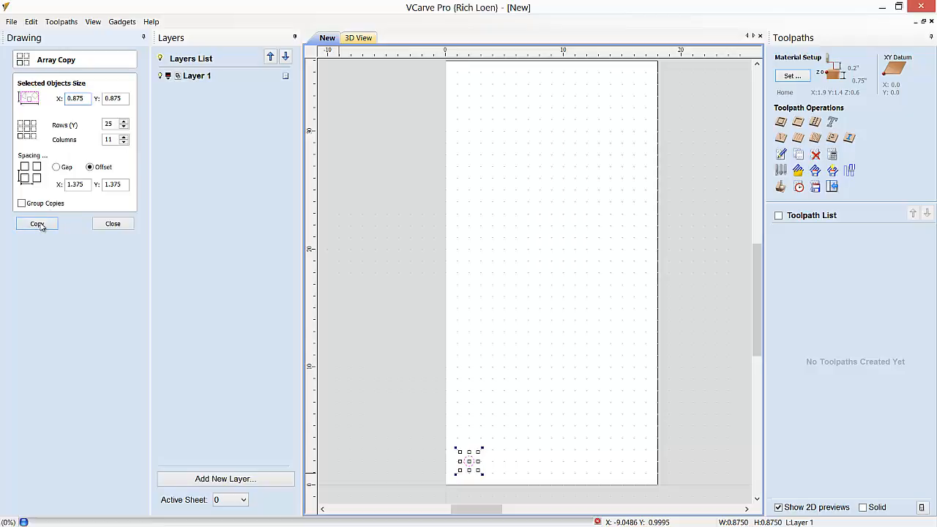
pyautogui.click(37, 223)
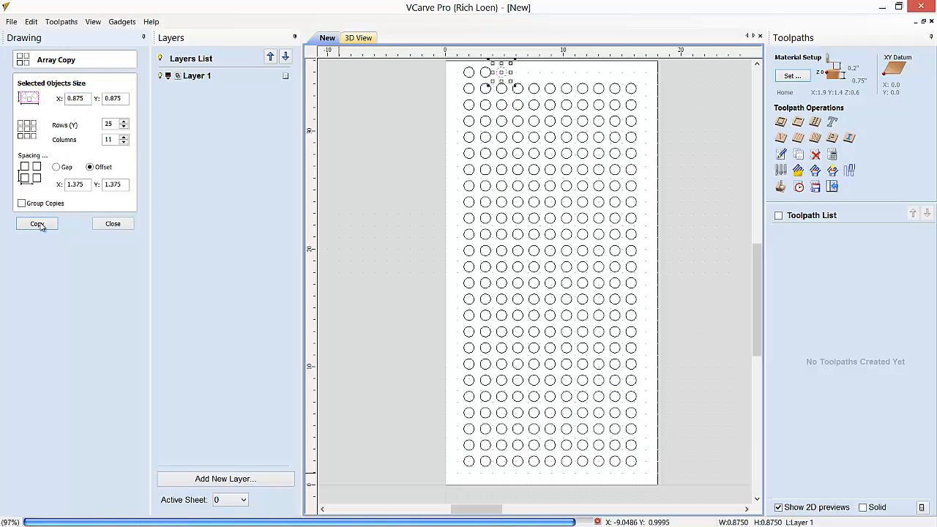
pyautogui.click(36, 223)
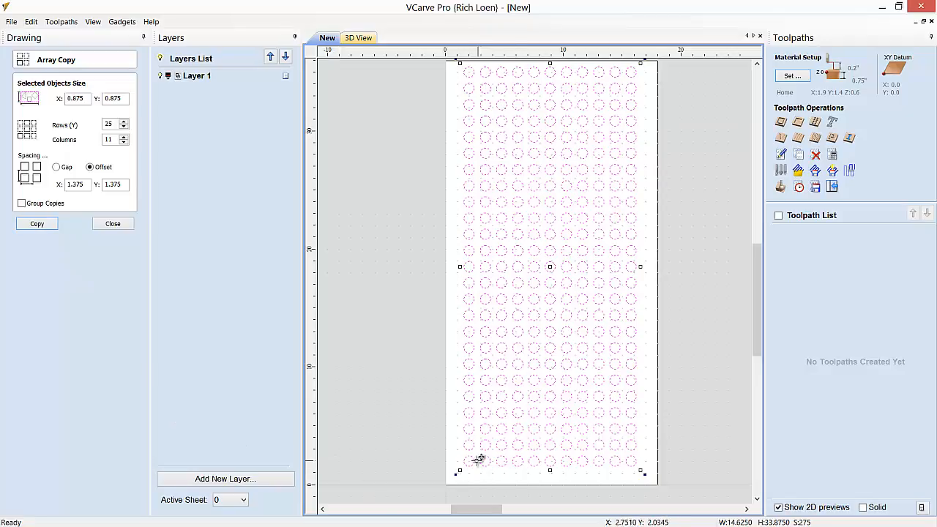
pyautogui.moveTo(482, 457)
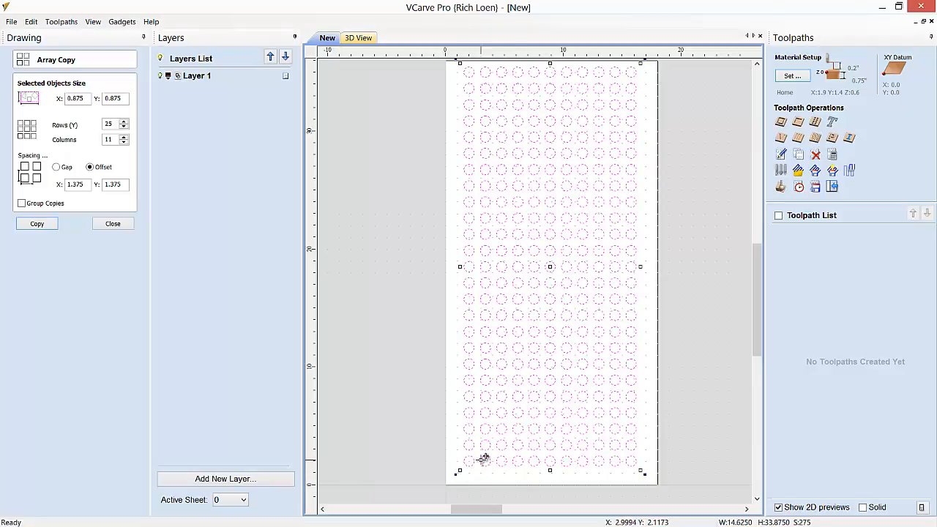
pyautogui.moveTo(477, 440)
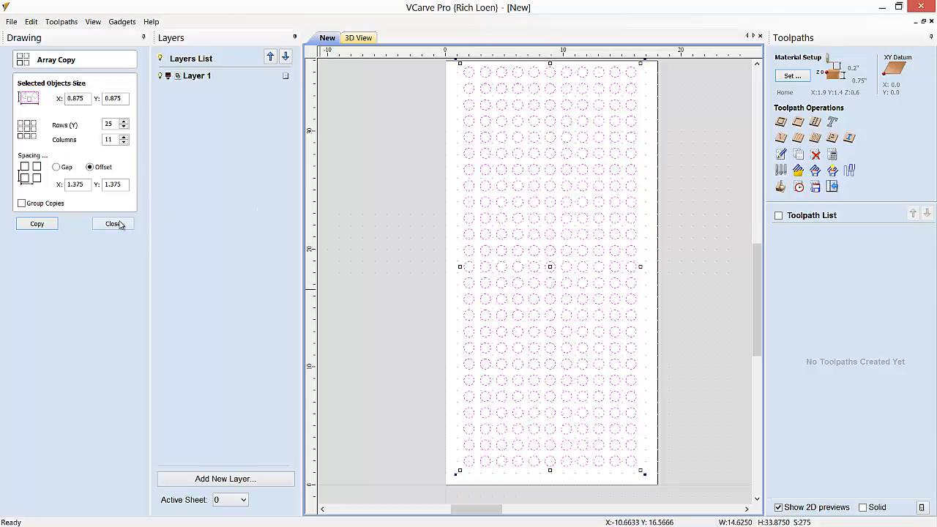
# Close the Array Copy form, leaving the finished circle grid.
pyautogui.click(111, 223)
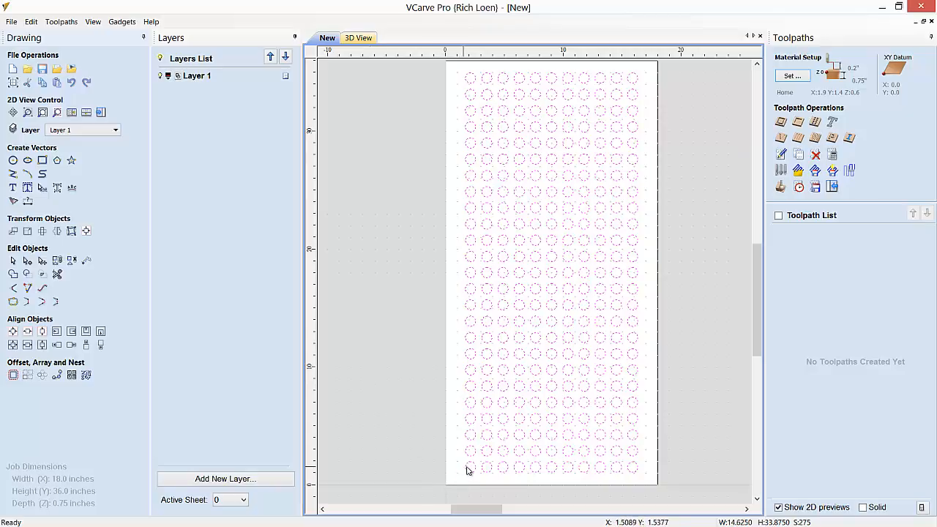
pyautogui.moveTo(461, 472)
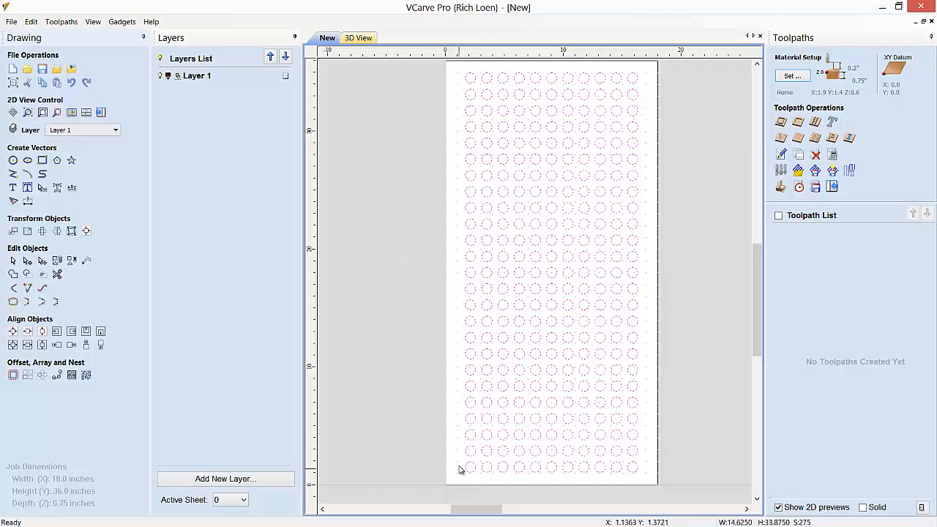
pyautogui.moveTo(465, 454)
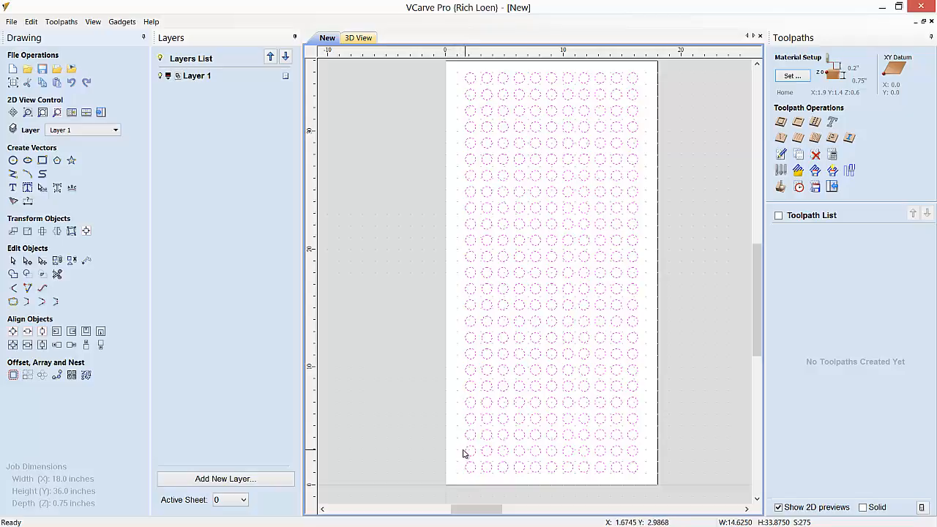
pyautogui.moveTo(466, 454)
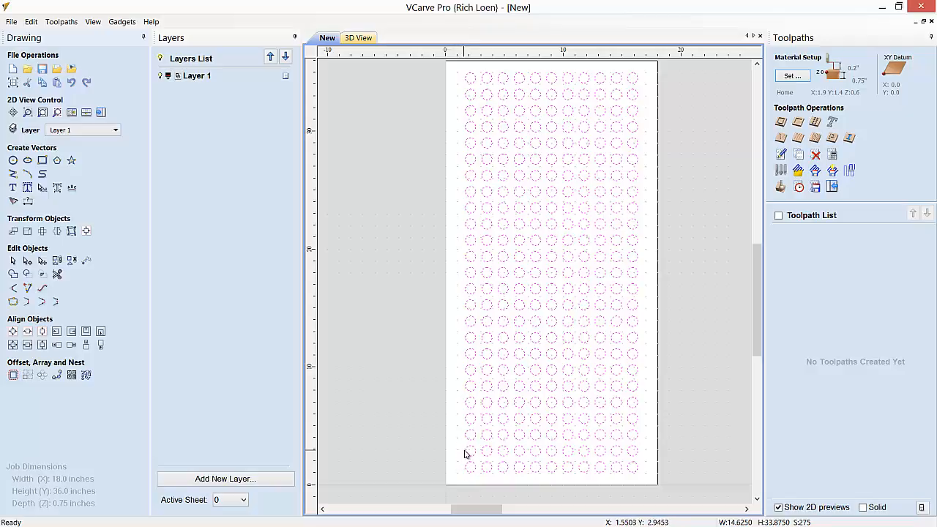
pyautogui.moveTo(646, 456)
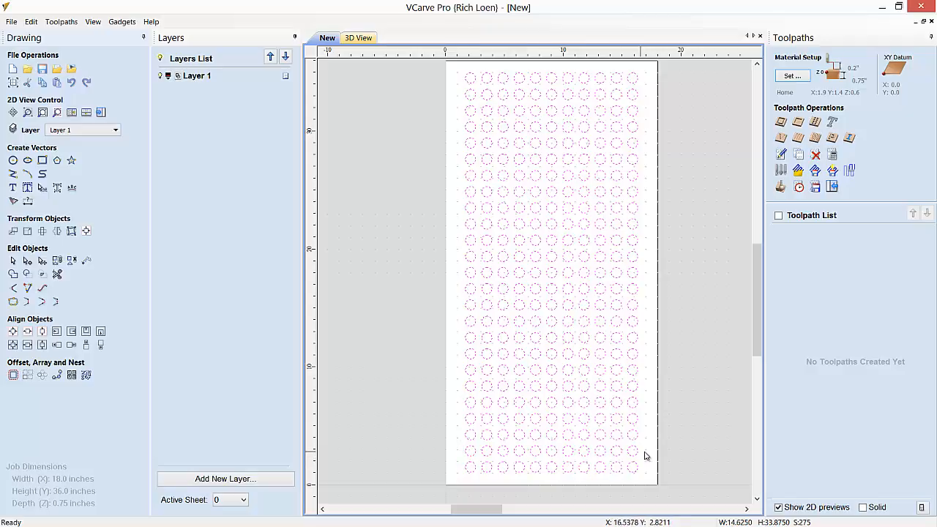
pyautogui.moveTo(638, 466)
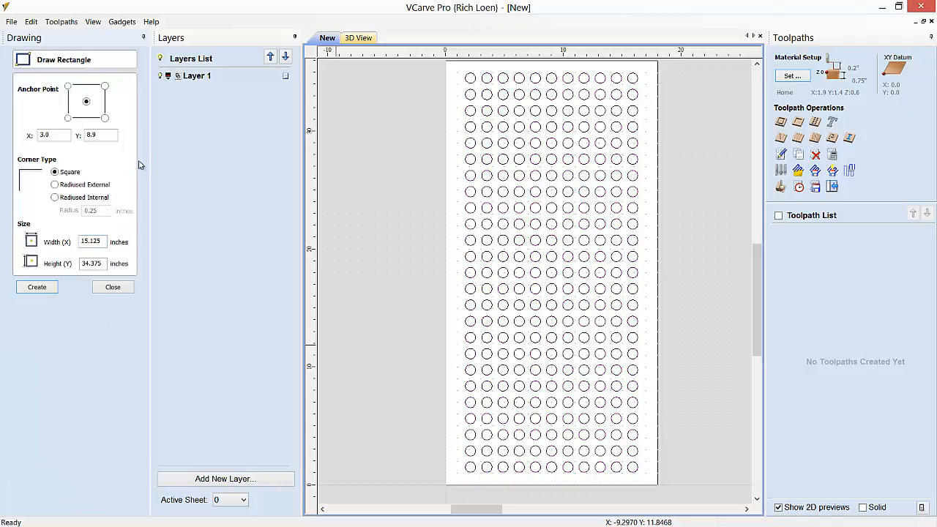
pyautogui.moveTo(71, 283)
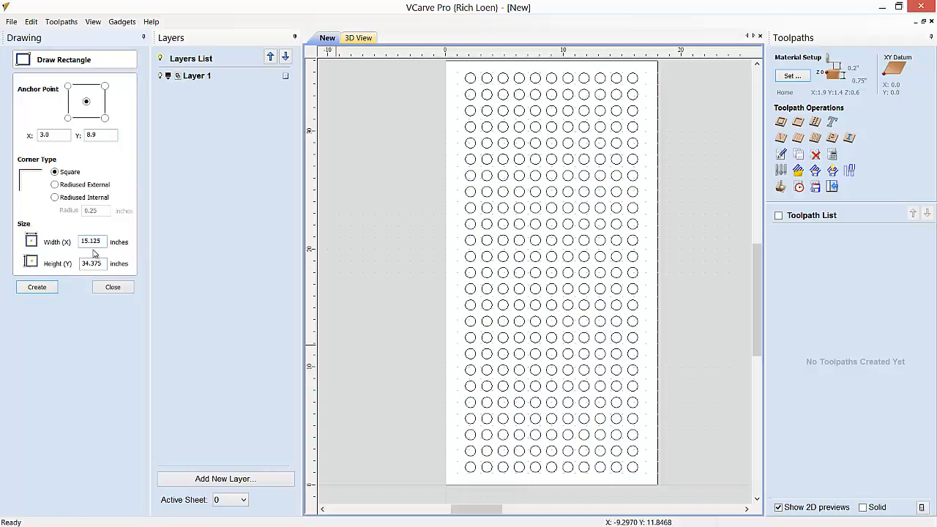
# Create the 15.125 × 34.375 in rectangle framing the grid and leave the rectangle tool.
pyautogui.click(37, 287)
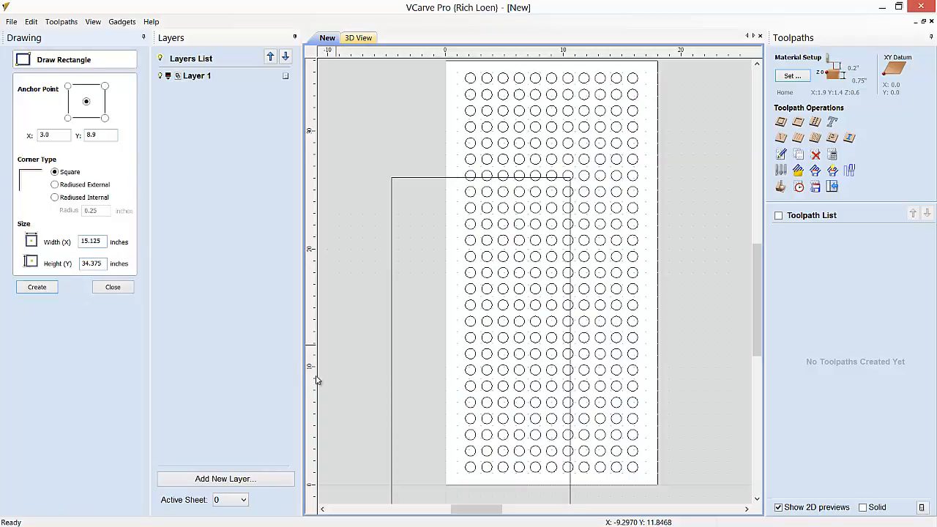
pyautogui.moveTo(113, 287)
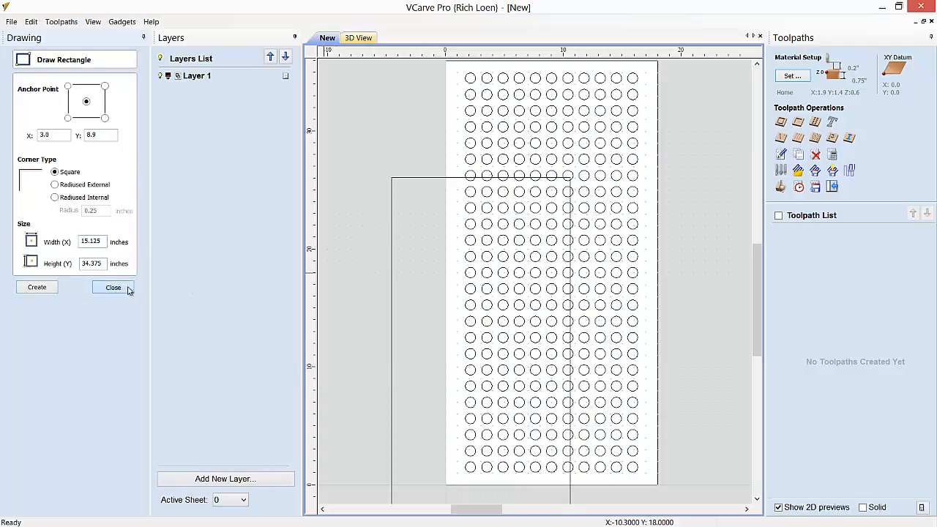
pyautogui.click(112, 287)
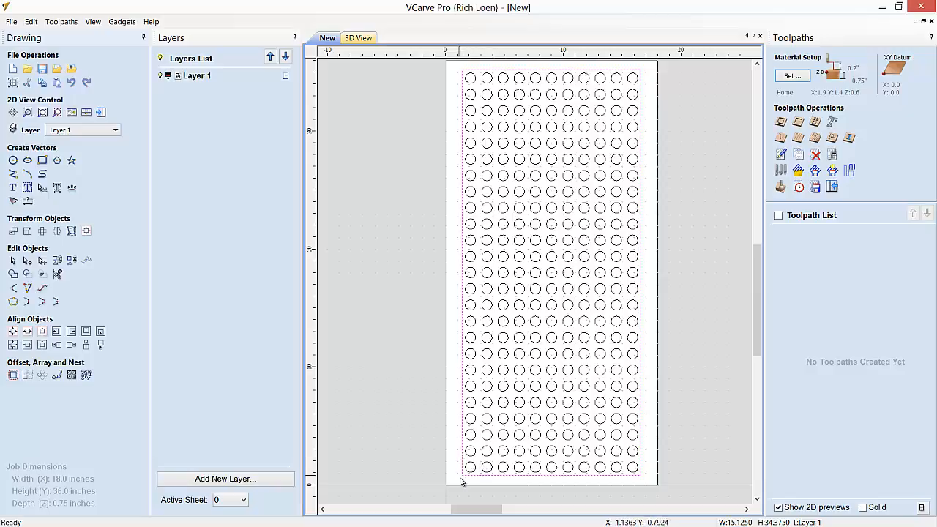
pyautogui.moveTo(650, 84)
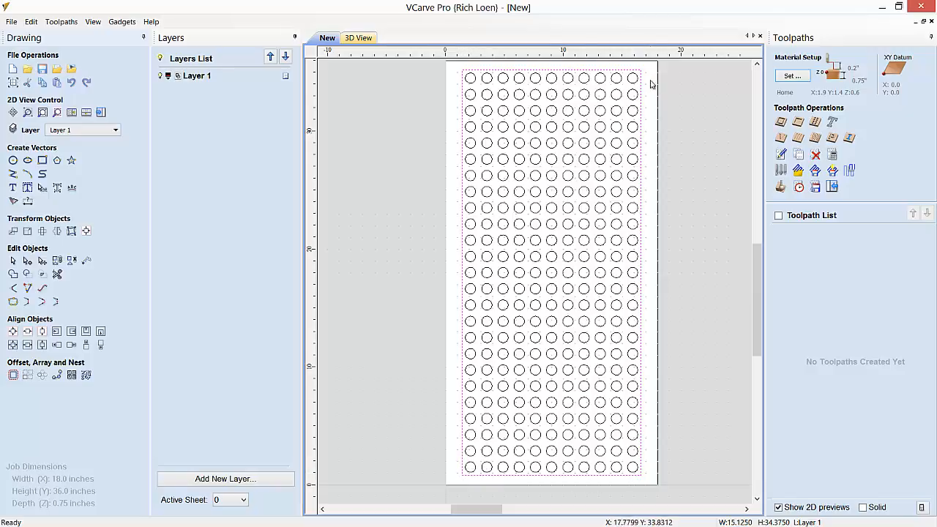
pyautogui.moveTo(459, 137)
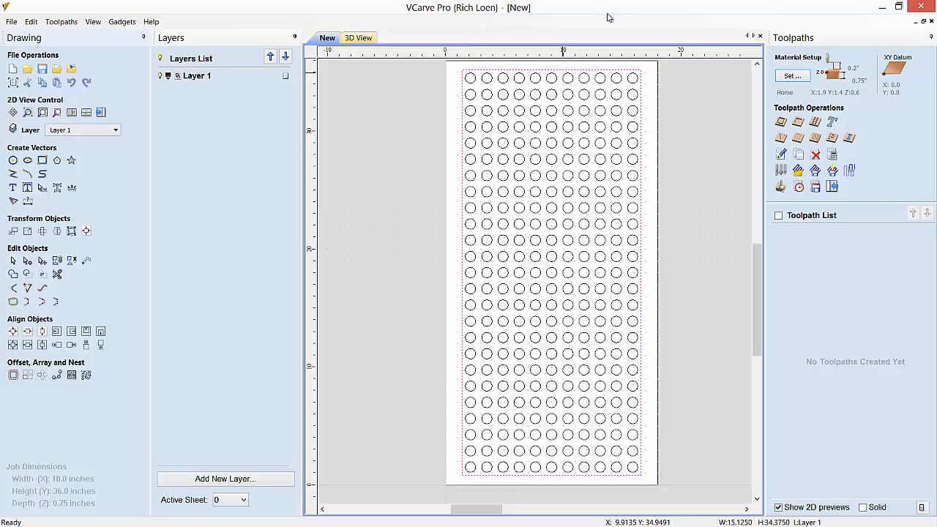
pyautogui.moveTo(467, 175)
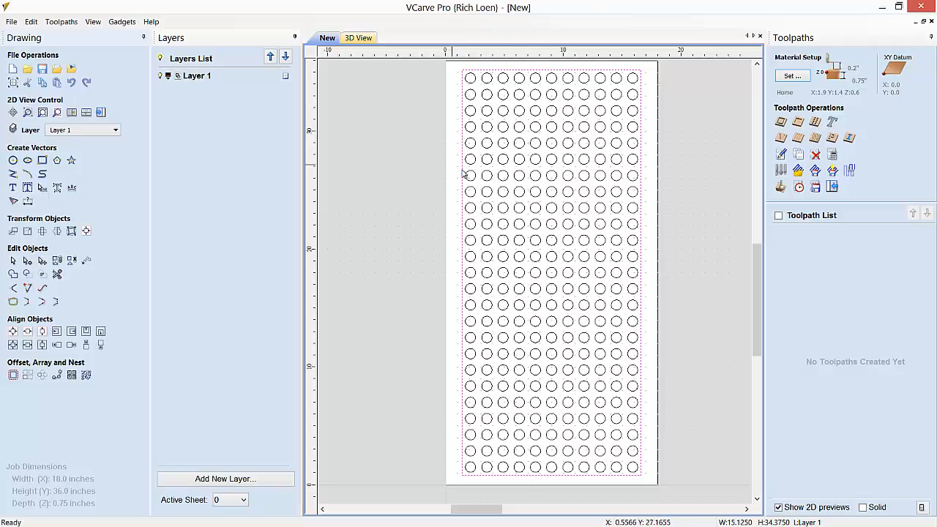
pyautogui.moveTo(497, 303)
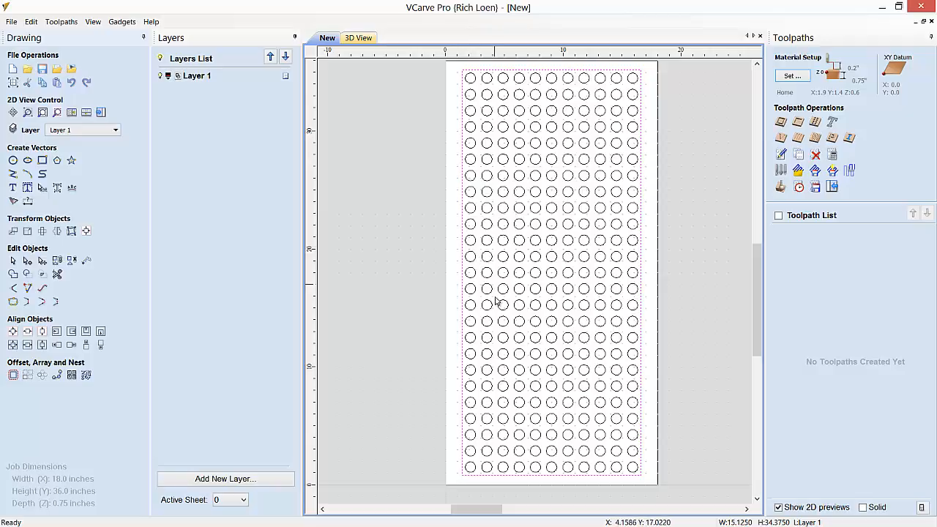
pyautogui.moveTo(498, 462)
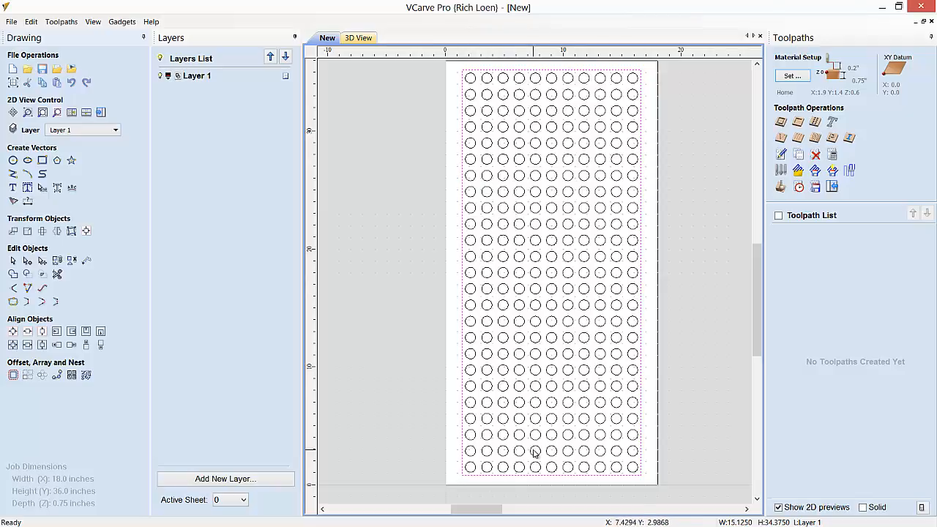
pyautogui.moveTo(533, 452)
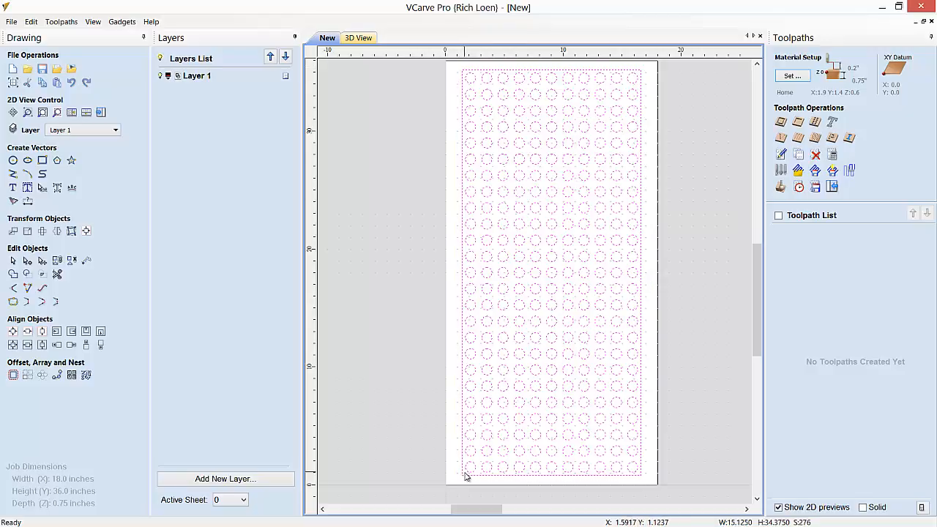
pyautogui.moveTo(466, 479)
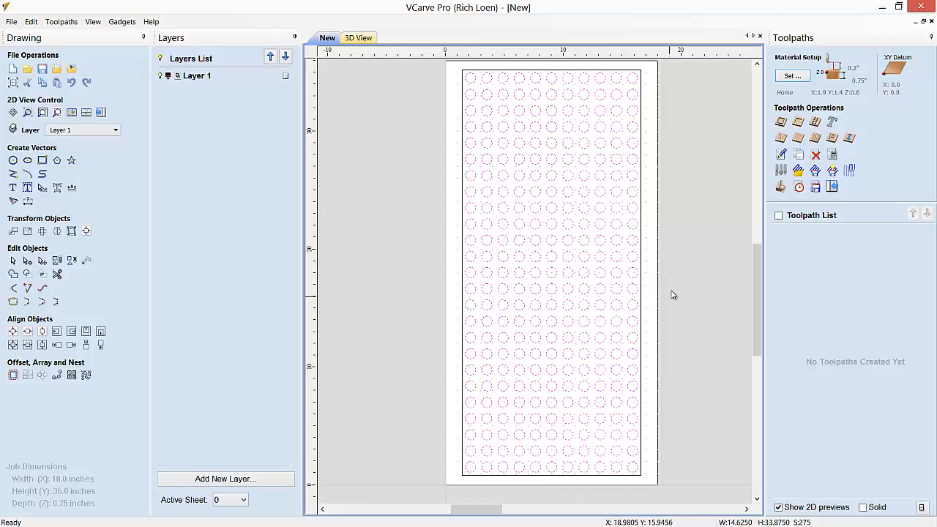
pyautogui.moveTo(797, 123)
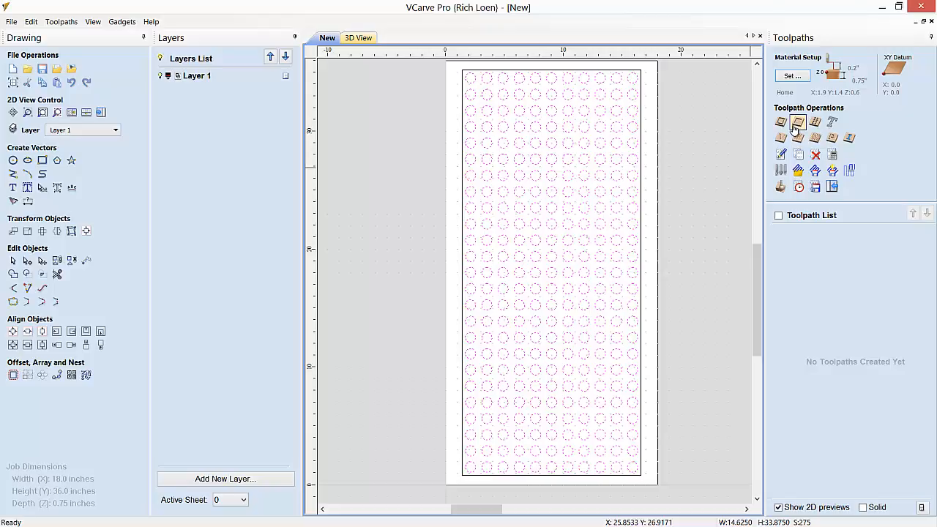
# Calculate Pocket 1 clearing each circle from 0.0 to 0.7 in deep.
pyautogui.click(796, 123)
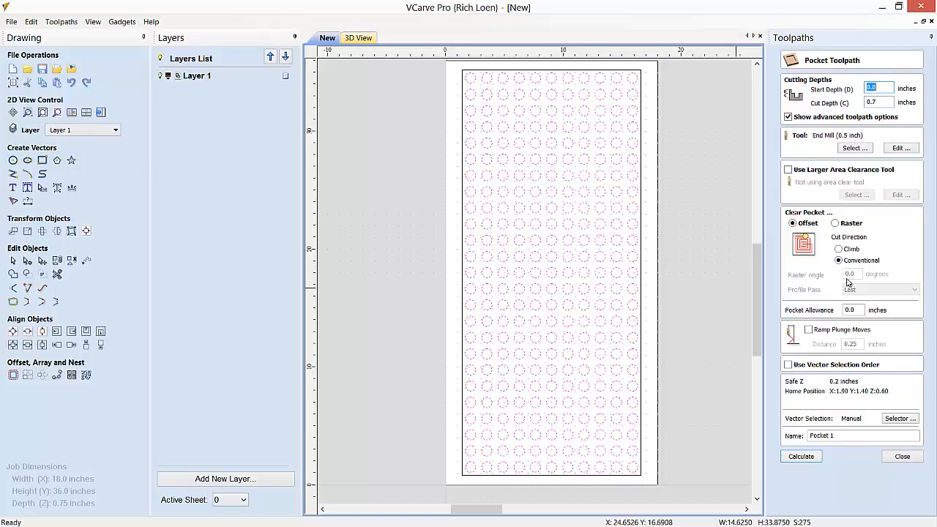
pyautogui.moveTo(808, 348)
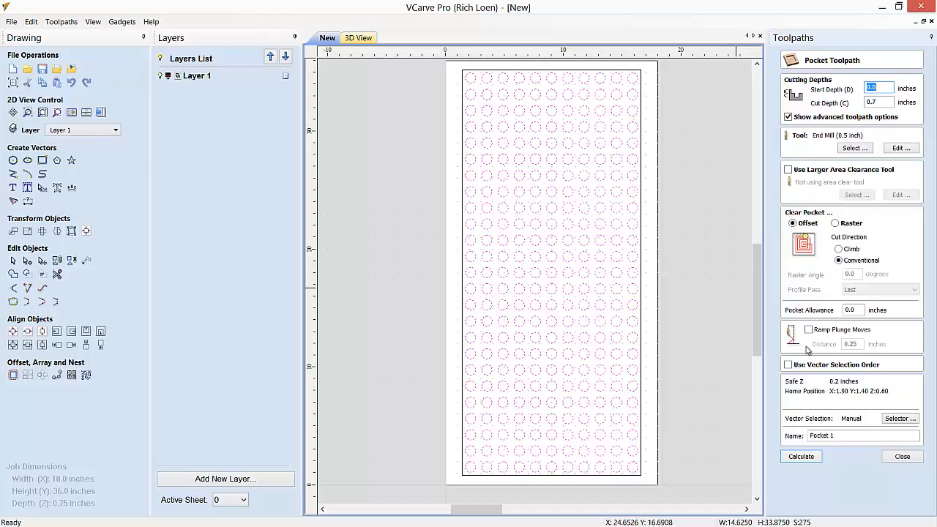
pyautogui.moveTo(823, 410)
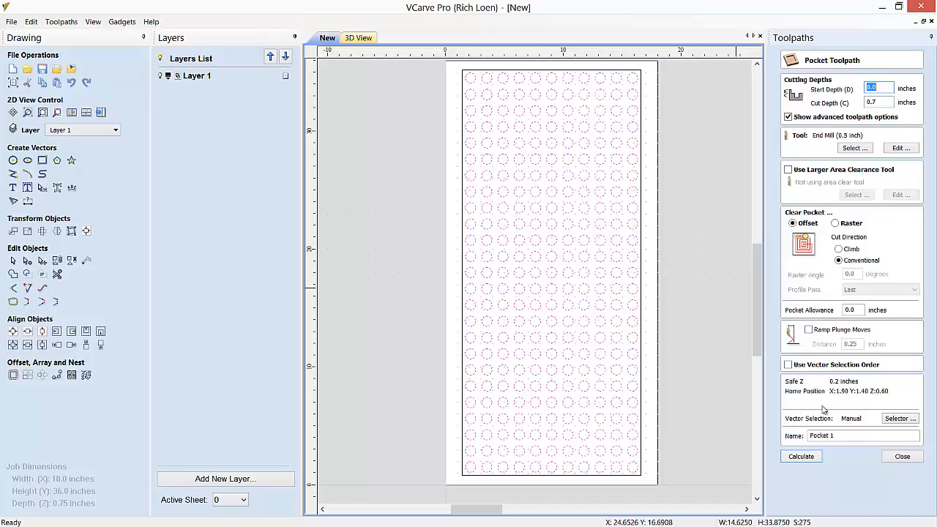
pyautogui.click(801, 457)
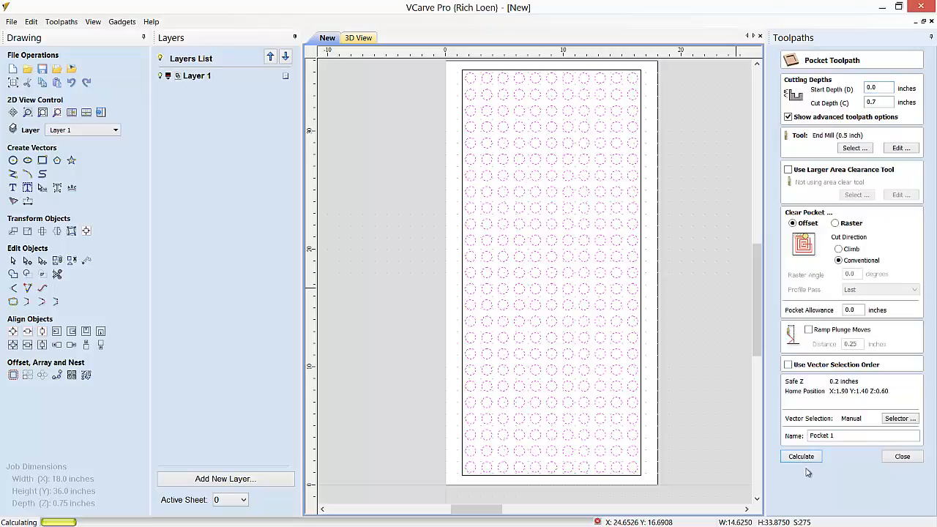
pyautogui.click(801, 457)
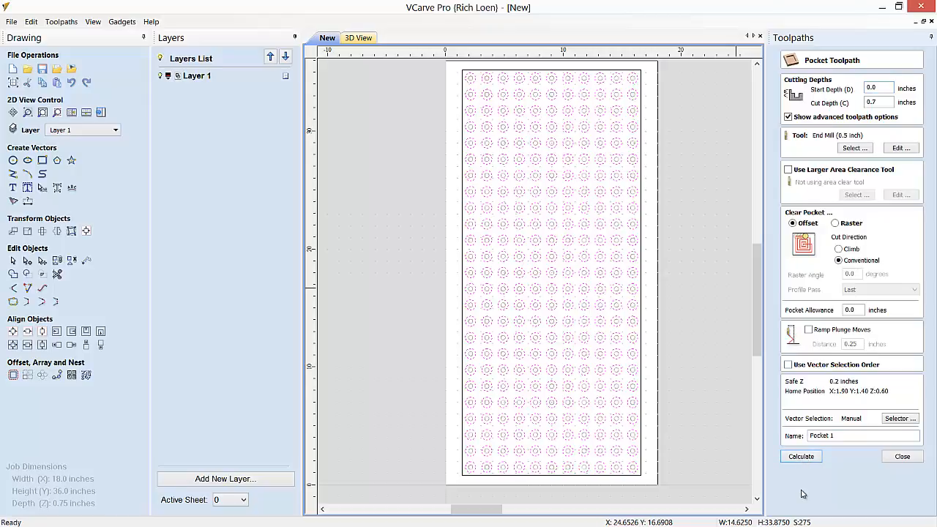
pyautogui.moveTo(648, 439)
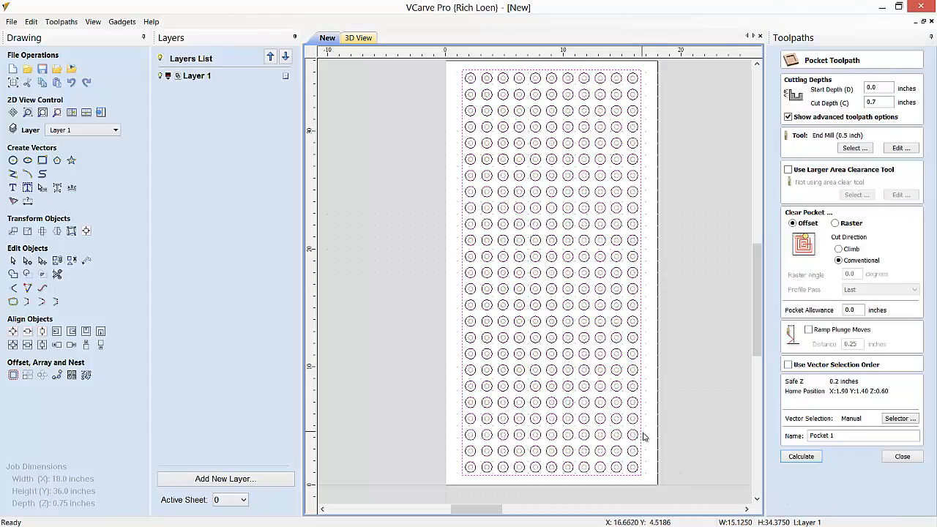
pyautogui.moveTo(720, 123)
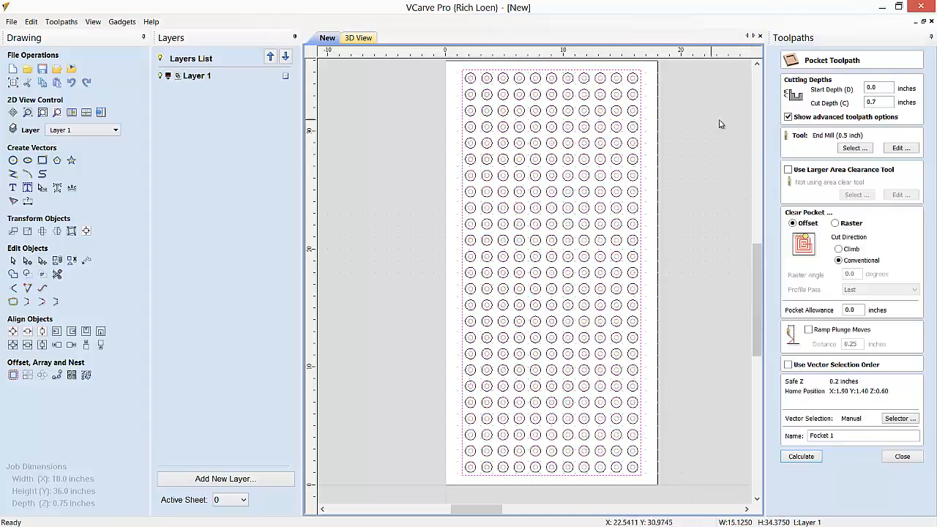
# Start Profile 1 on the rectangle, 0.7 in deep, cutting Outside/Right.
pyautogui.click(902, 457)
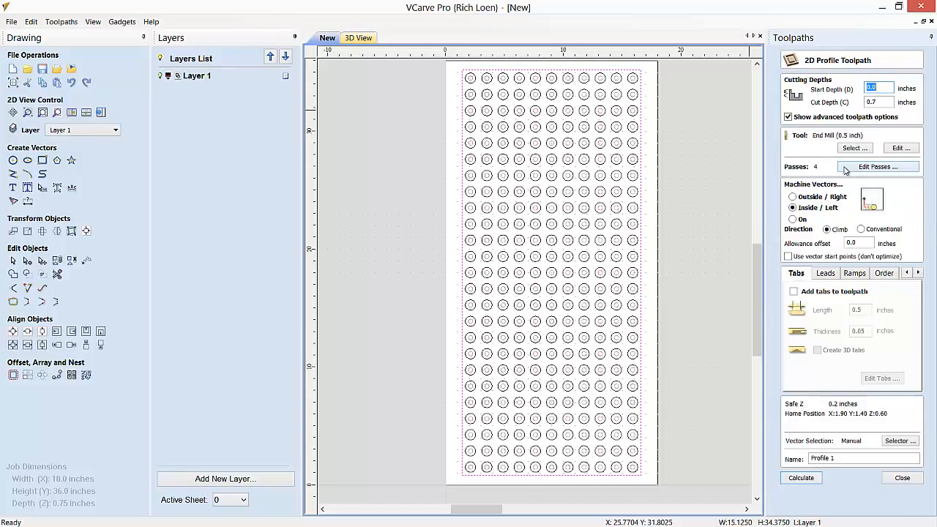
pyautogui.moveTo(850, 160)
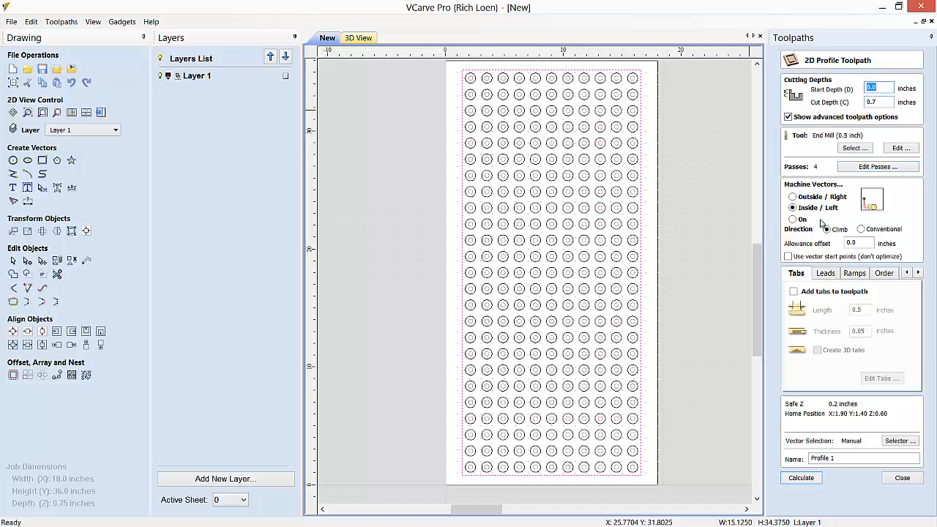
pyautogui.click(794, 196)
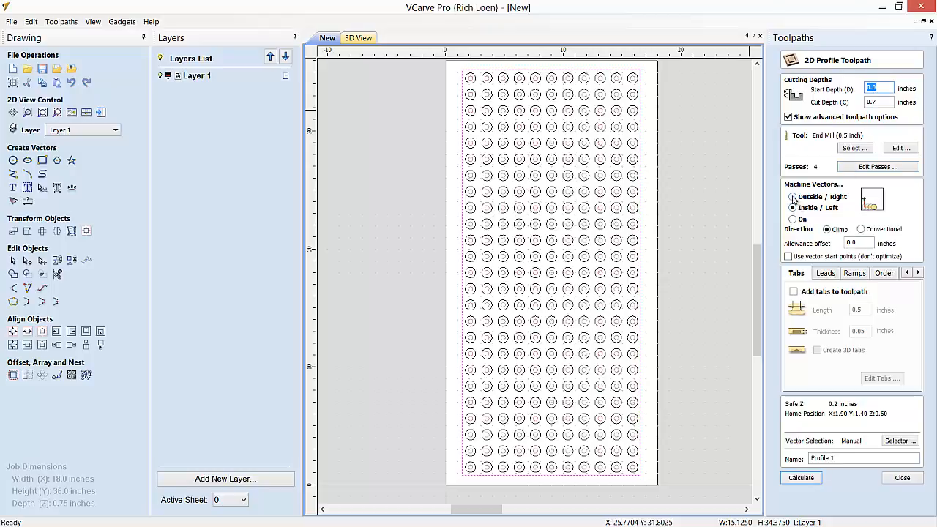
pyautogui.click(793, 197)
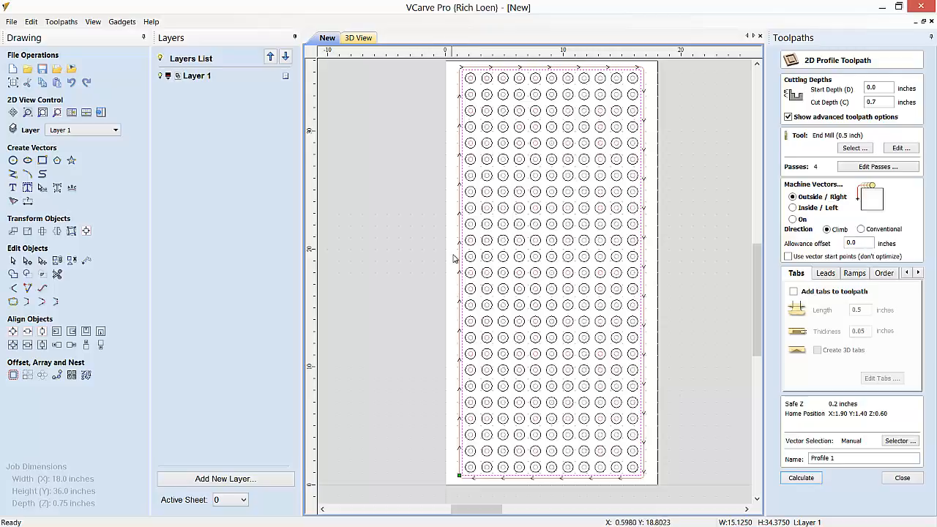
pyautogui.moveTo(834, 120)
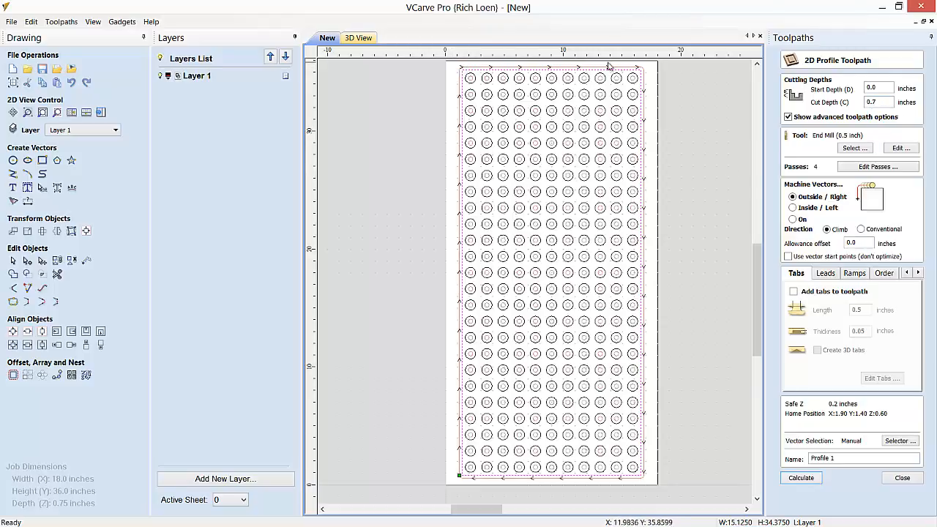
pyautogui.moveTo(647, 70)
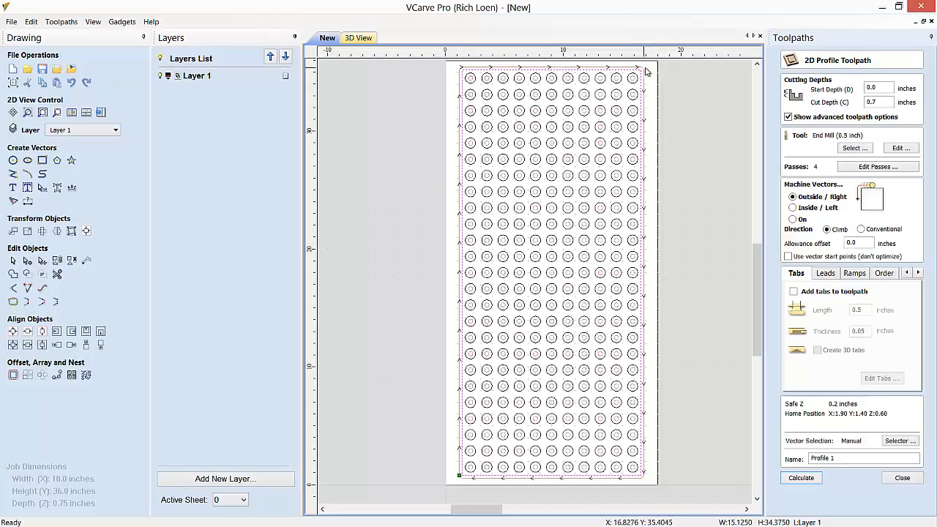
pyautogui.moveTo(650, 260)
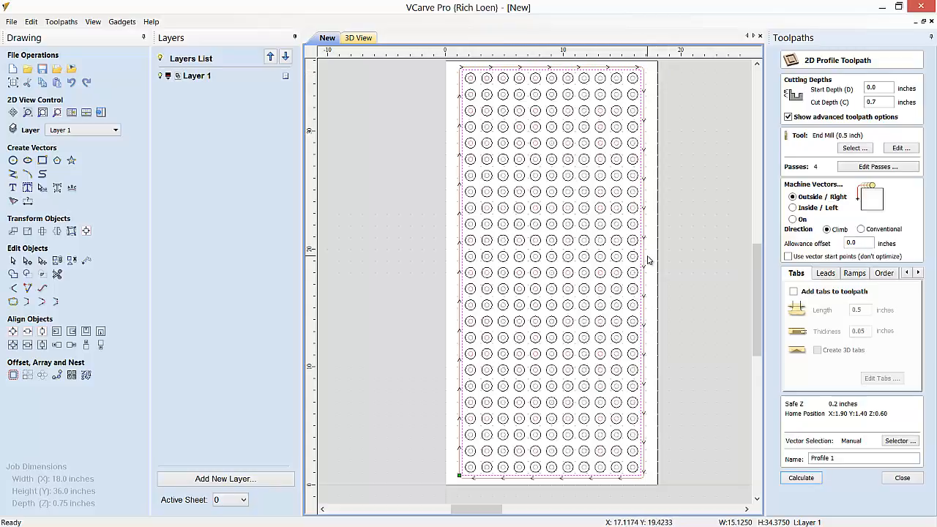
pyautogui.moveTo(650, 351)
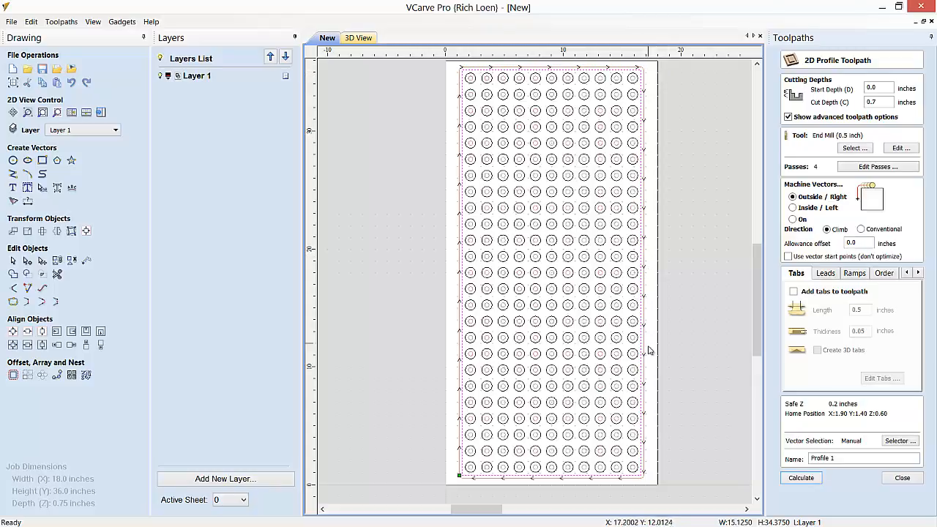
pyautogui.moveTo(665, 176)
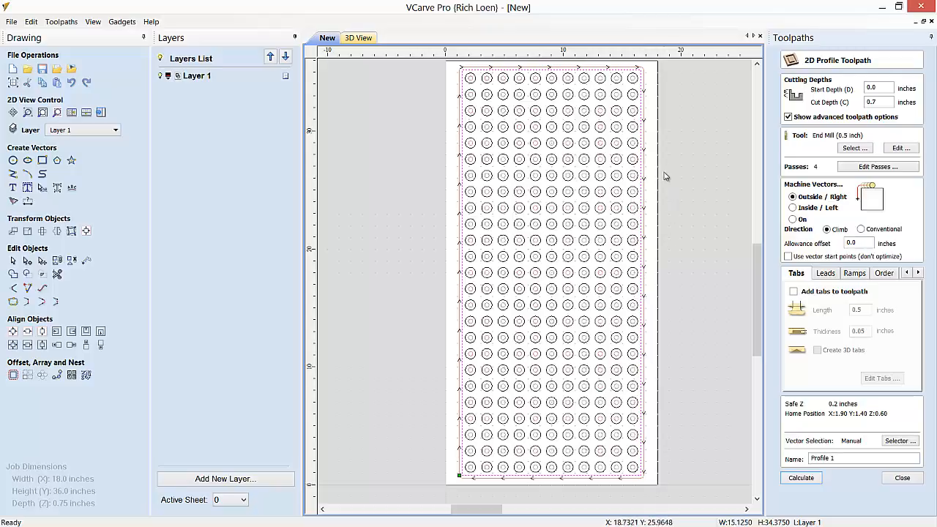
pyautogui.moveTo(644, 76)
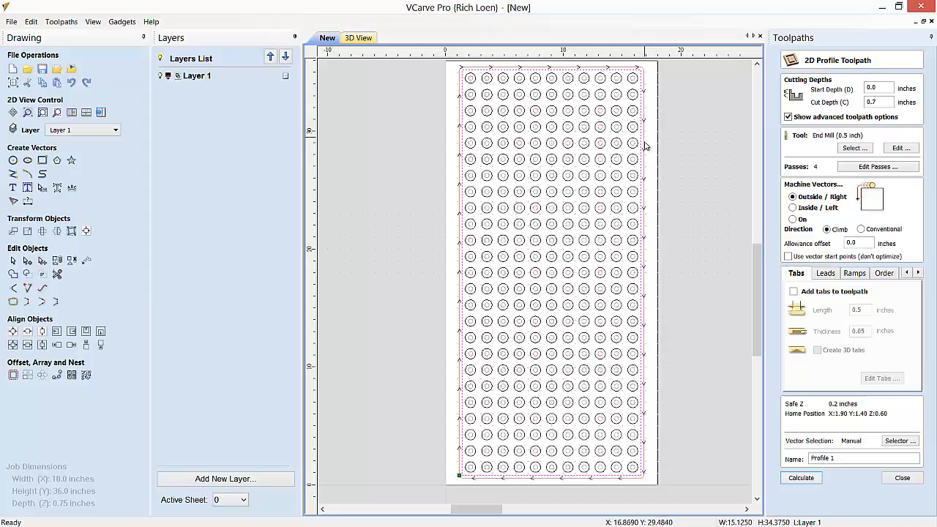
pyautogui.moveTo(644, 352)
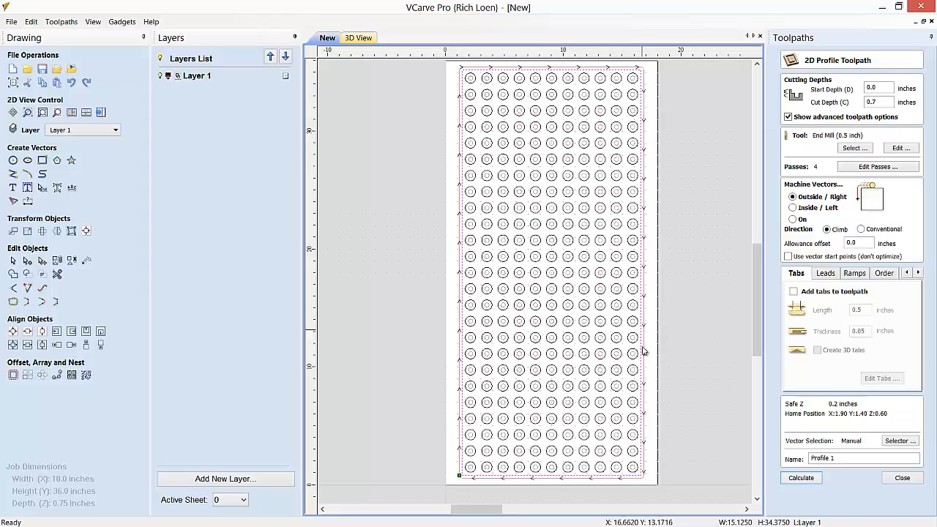
pyautogui.moveTo(451, 401)
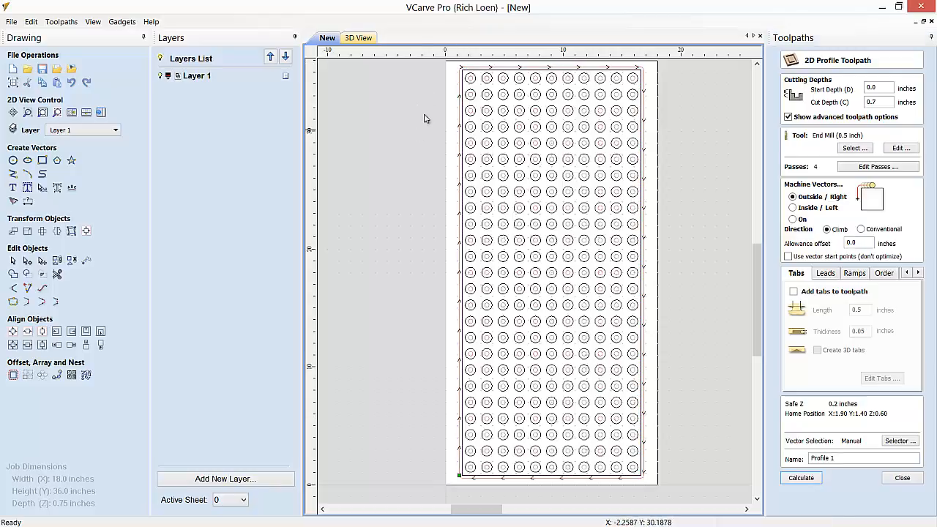
pyautogui.moveTo(462, 76)
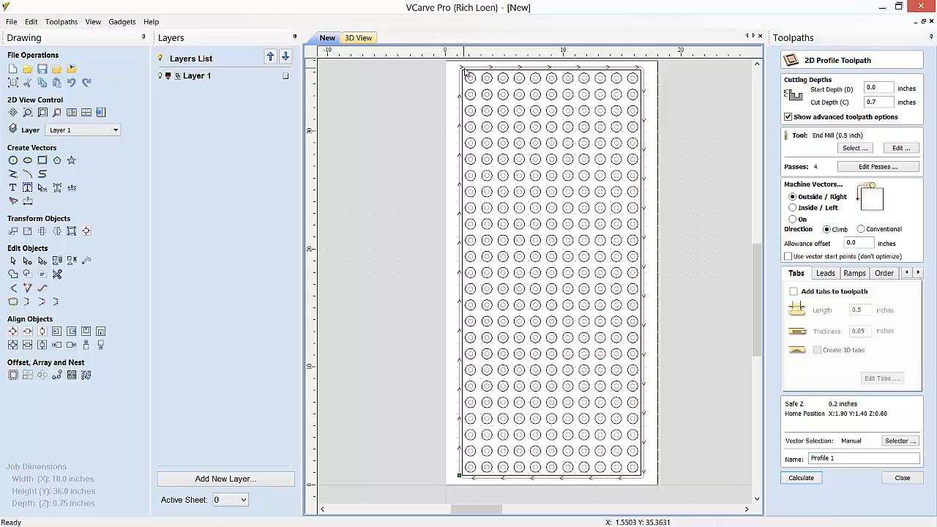
pyautogui.moveTo(535, 76)
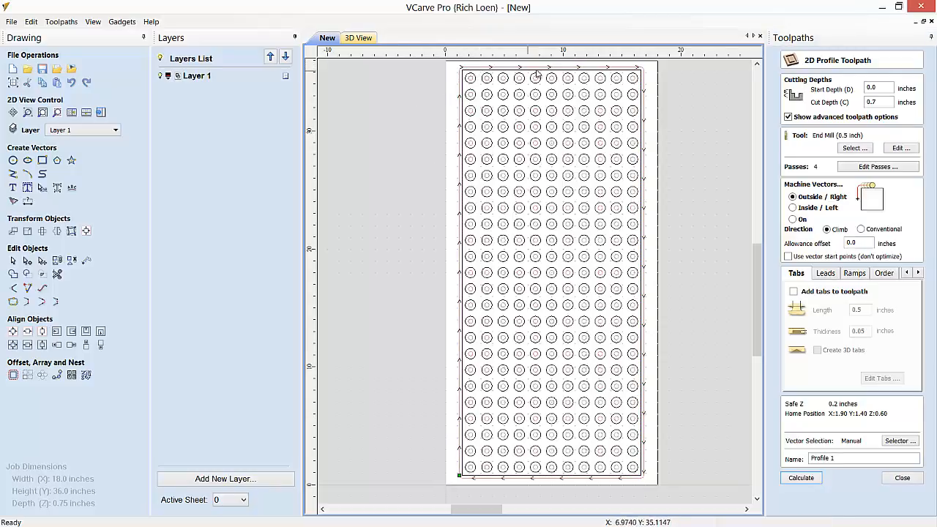
pyautogui.moveTo(668, 77)
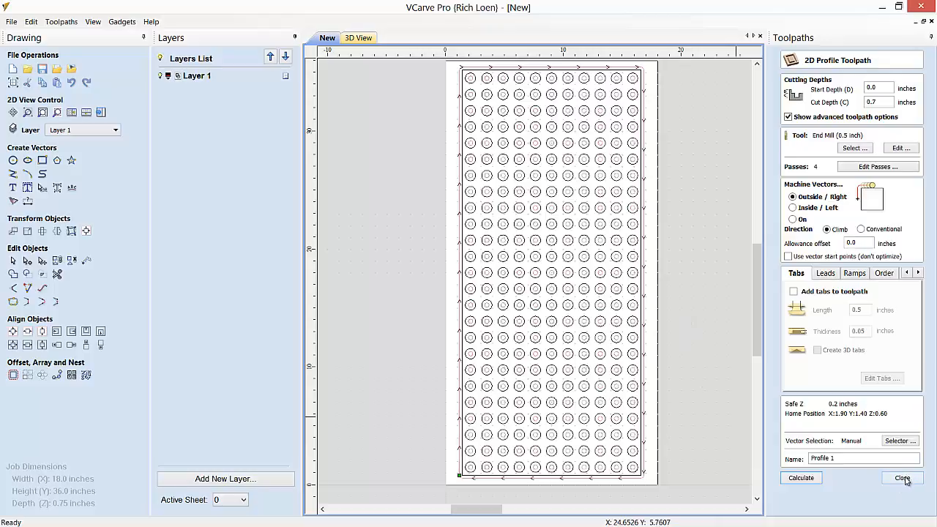
# Save Pocket 1 with the Mach2/3 post processor as Pocket 1.nc in the demo folder.
pyautogui.click(899, 477)
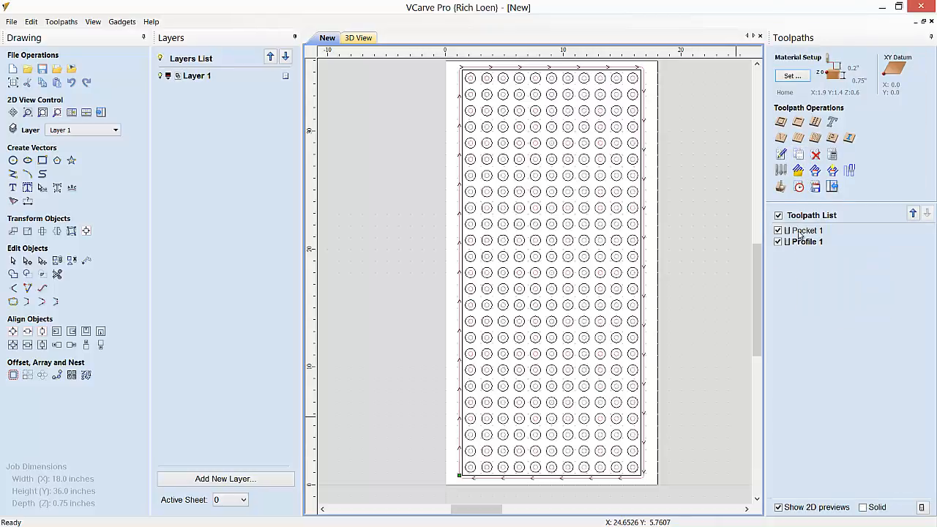
pyautogui.click(809, 230)
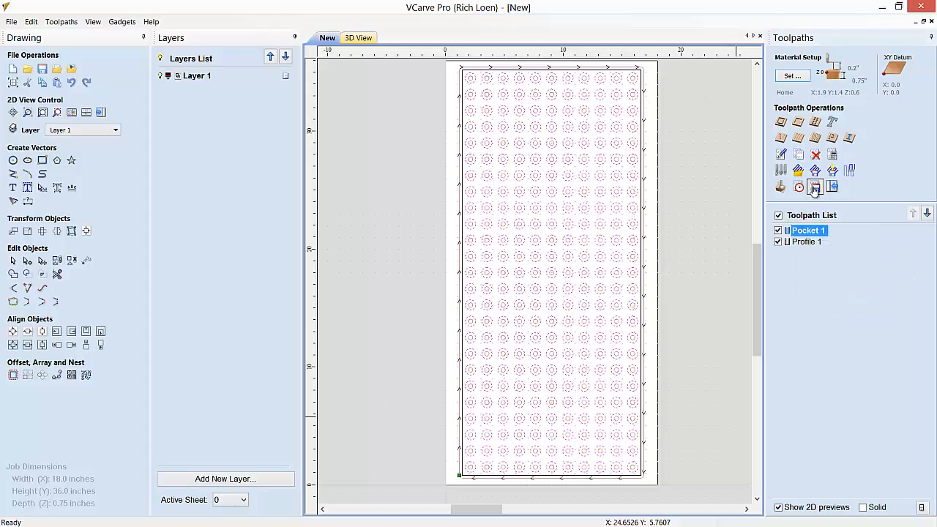
pyautogui.click(814, 187)
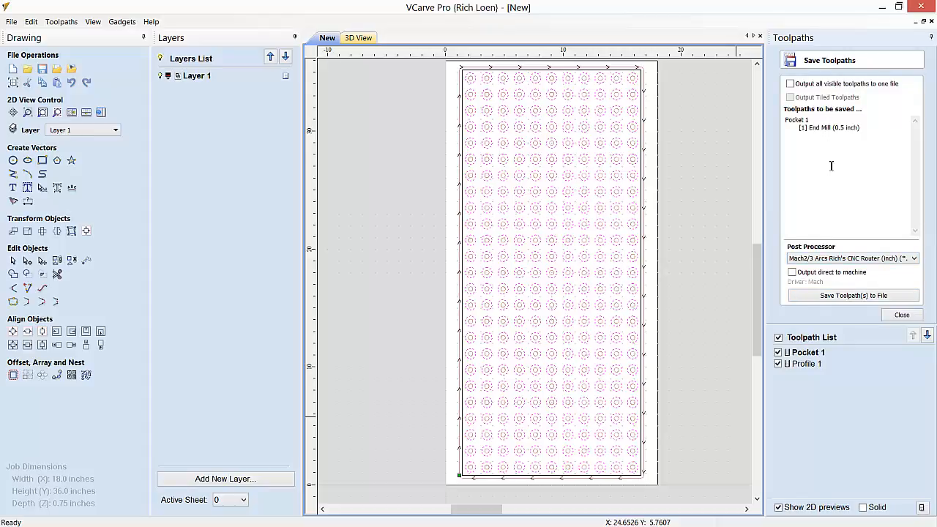
pyautogui.click(852, 296)
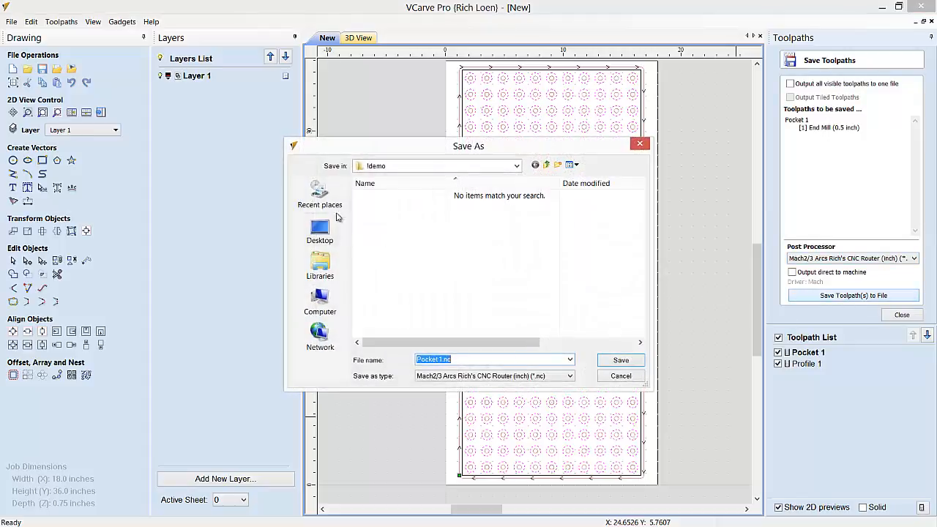
pyautogui.moveTo(477, 367)
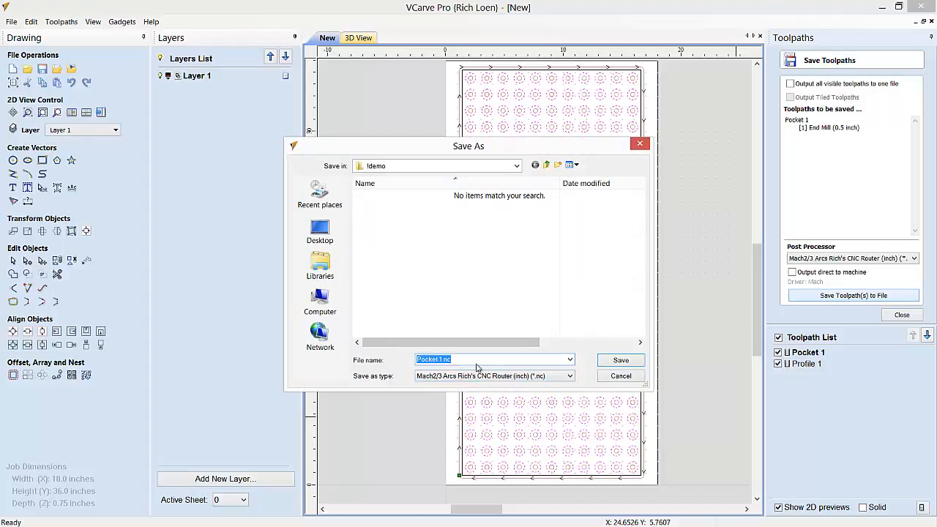
pyautogui.click(621, 361)
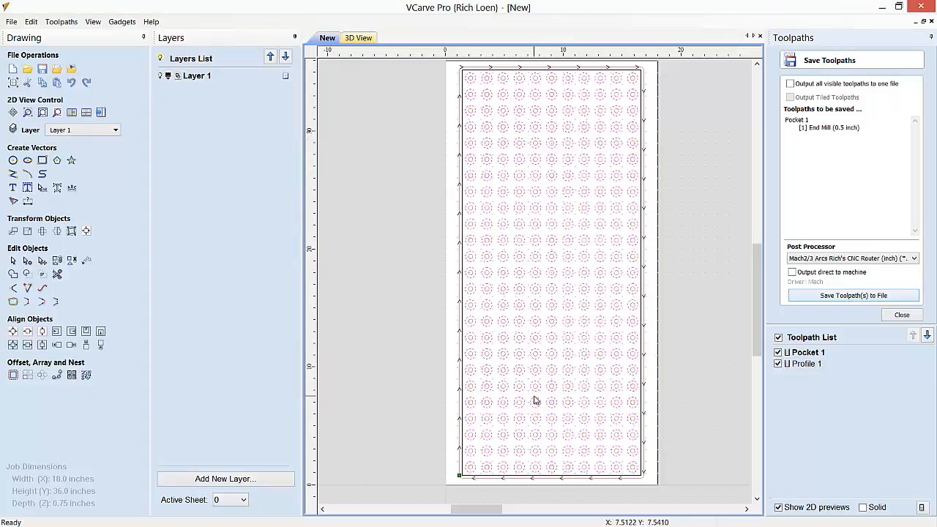
pyautogui.moveTo(503, 407)
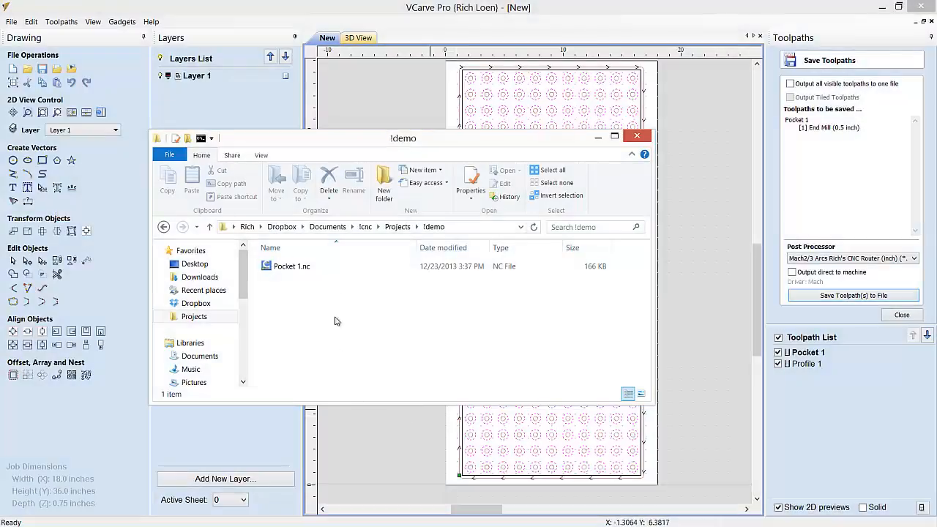
# Open Pocket 1.nc from the demo folder in Notepad++ to read its G-code.
pyautogui.rightClick(291, 266)
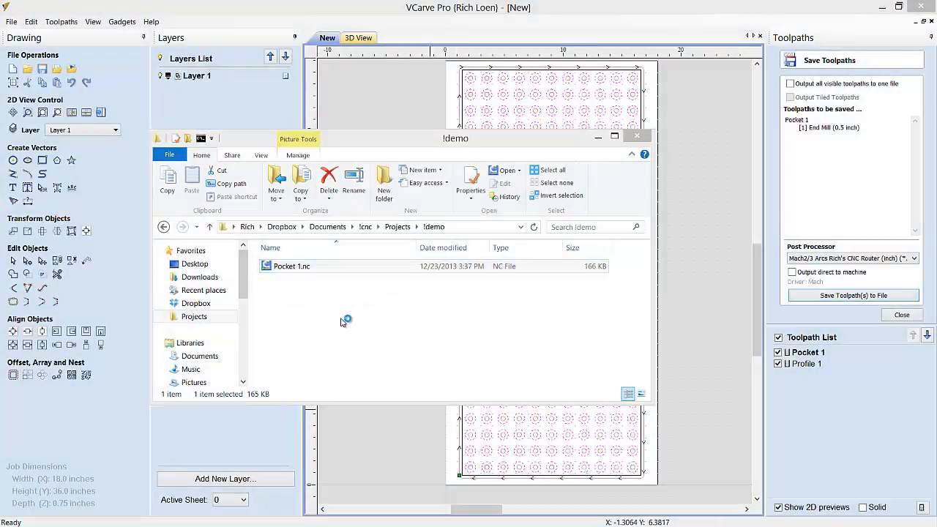
pyautogui.doubleClick(291, 266)
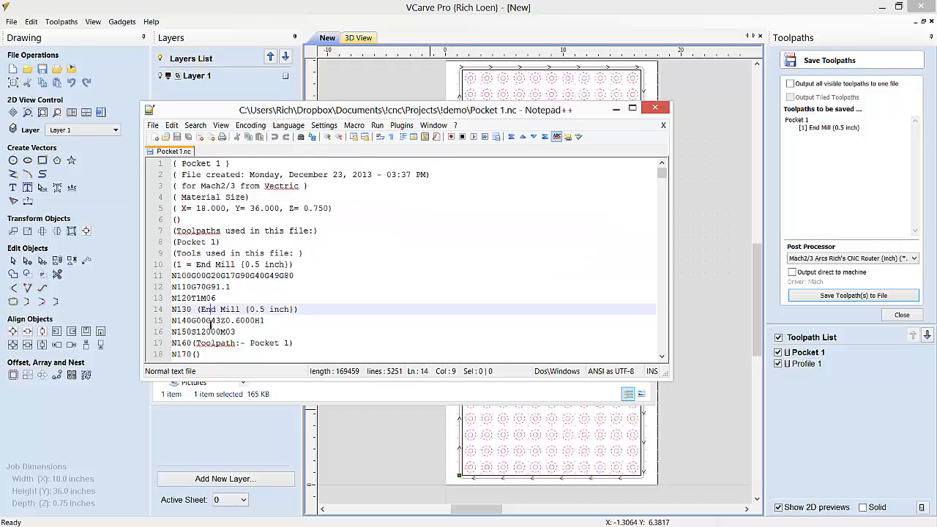
pyautogui.scroll(-3)
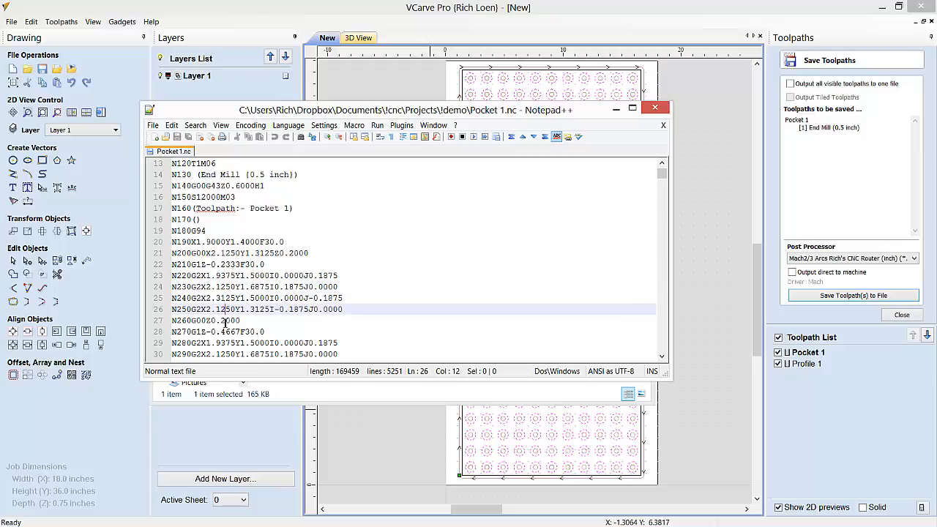
pyautogui.scroll(-3)
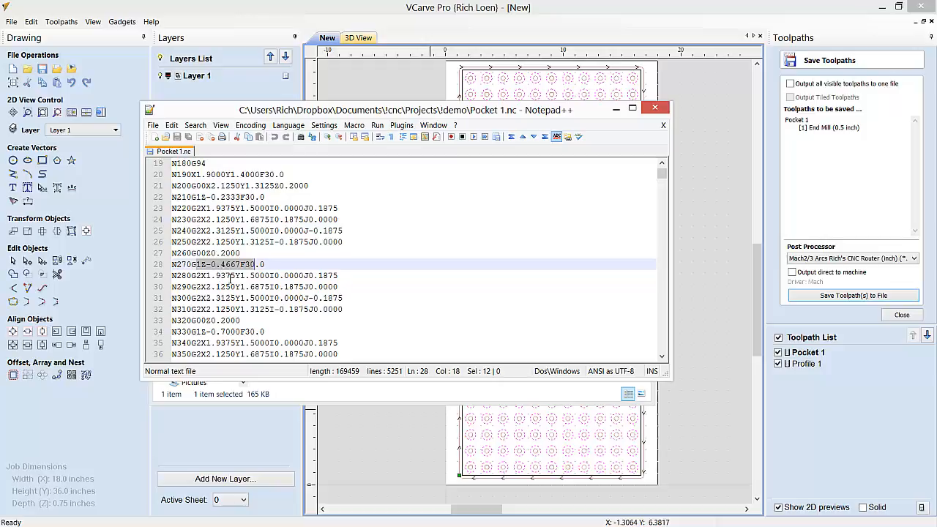
pyautogui.moveTo(209, 321)
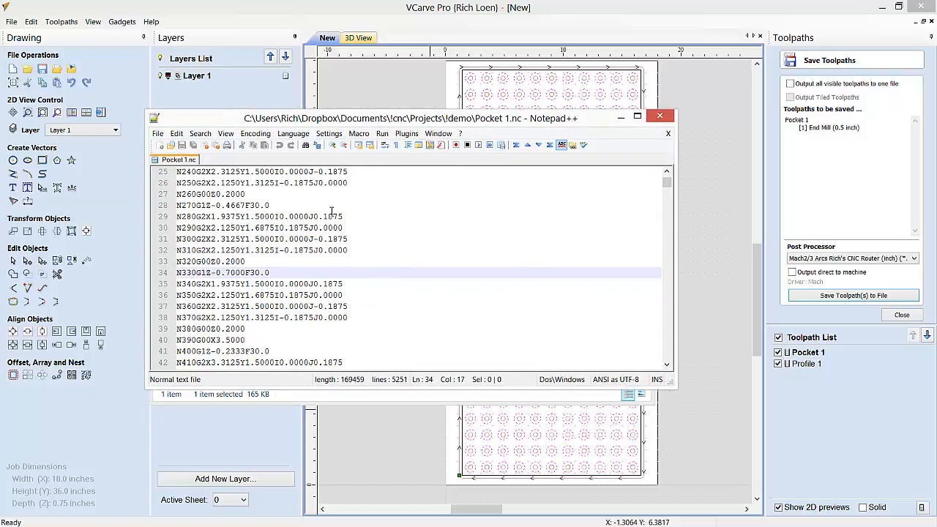
pyautogui.moveTo(457, 145)
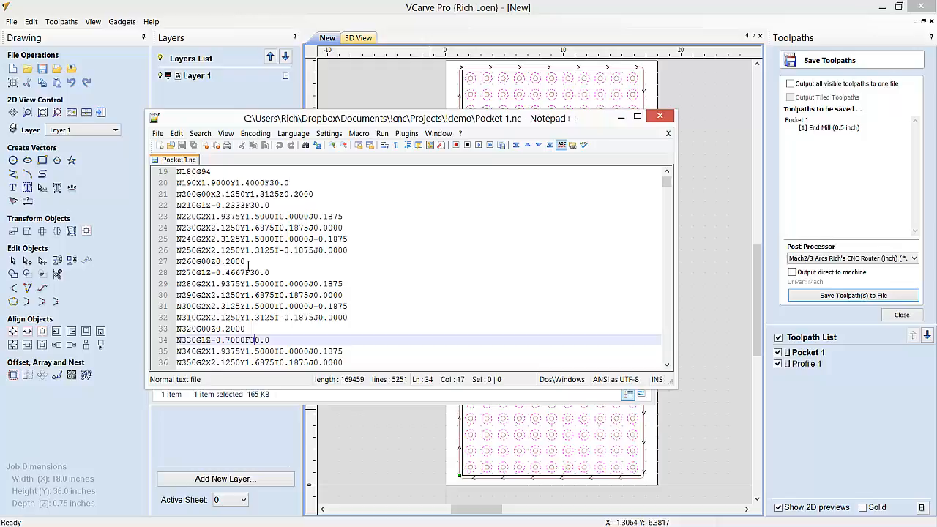
pyautogui.scroll(-3)
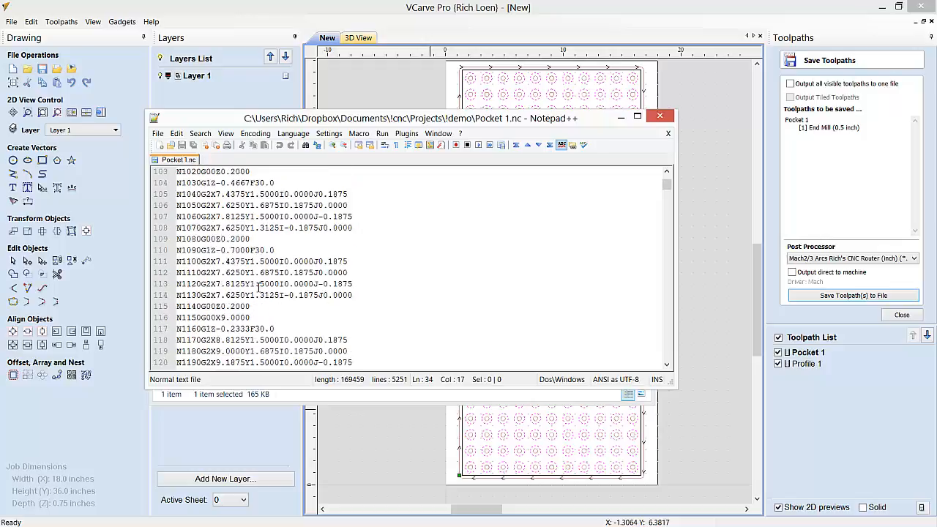
pyautogui.moveTo(606, 279)
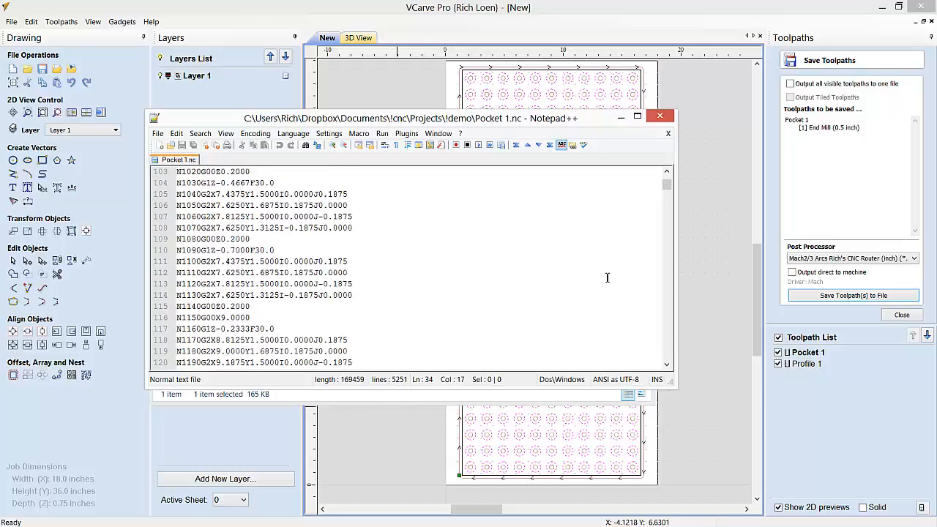
pyautogui.moveTo(666, 183); pyautogui.dragTo(666, 284)
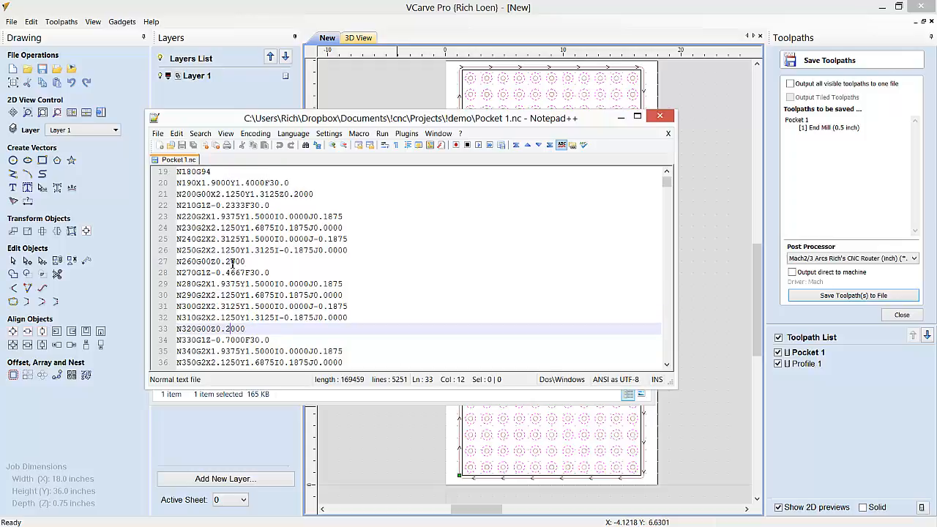
pyautogui.scroll(-3)
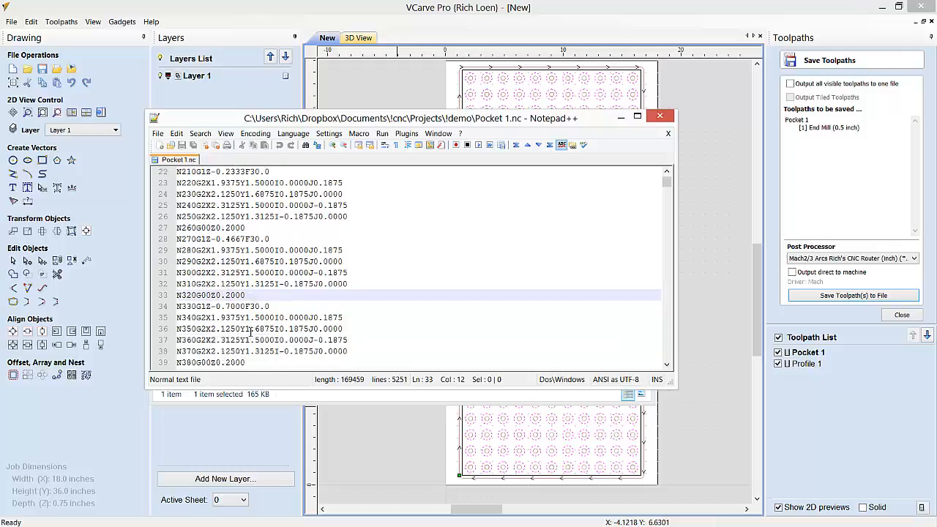
pyautogui.scroll(-3)
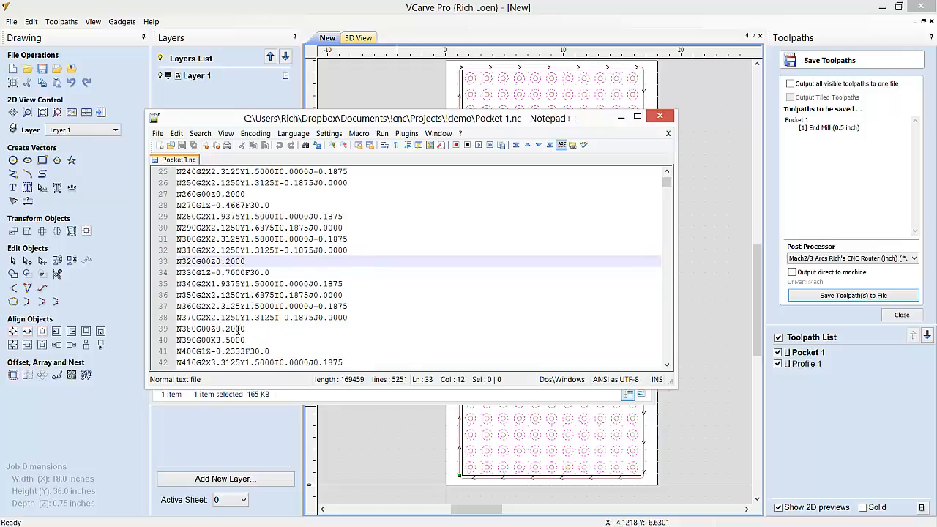
pyautogui.scroll(-3)
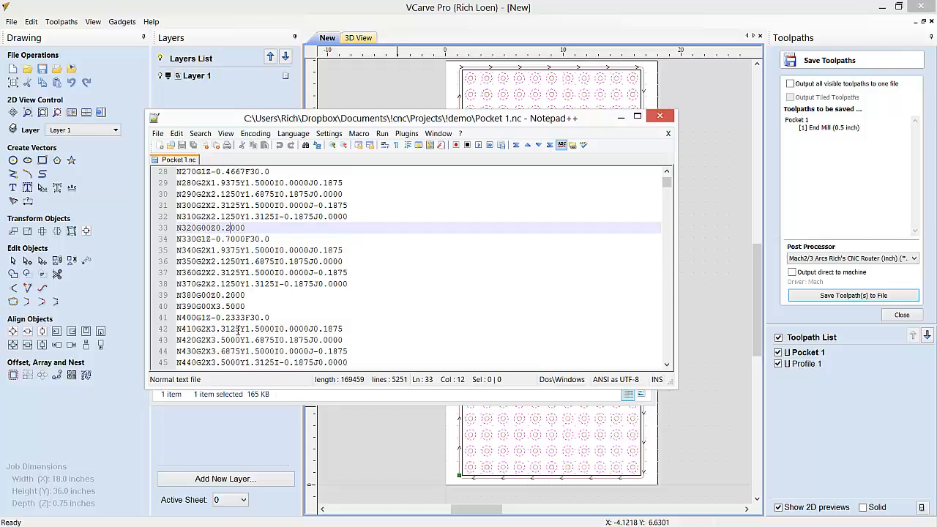
pyautogui.scroll(-3)
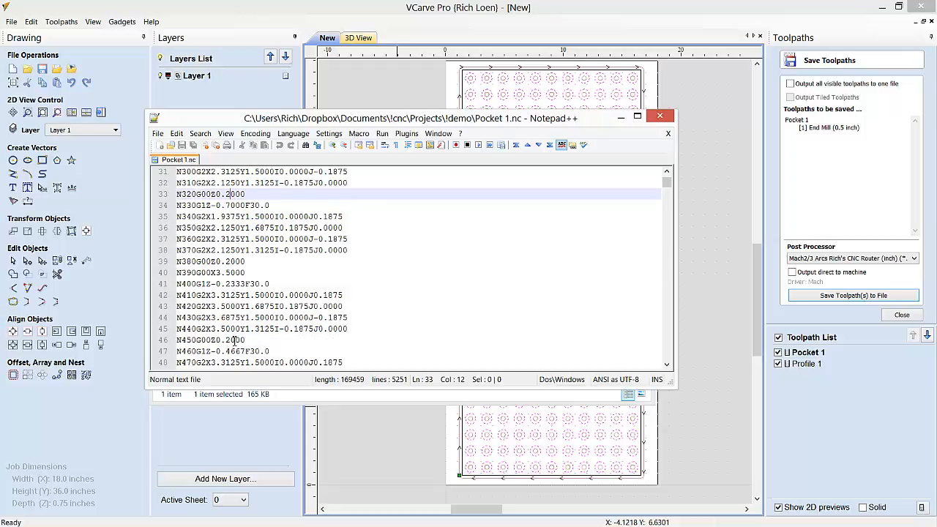
pyautogui.scroll(-3)
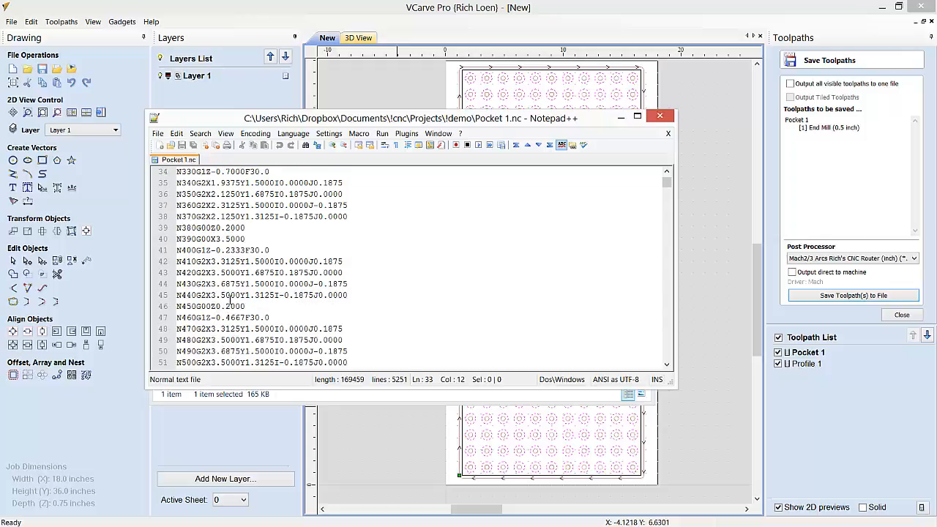
pyautogui.scroll(-3)
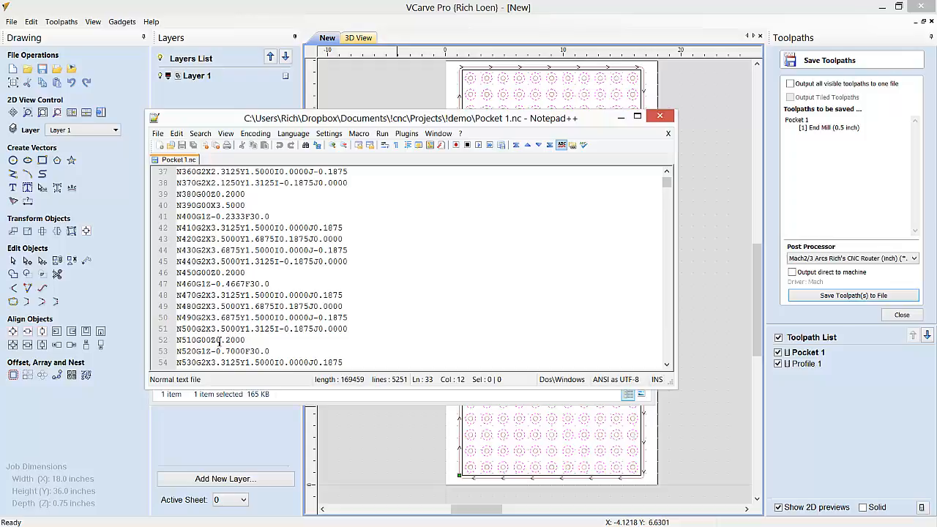
pyautogui.scroll(-3)
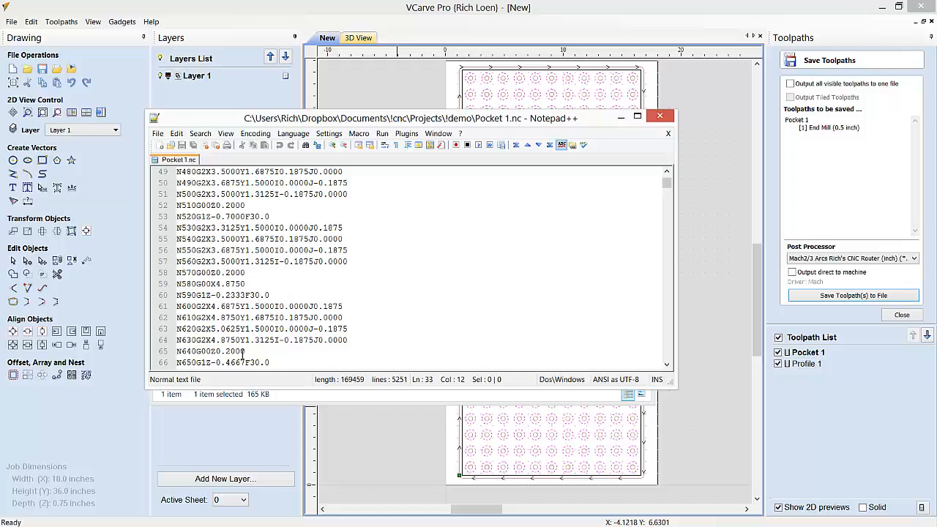
pyautogui.moveTo(402, 50)
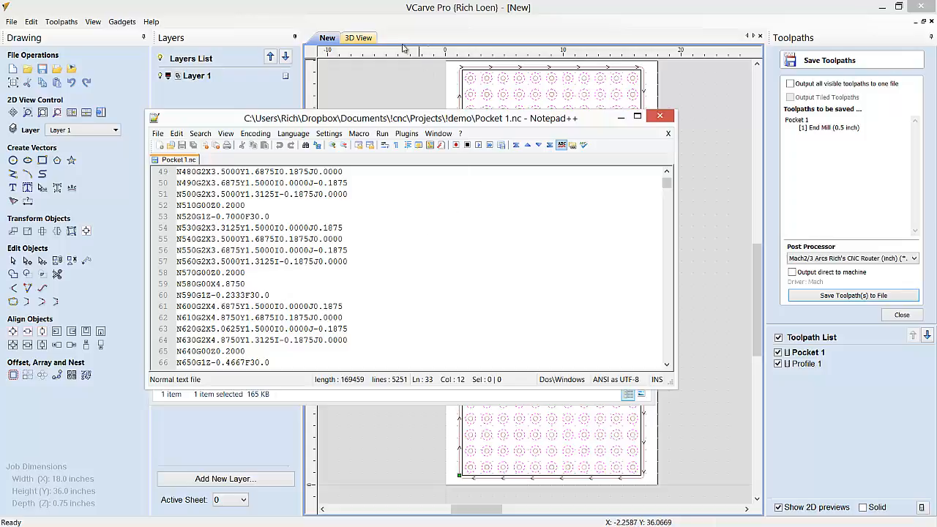
pyautogui.click(661, 115)
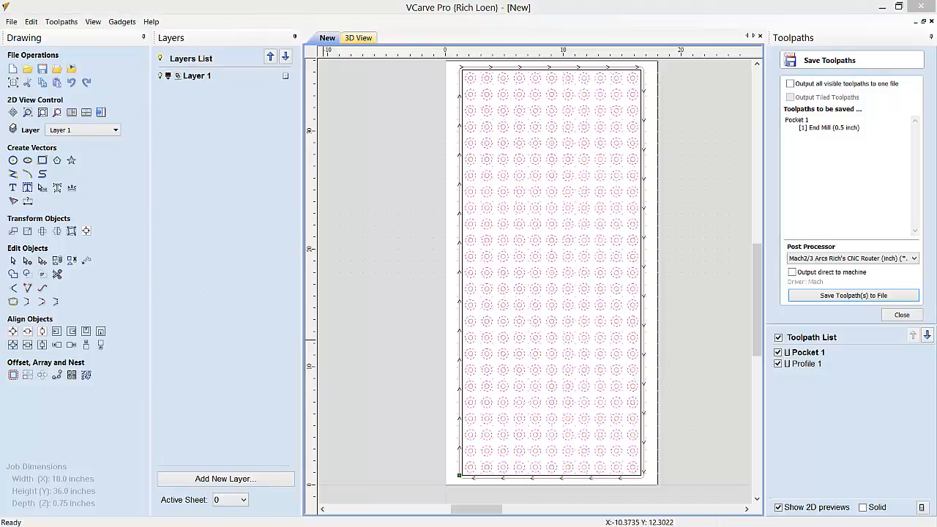
pyautogui.moveTo(519, 175)
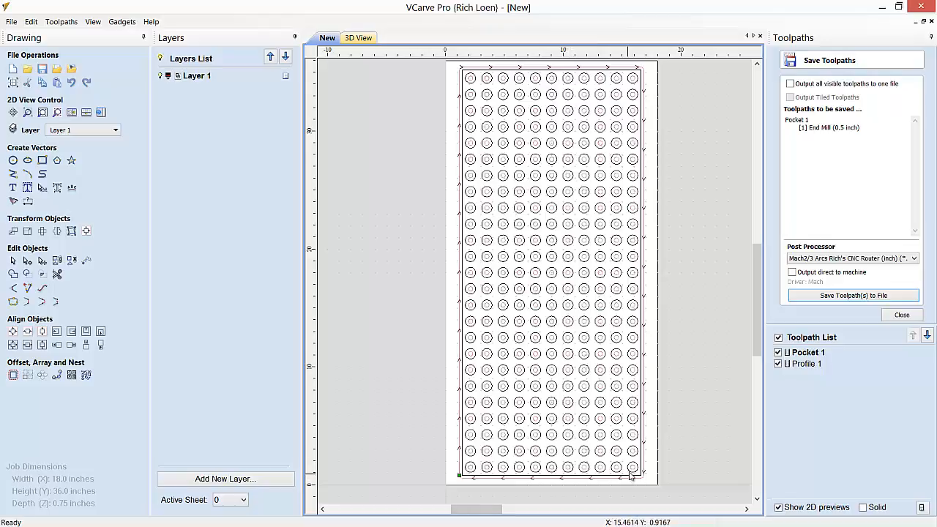
pyautogui.moveTo(744, 230)
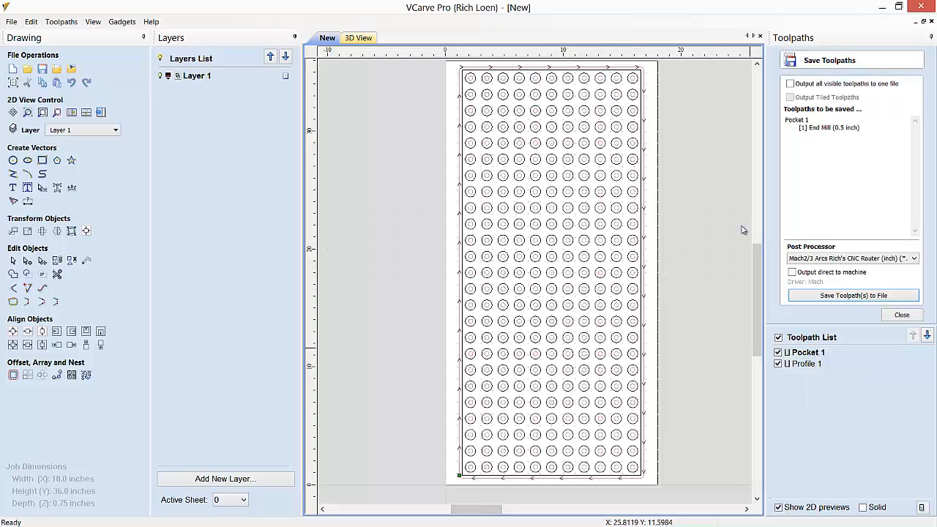
pyautogui.moveTo(572, 164)
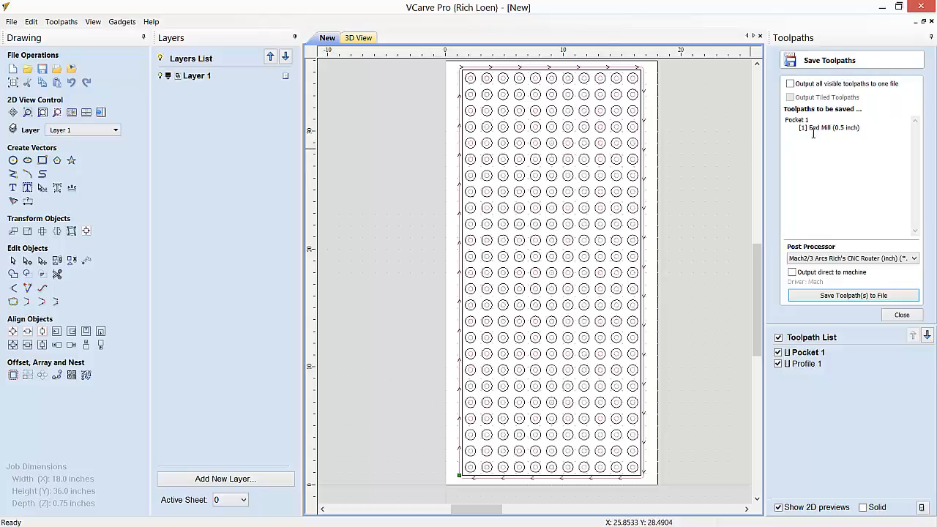
pyautogui.moveTo(805, 352)
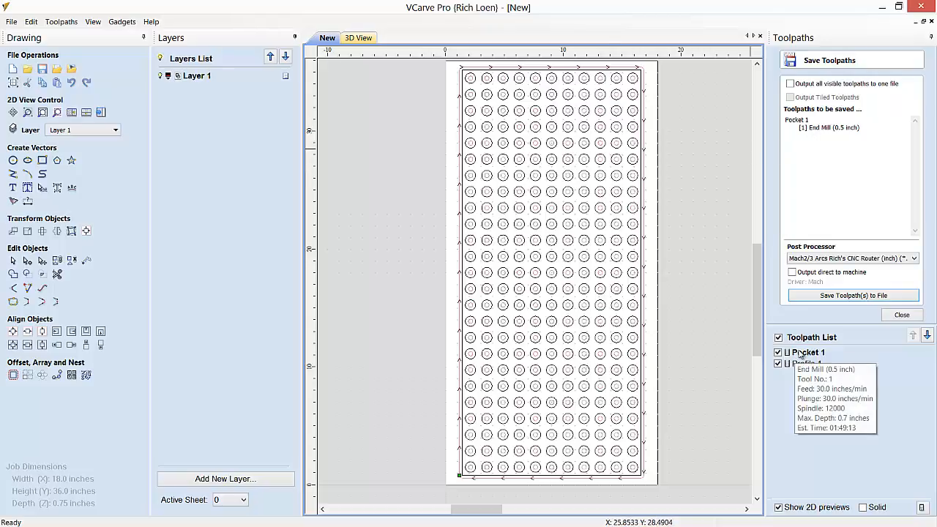
# Delete Pocket 1 and give the new profile toolpath three passes to 0.7 in.
pyautogui.rightClick(805, 352)
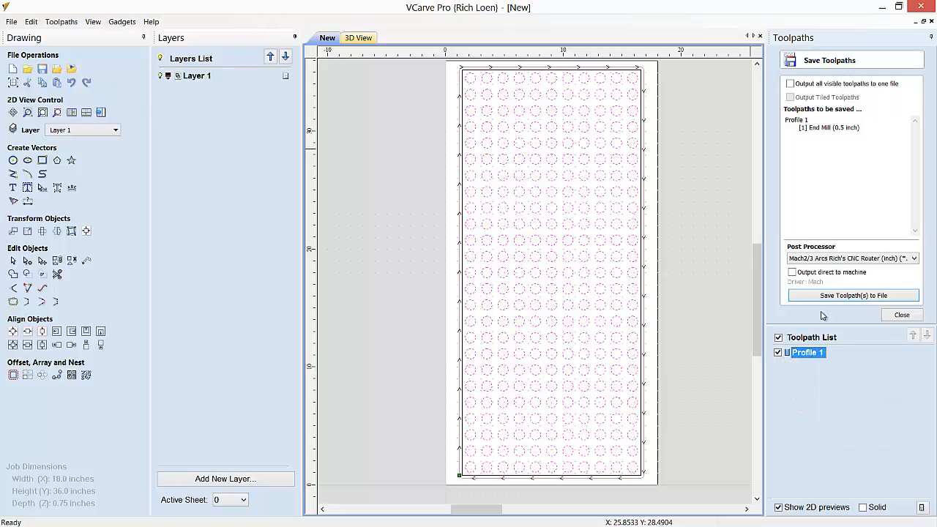
pyautogui.click(901, 314)
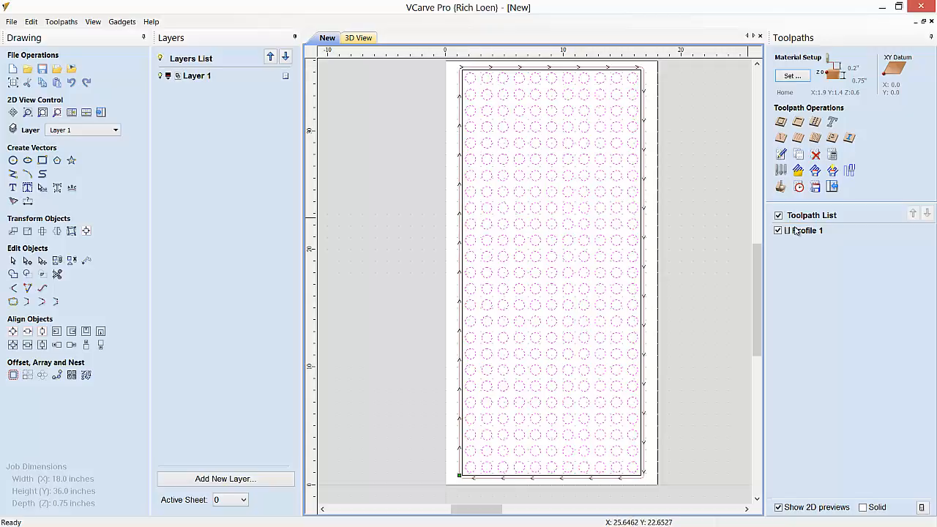
pyautogui.moveTo(779, 123)
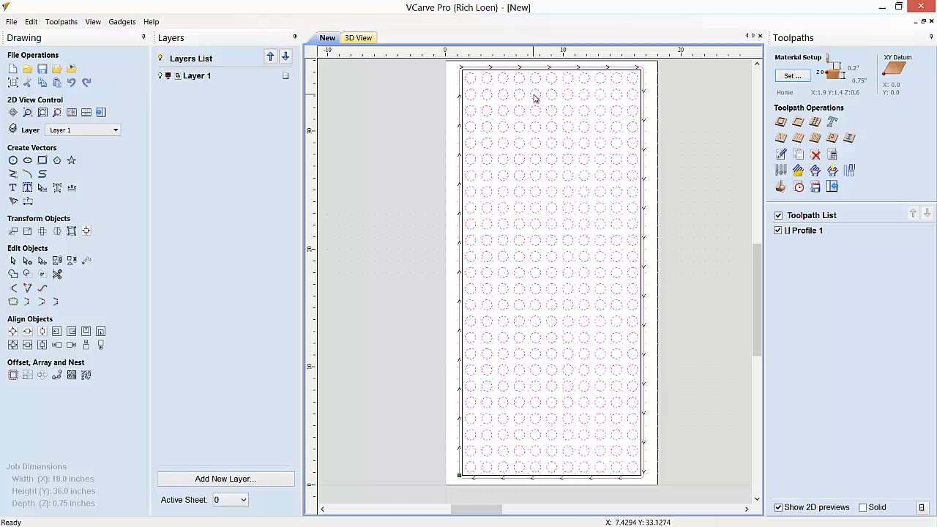
pyautogui.moveTo(538, 94)
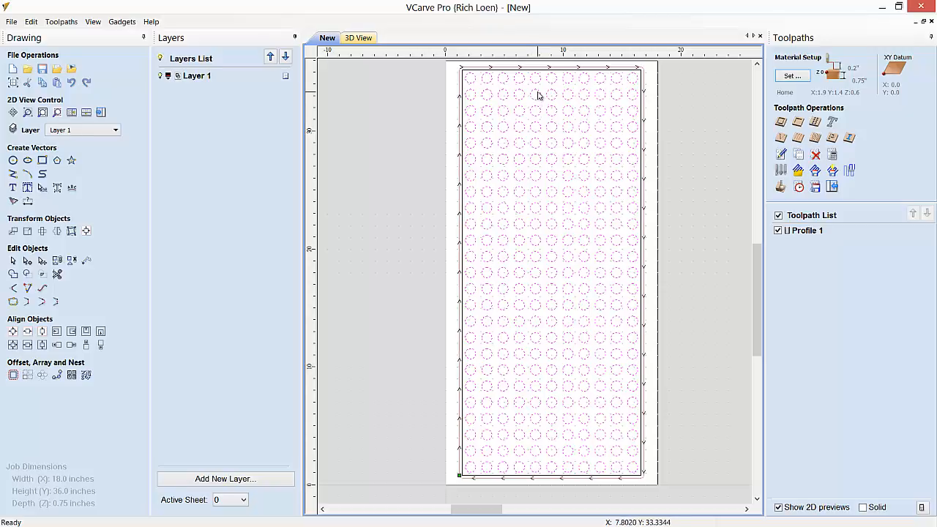
pyautogui.moveTo(531, 99)
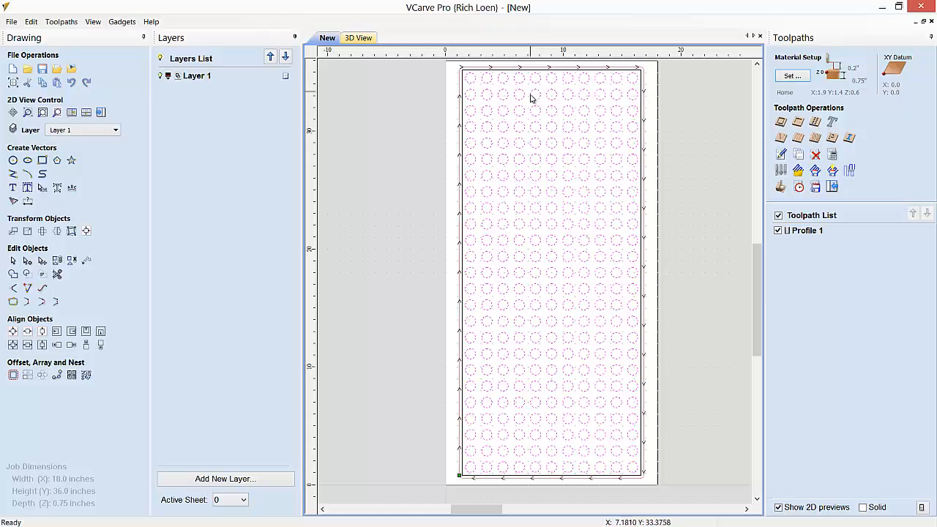
pyautogui.moveTo(549, 101)
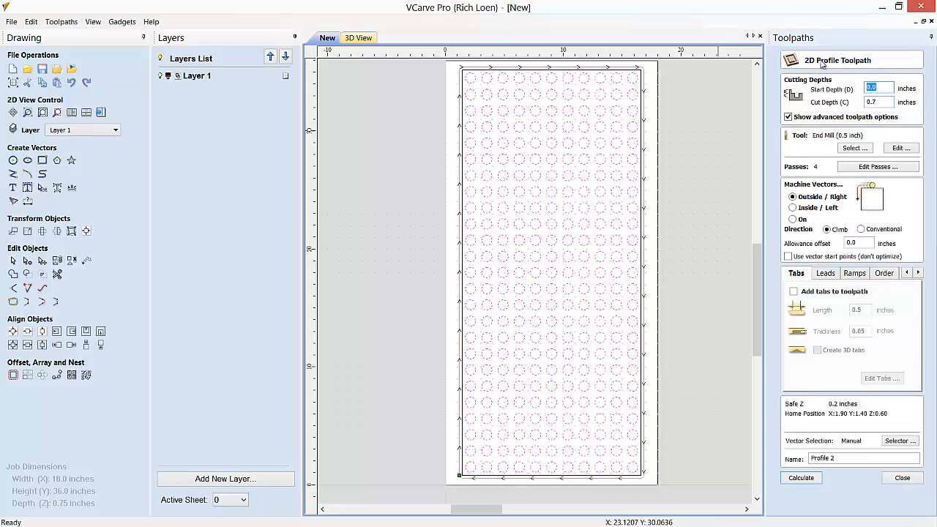
pyautogui.moveTo(535, 166)
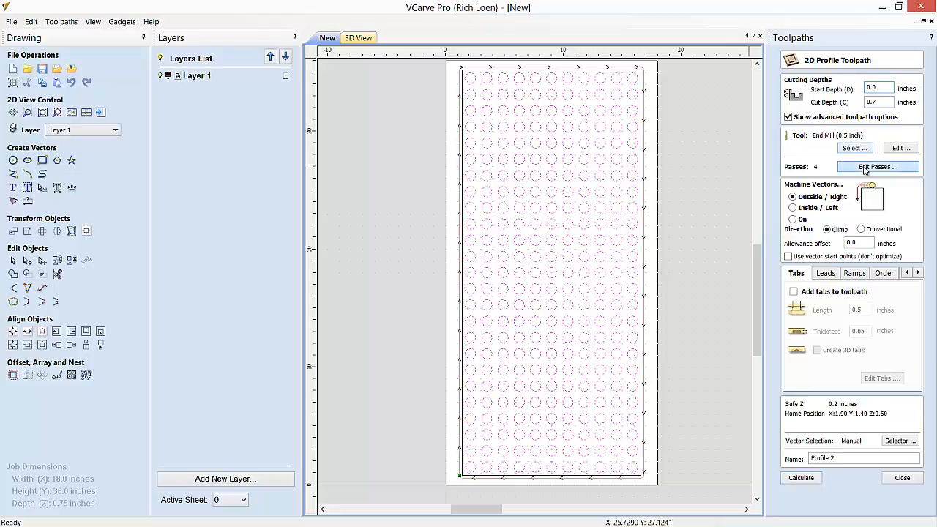
pyautogui.click(878, 166)
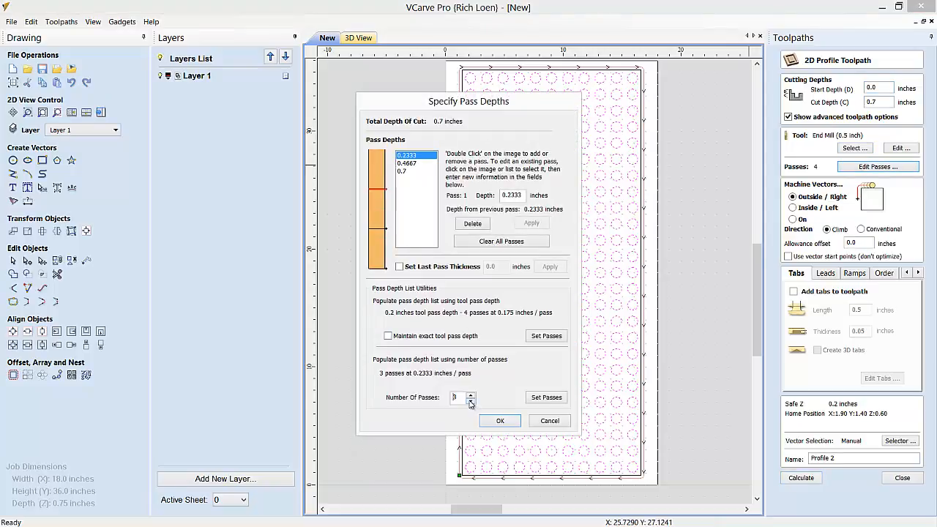
pyautogui.click(499, 420)
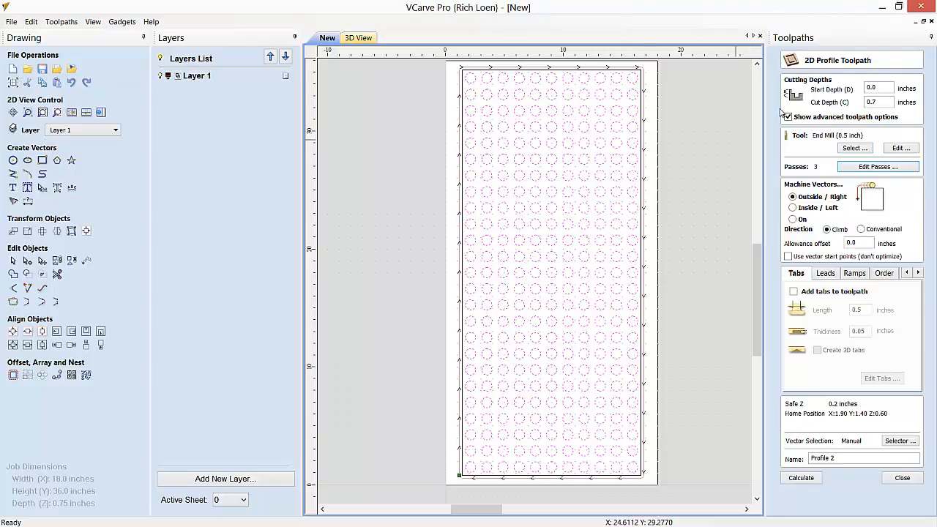
# Cut Inside/Left on the circles and name the toolpath CirclesProfile.
pyautogui.click(787, 117)
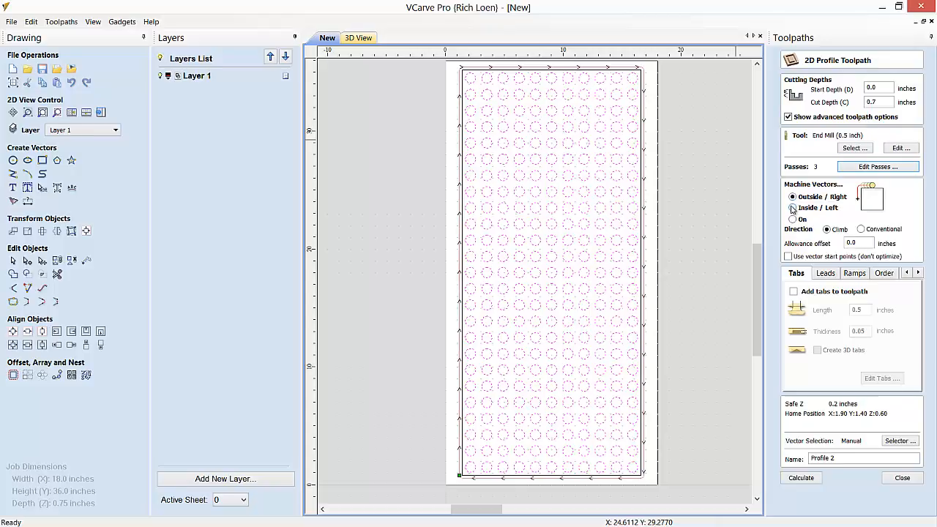
pyautogui.click(791, 208)
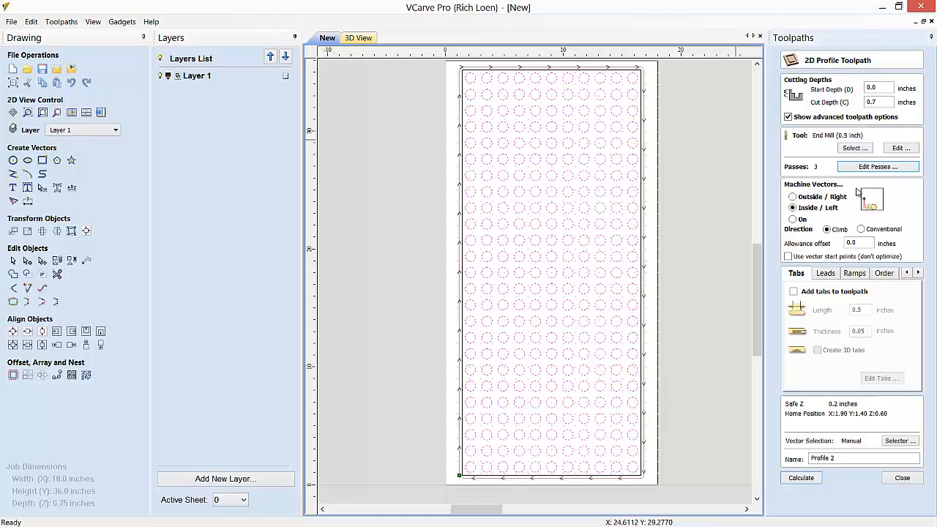
pyautogui.moveTo(815, 430)
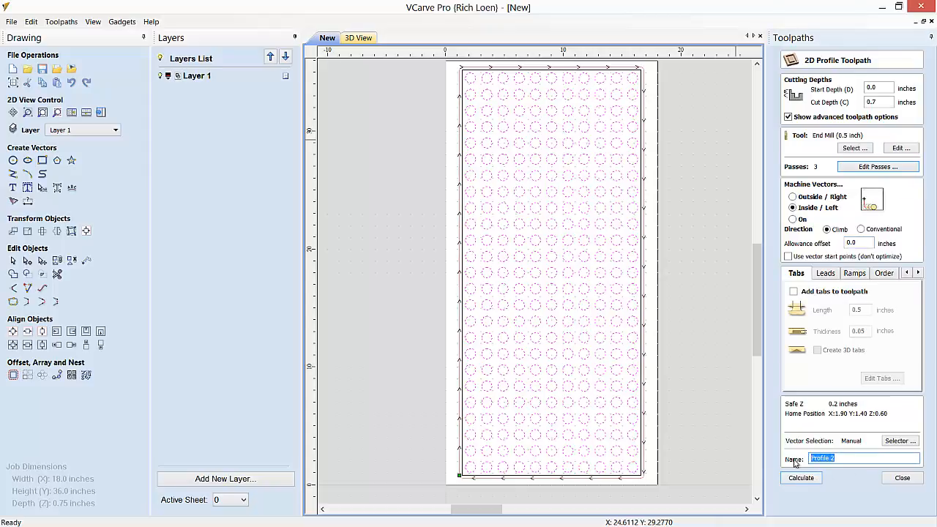
pyautogui.write('Circles')
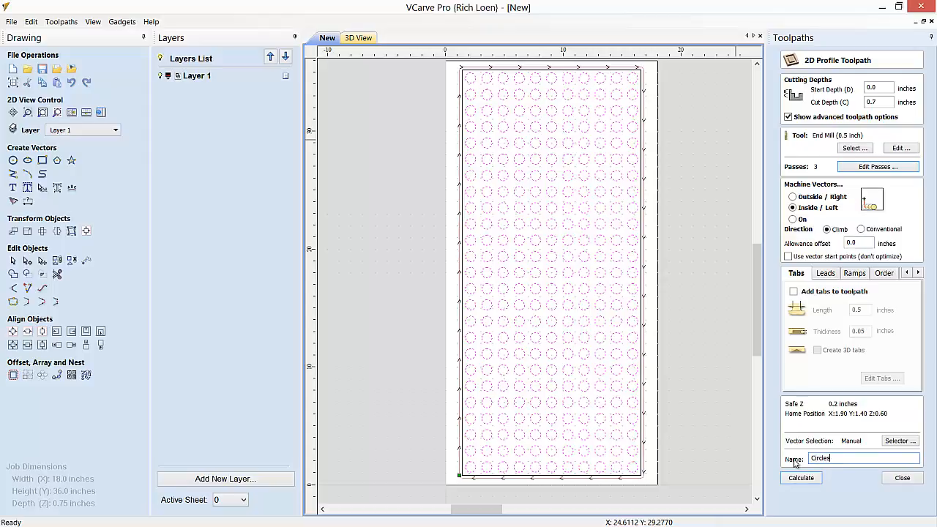
pyautogui.moveTo(817, 494)
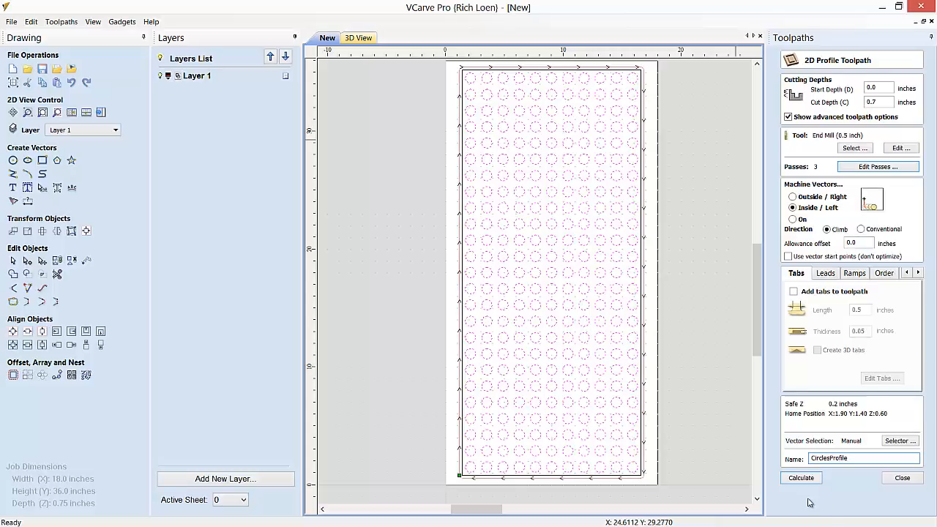
# Calculate the CirclesProfile toolpath and leave its form, ready for the 3D hole-grid preview.
pyautogui.click(801, 477)
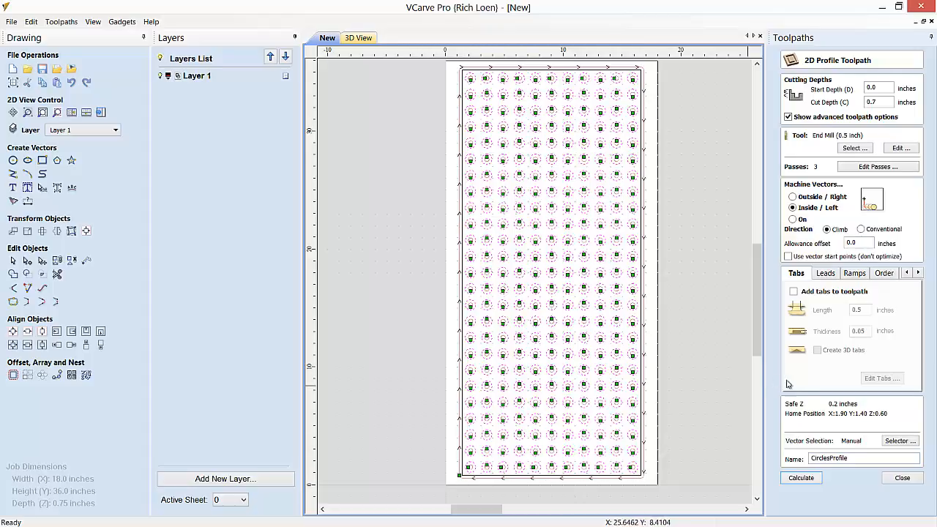
pyautogui.moveTo(876, 492)
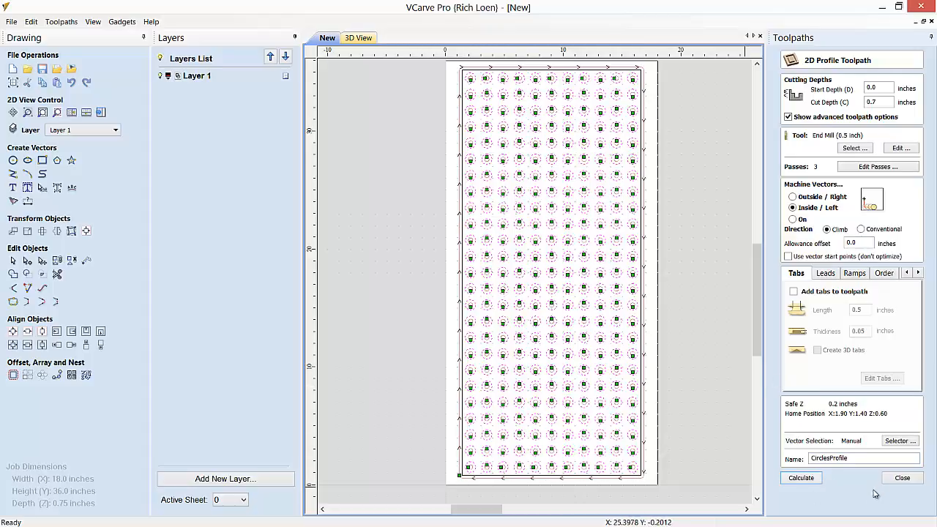
pyautogui.click(902, 477)
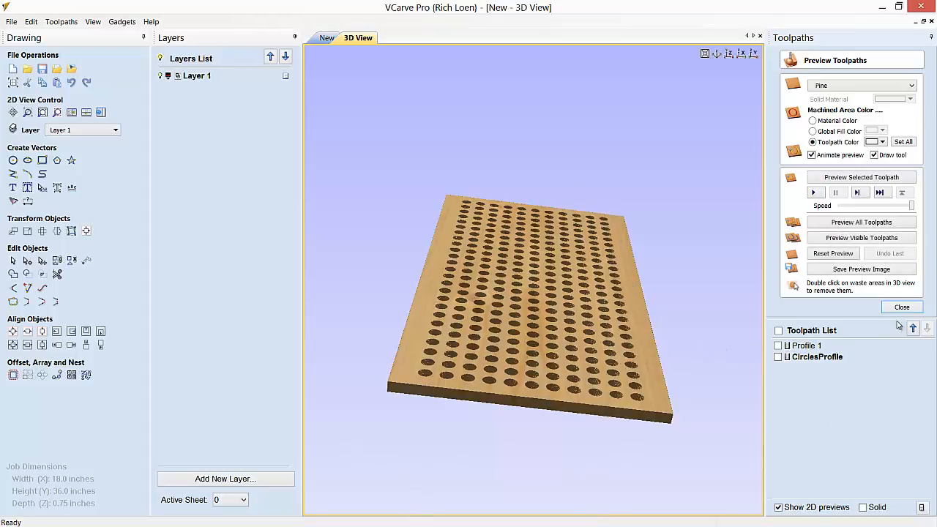
# Back in the 2D view, tick only CirclesProfile and save it as CirclesProfile.nc in the demo folder.
pyautogui.click(902, 308)
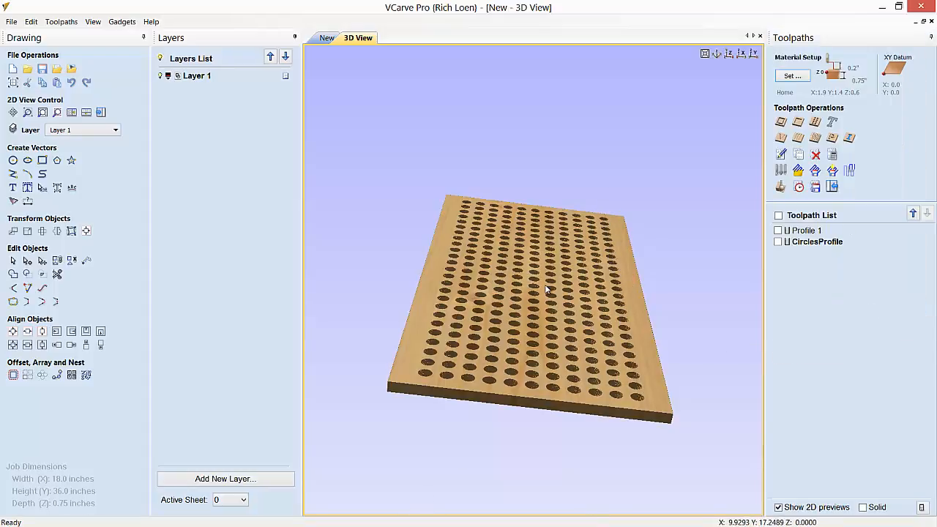
pyautogui.click(326, 38)
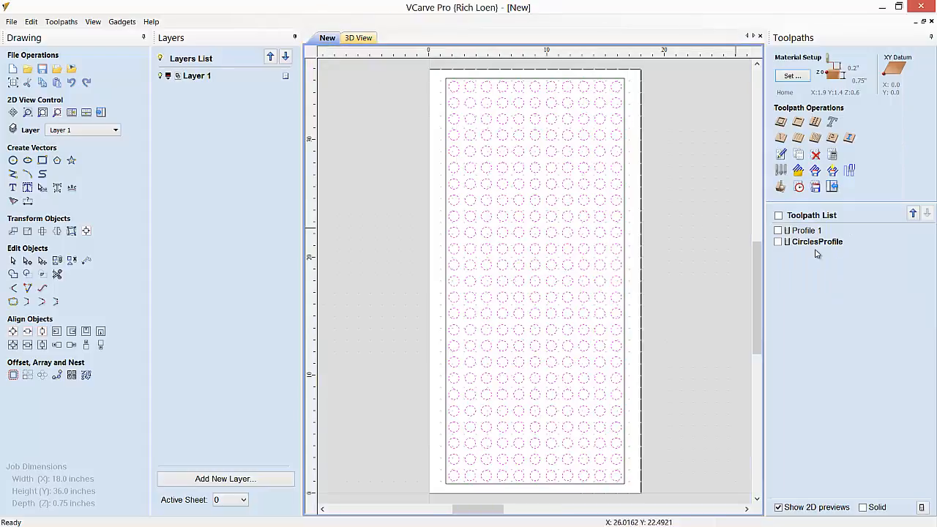
pyautogui.click(779, 241)
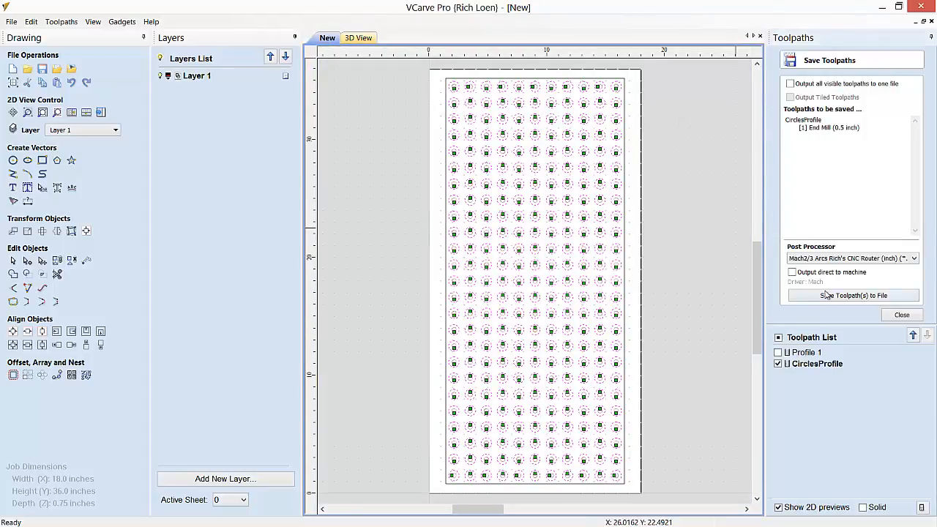
pyautogui.click(851, 296)
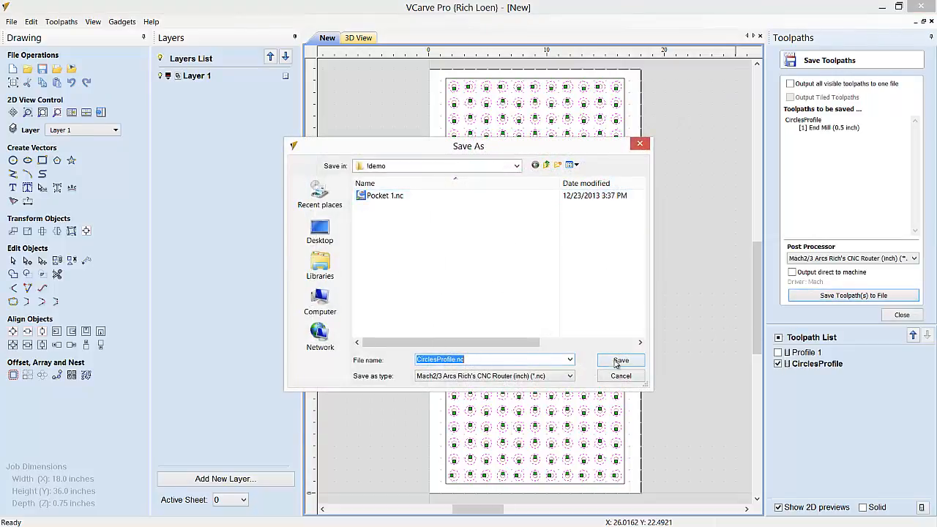
pyautogui.click(621, 360)
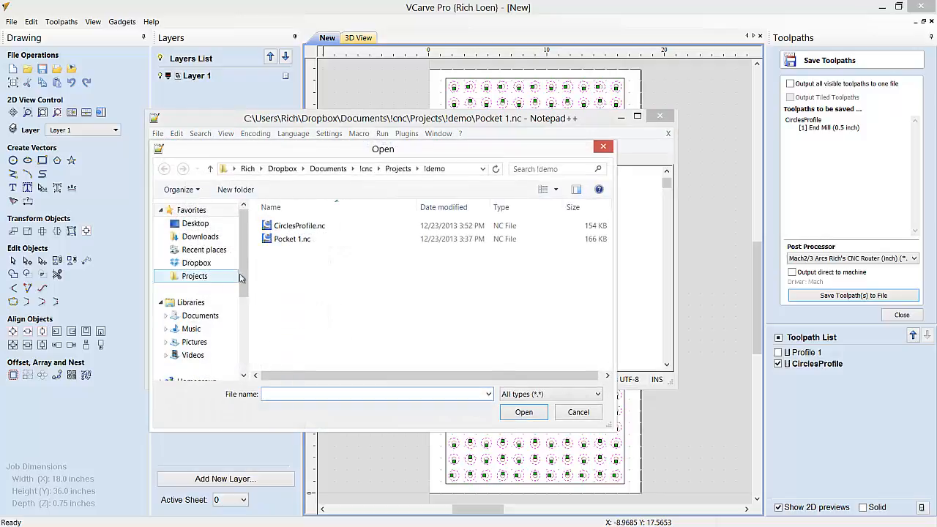
# Load CirclesProfile.nc in Notepad++, read down to about line 35, then bring Pocket 1.nc forward.
pyautogui.doubleClick(298, 226)
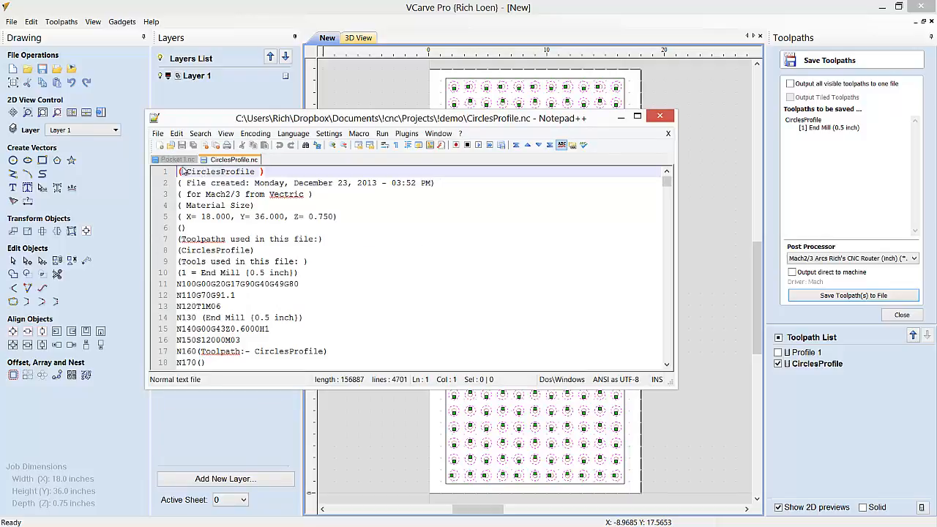
pyautogui.scroll(-3)
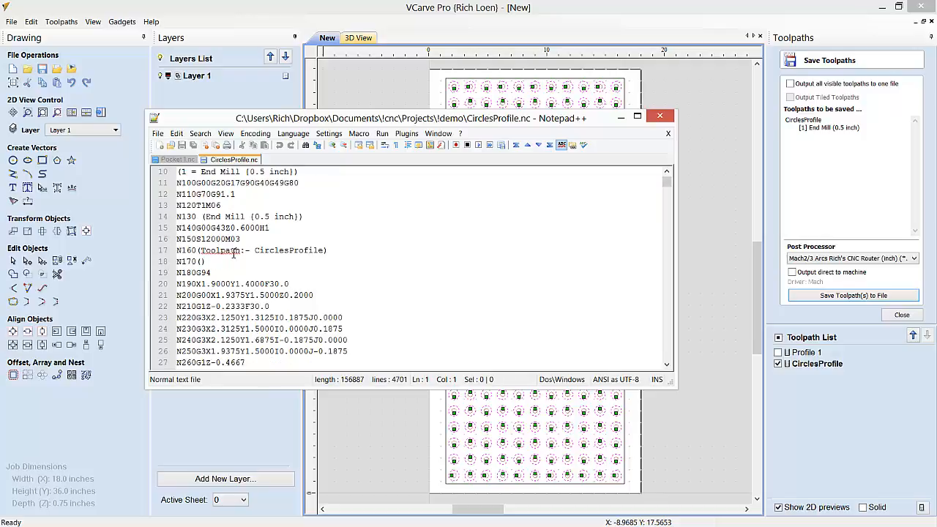
pyautogui.moveTo(270, 296)
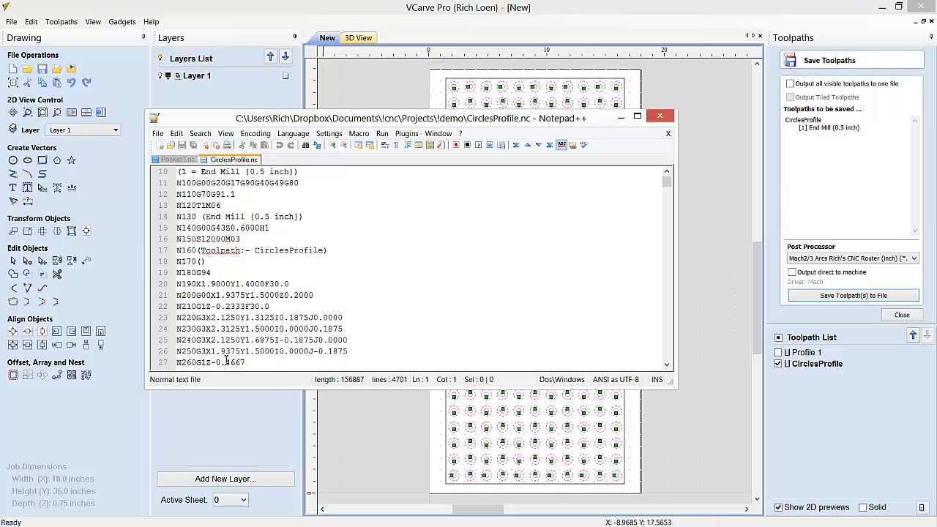
pyautogui.scroll(-3)
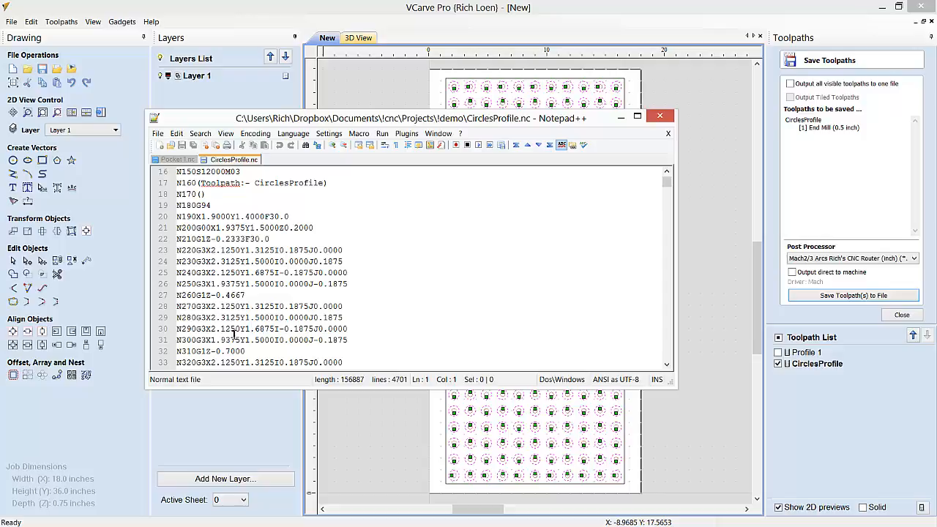
pyautogui.scroll(-3)
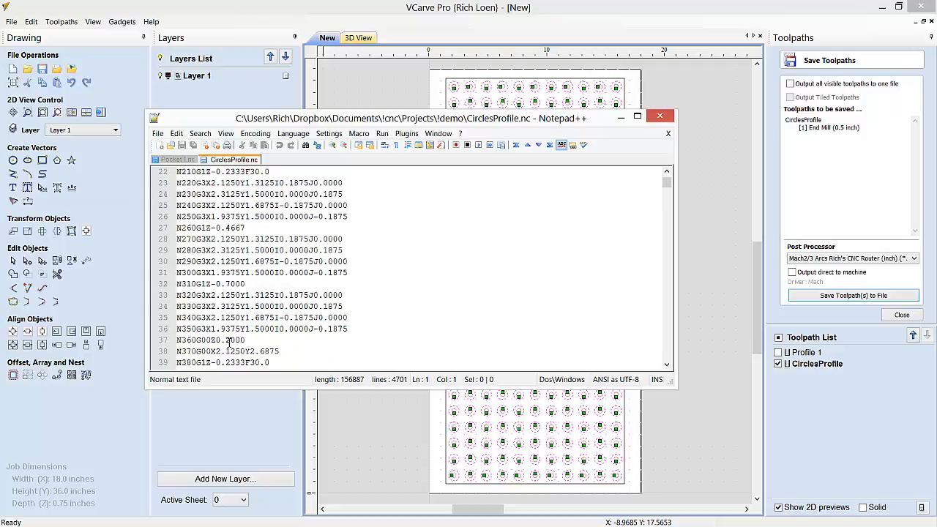
pyautogui.scroll(-3)
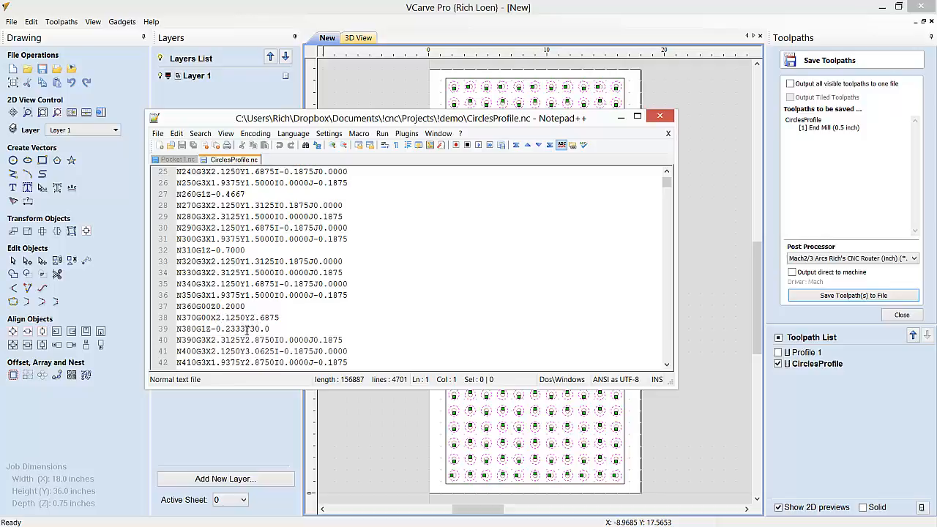
pyautogui.scroll(-3)
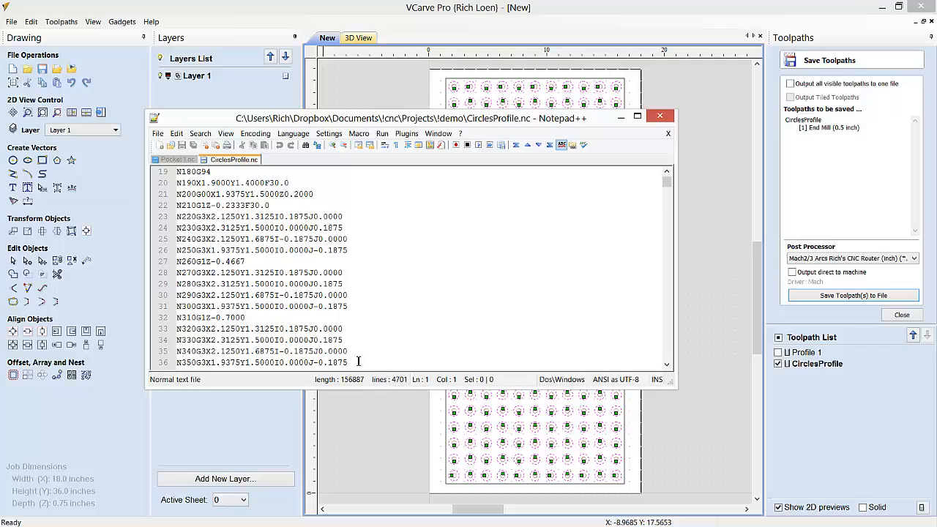
pyautogui.click(178, 160)
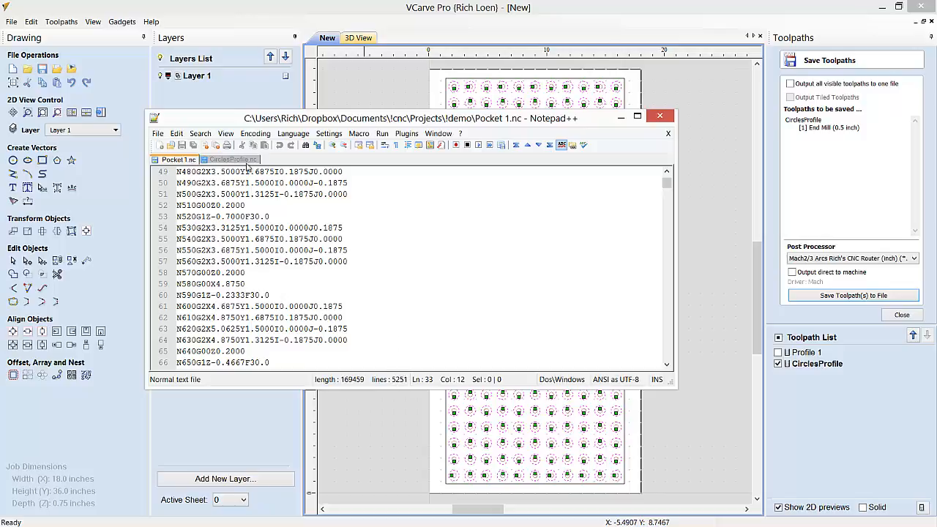
# Return to CirclesProfile.nc, read on to about line 44, then close Notepad++.
pyautogui.click(231, 159)
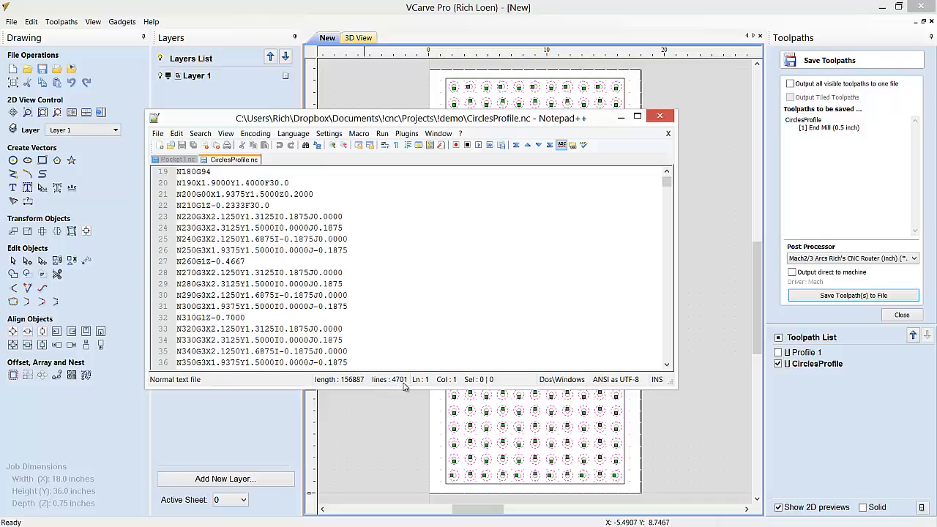
pyautogui.moveTo(261, 284)
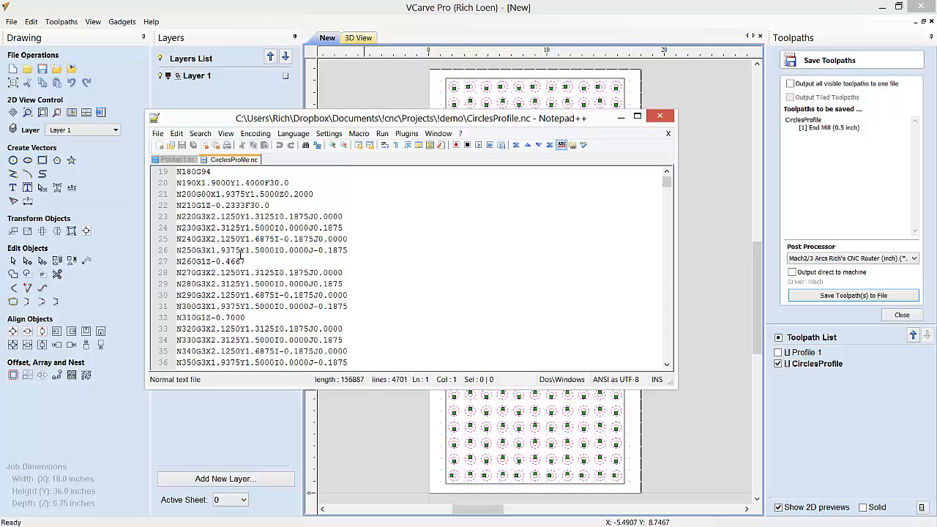
pyautogui.moveTo(228, 224)
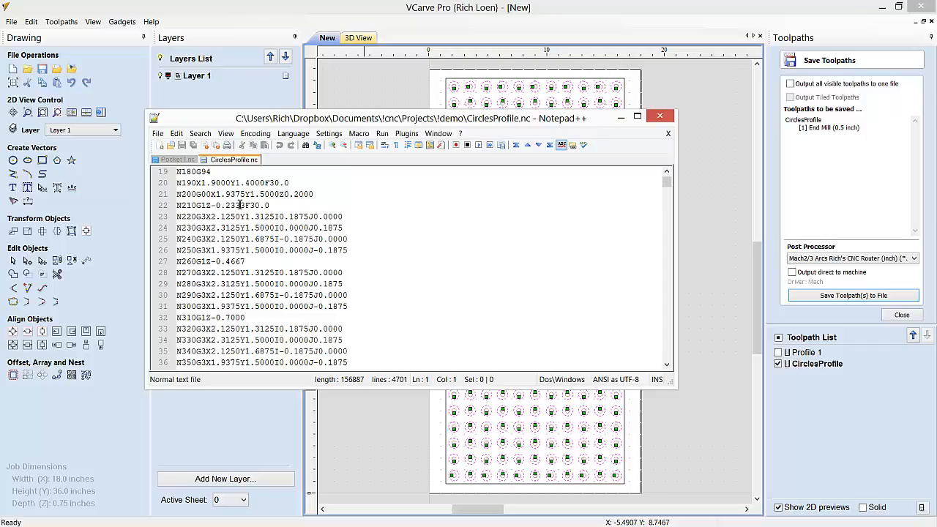
pyautogui.scroll(-3)
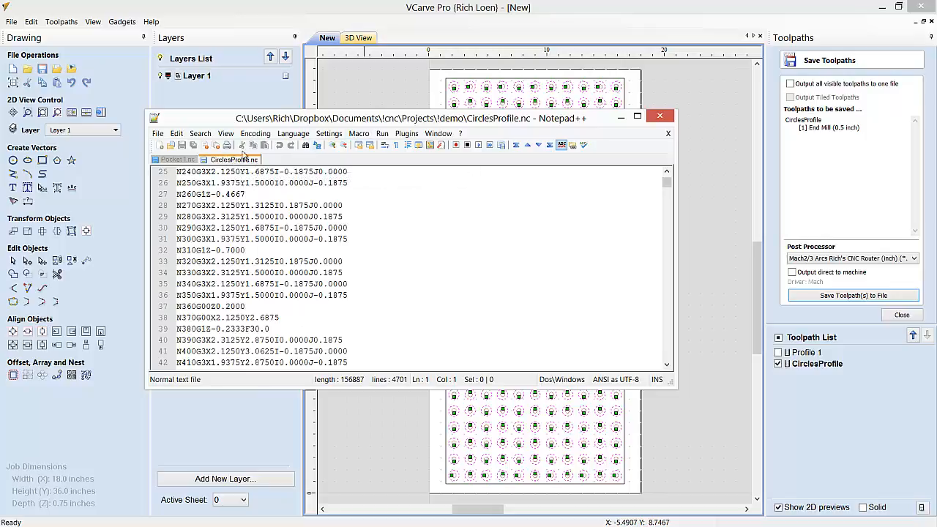
pyautogui.moveTo(655, 129)
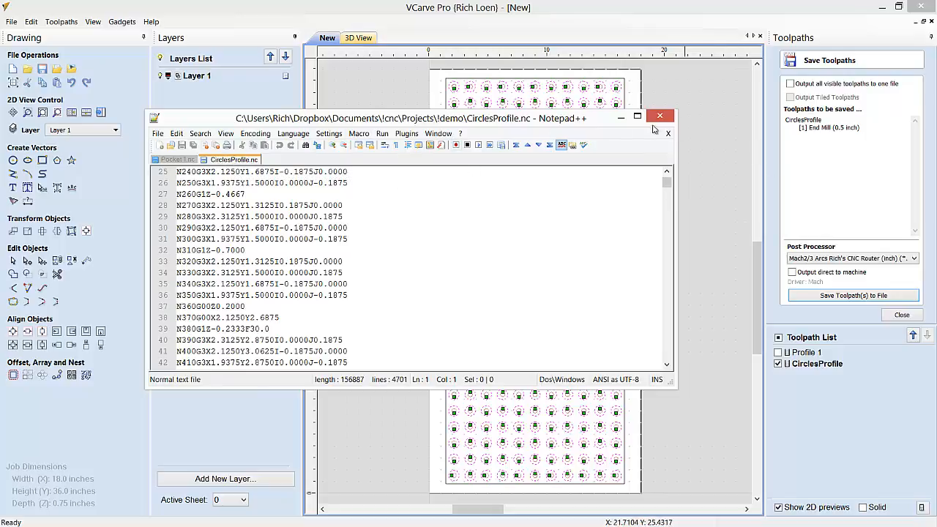
pyautogui.click(660, 116)
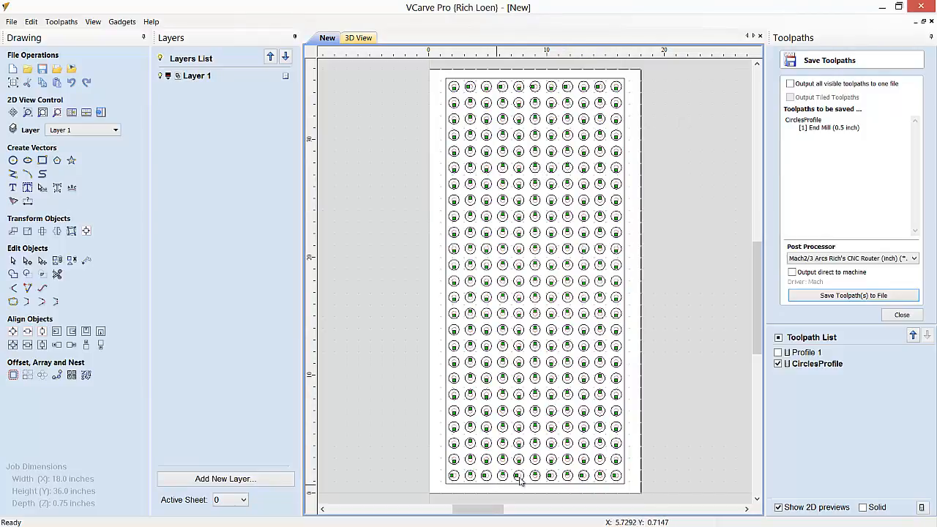
pyautogui.moveTo(805, 330)
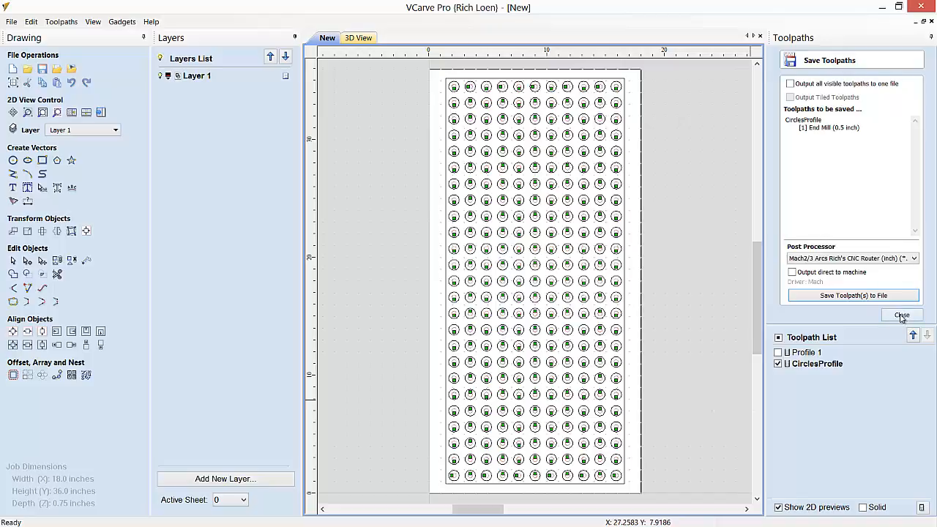
# Close the Save Toolpaths panel, returning to the list with Profile 1 and CirclesProfile.
pyautogui.click(902, 316)
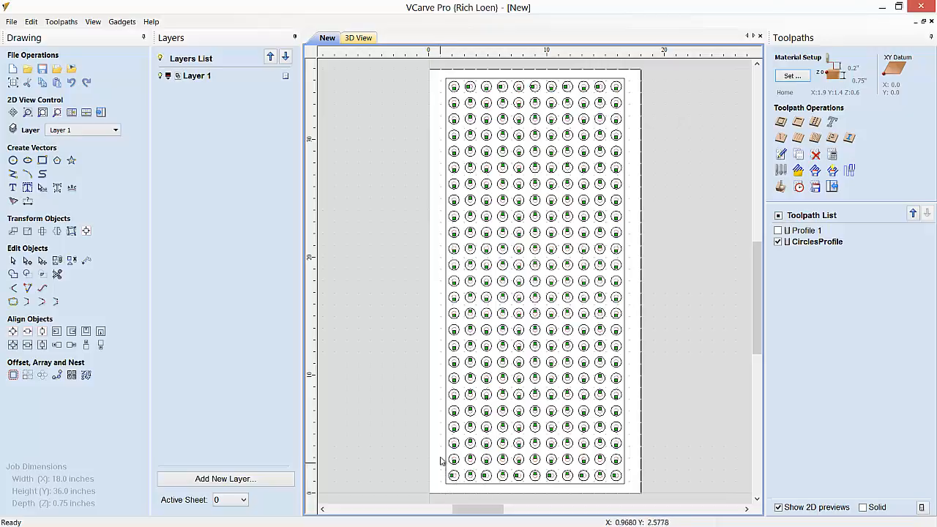
pyautogui.moveTo(437, 419)
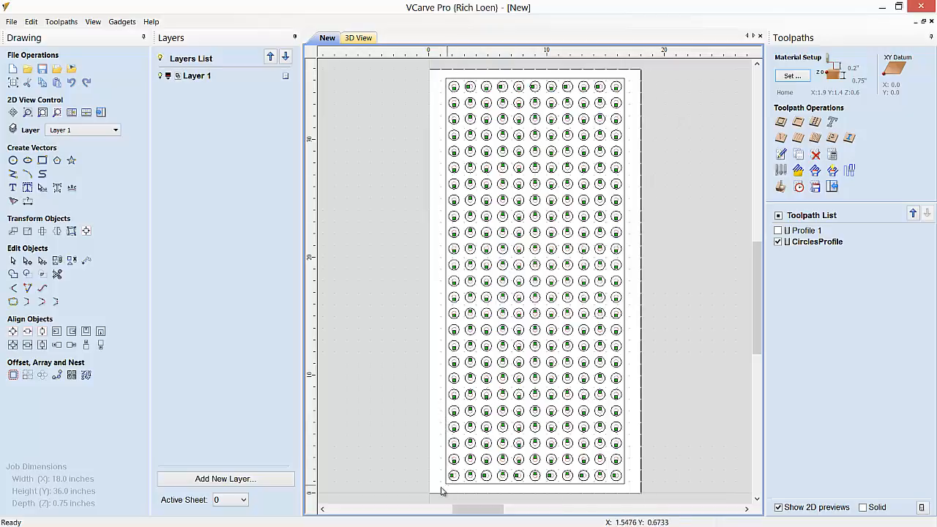
pyautogui.moveTo(442, 467)
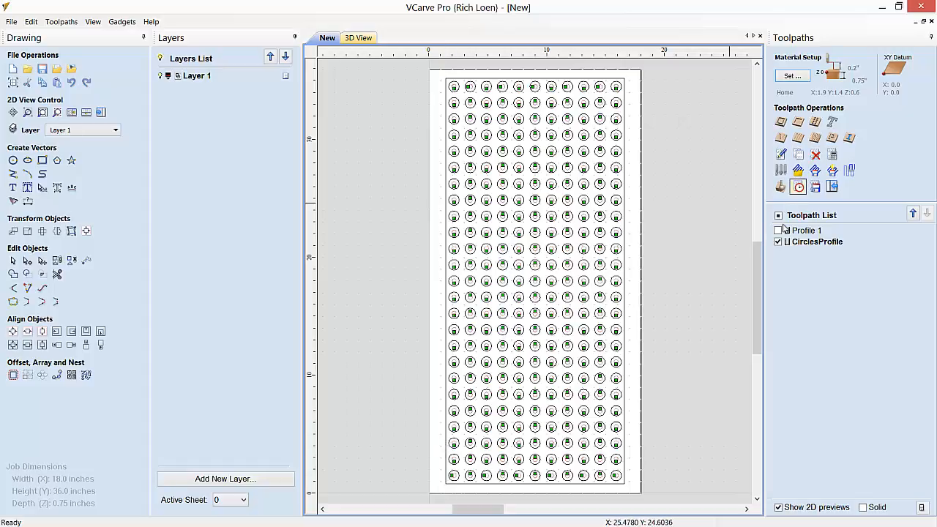
# Select Profile 1 and tick it so its border path shows around the circle grid.
pyautogui.click(808, 230)
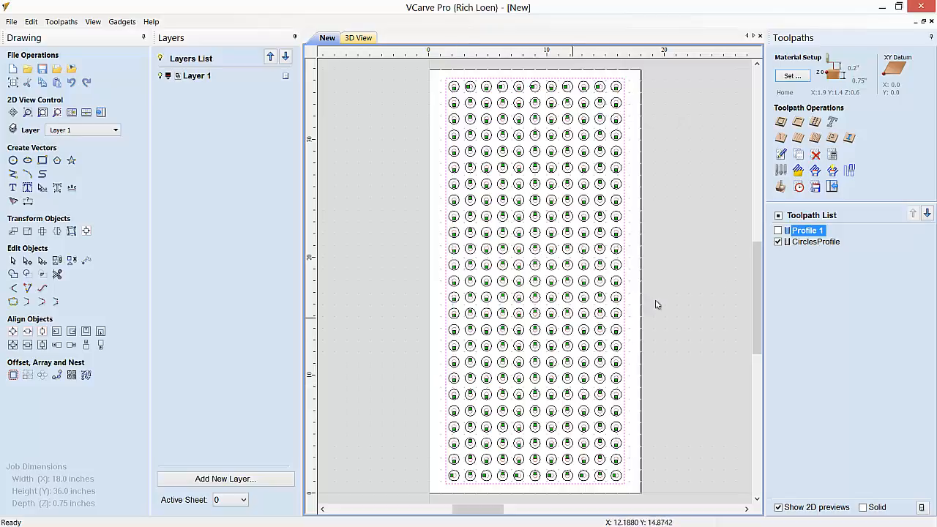
pyautogui.click(778, 230)
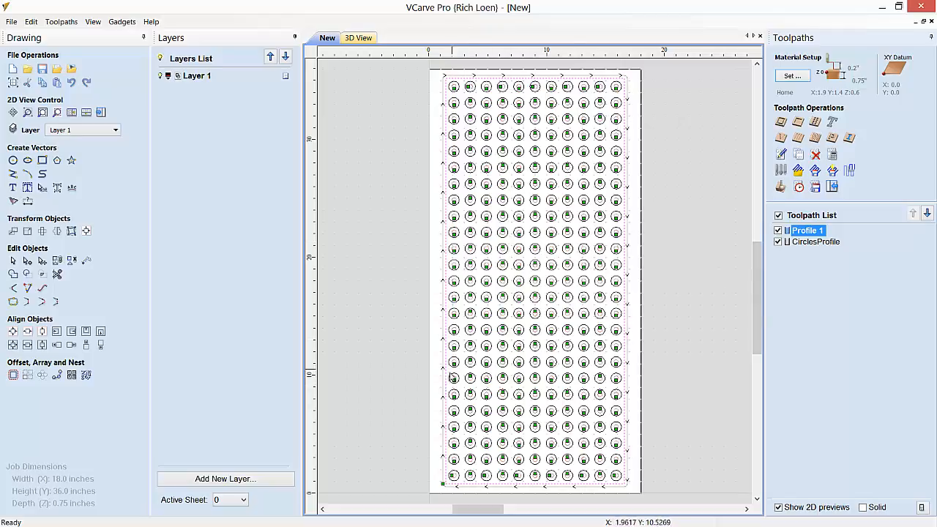
pyautogui.moveTo(444, 351)
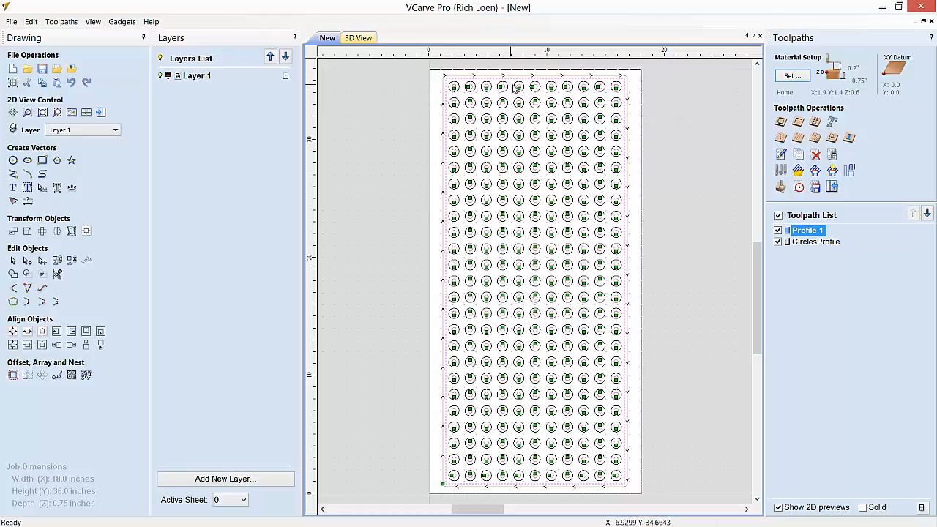
pyautogui.moveTo(618, 150)
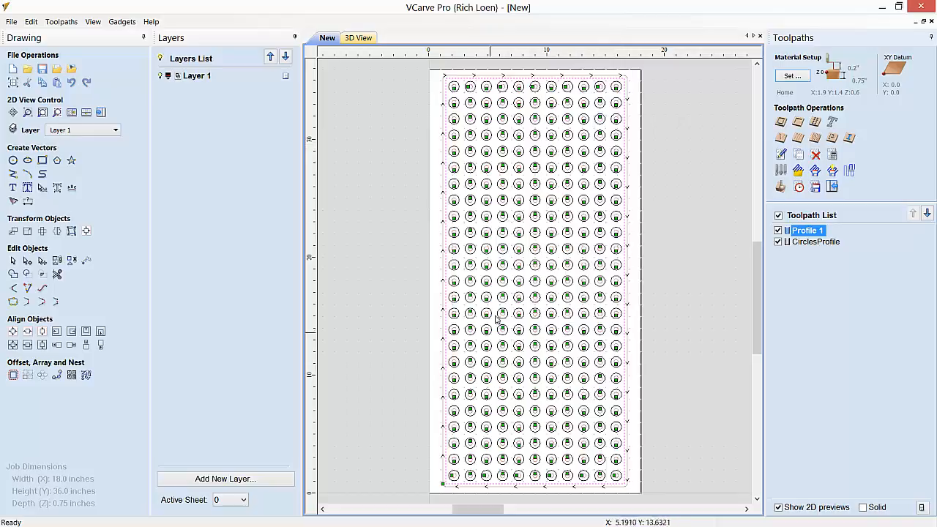
pyautogui.moveTo(454, 88)
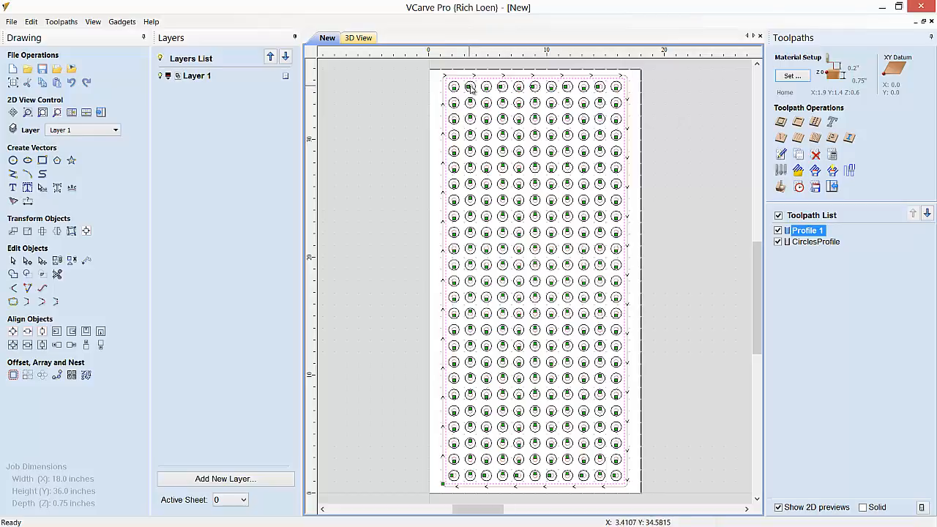
pyautogui.moveTo(470, 92)
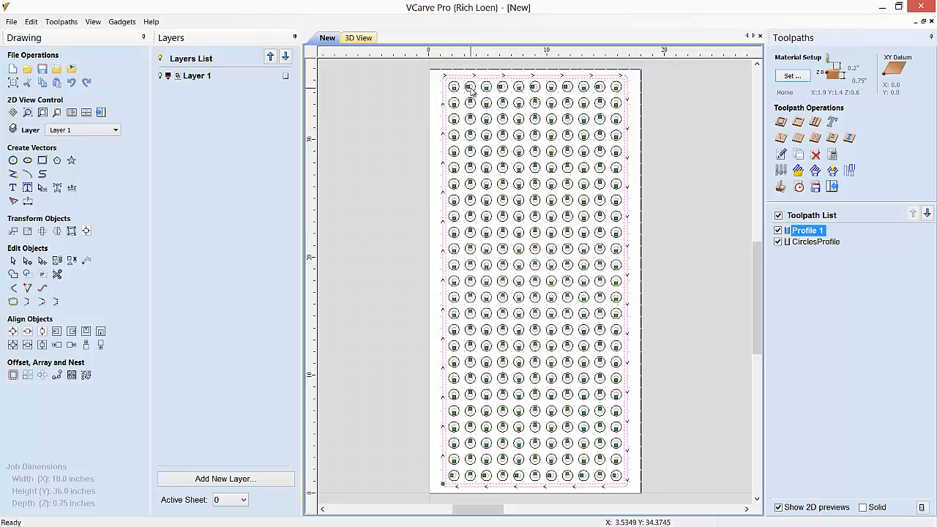
pyautogui.moveTo(478, 94)
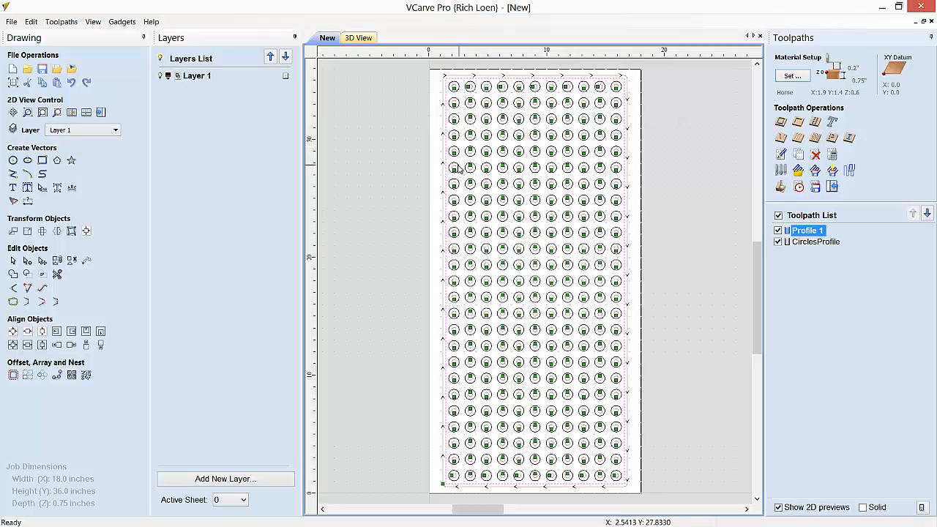
pyautogui.moveTo(460, 167)
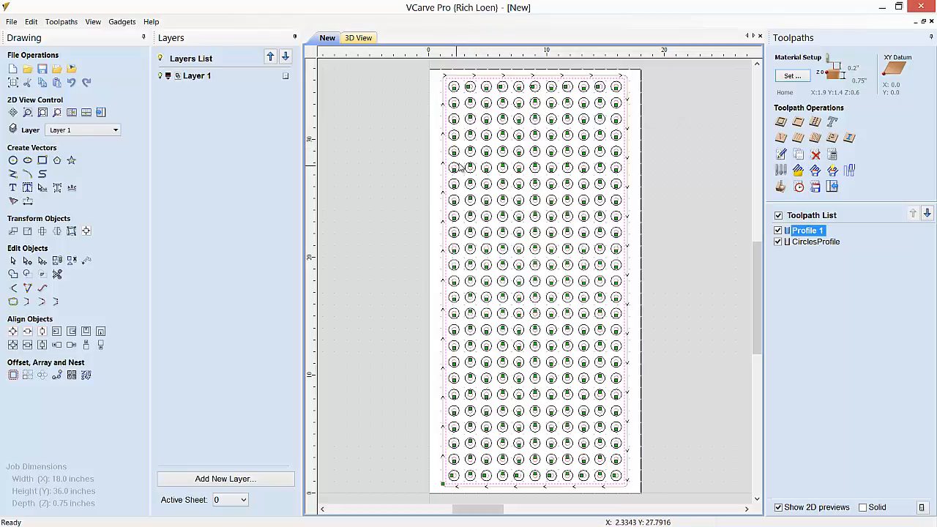
pyautogui.moveTo(468, 152)
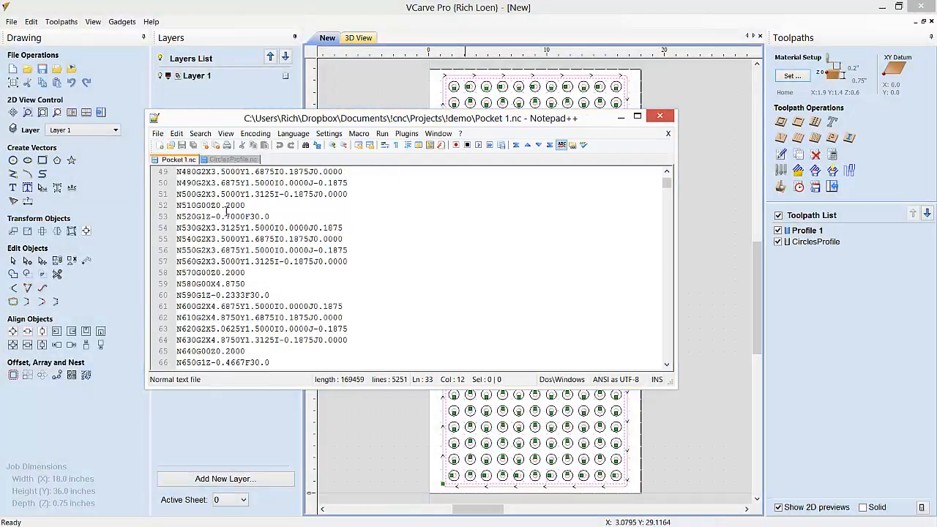
# Glance at Pocket 1.nc around lines 49–65, then return to the VCarve Pro circle-grid job.
pyautogui.click(217, 205)
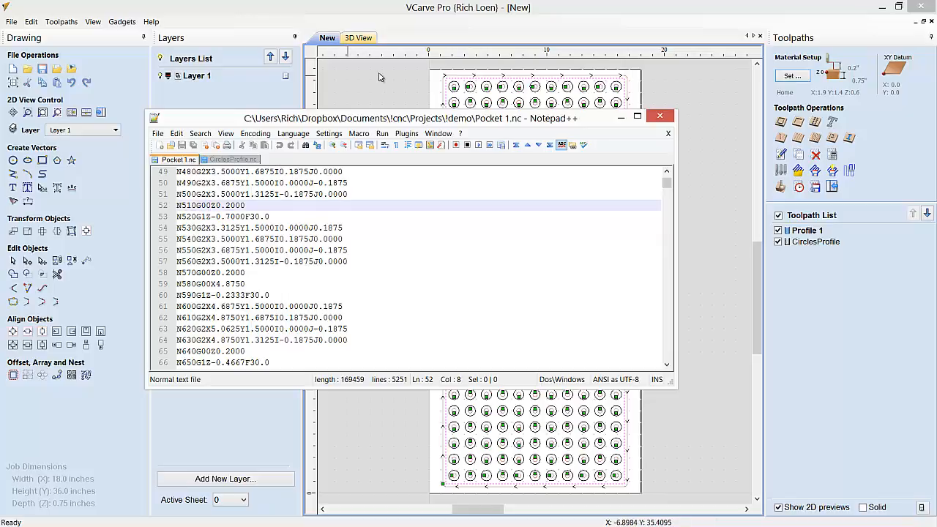
pyautogui.click(661, 116)
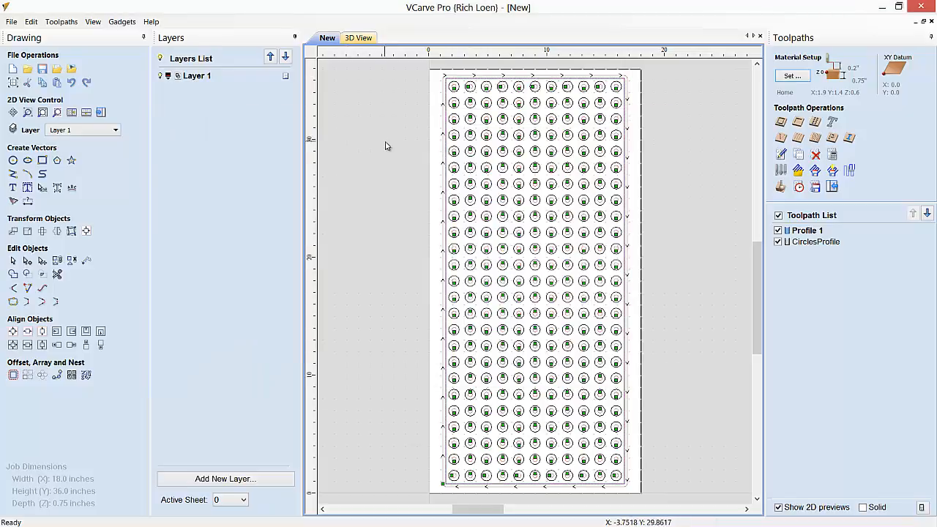